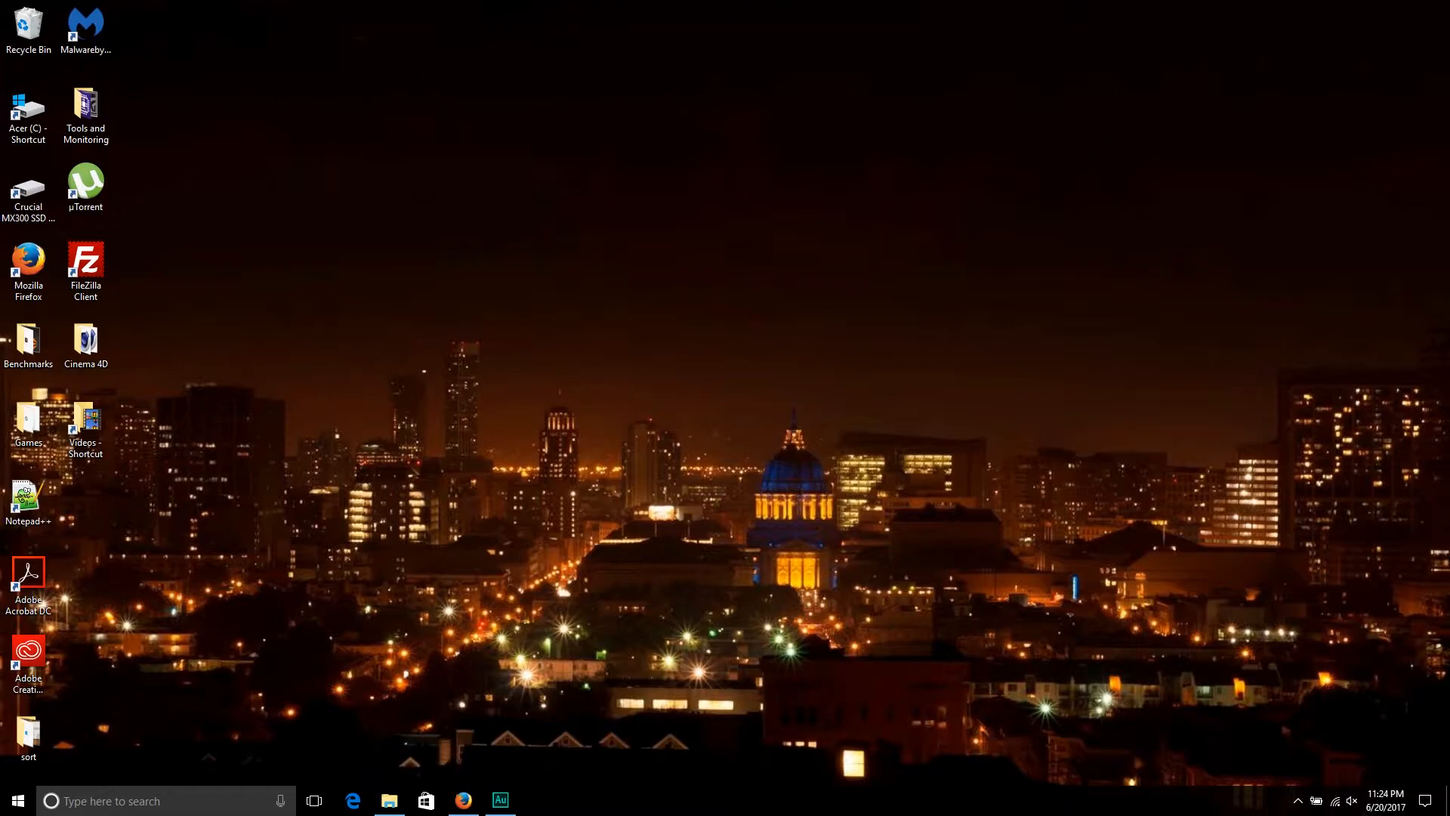
- Bring up Firefox showing the Fire Strike 1.1 result of 12 591 for the GTX 1070 notebook
left_click(463, 800)
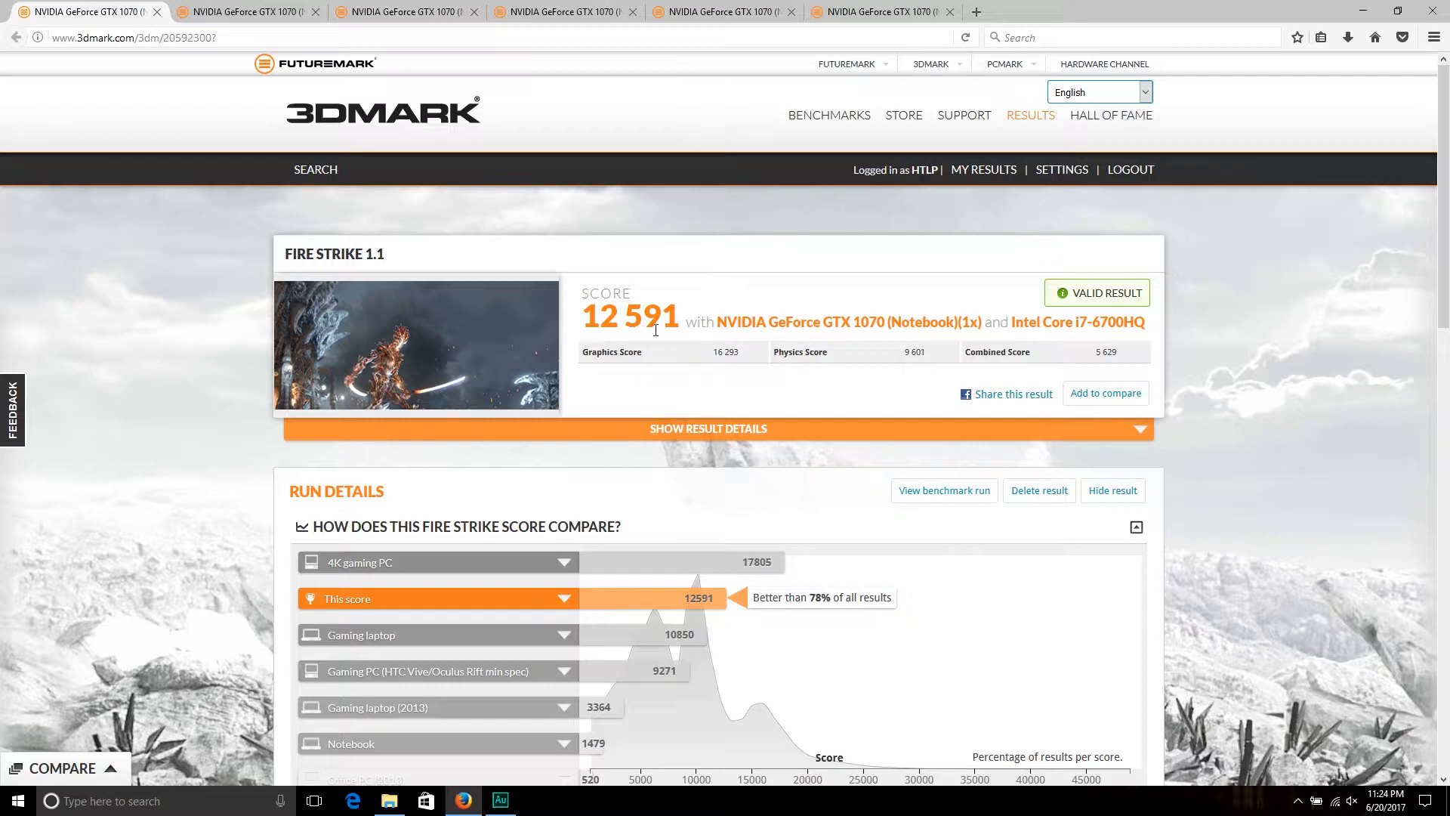
mouse_move(720, 367)
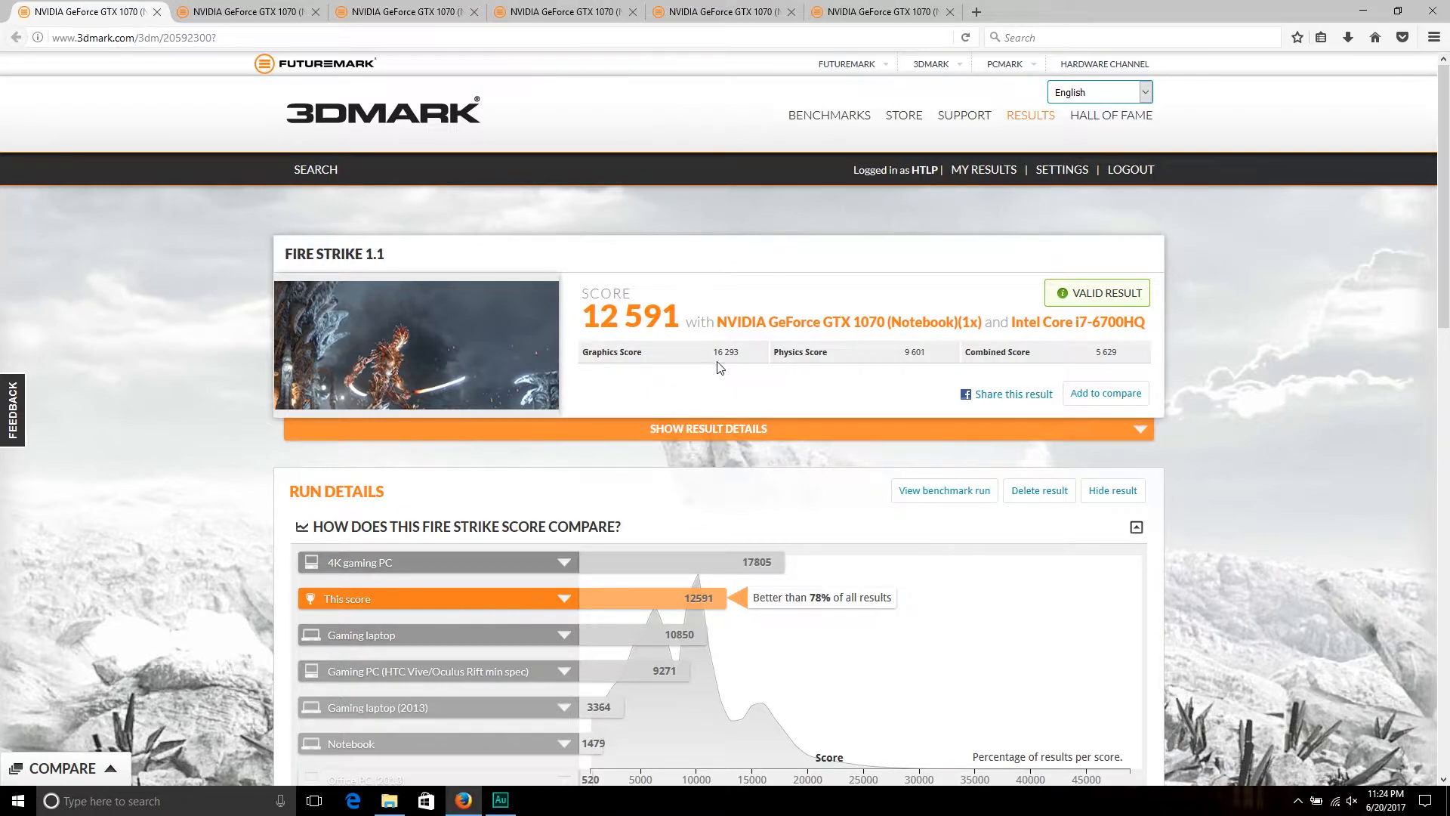
mouse_move(737, 371)
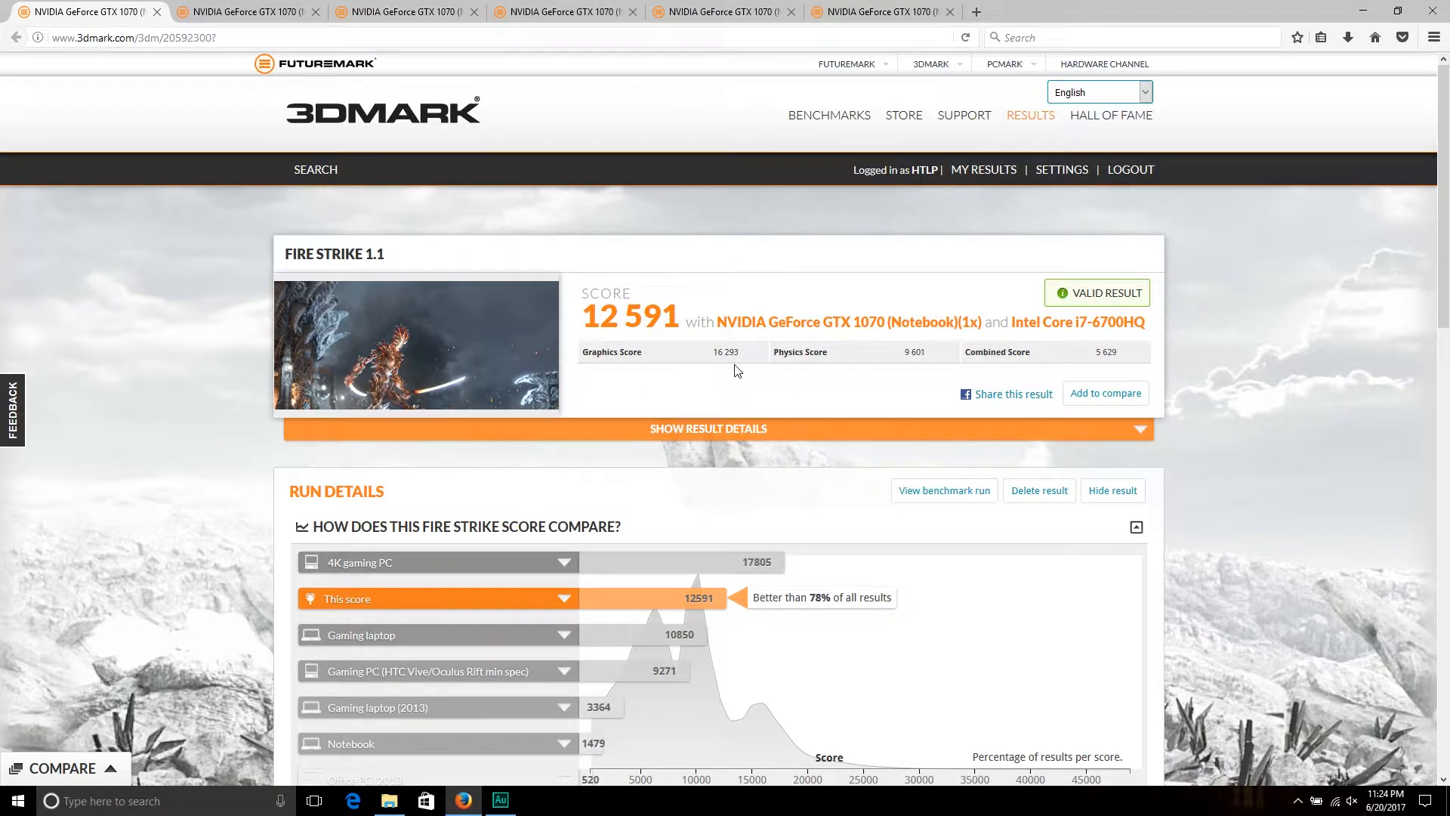
mouse_move(920, 366)
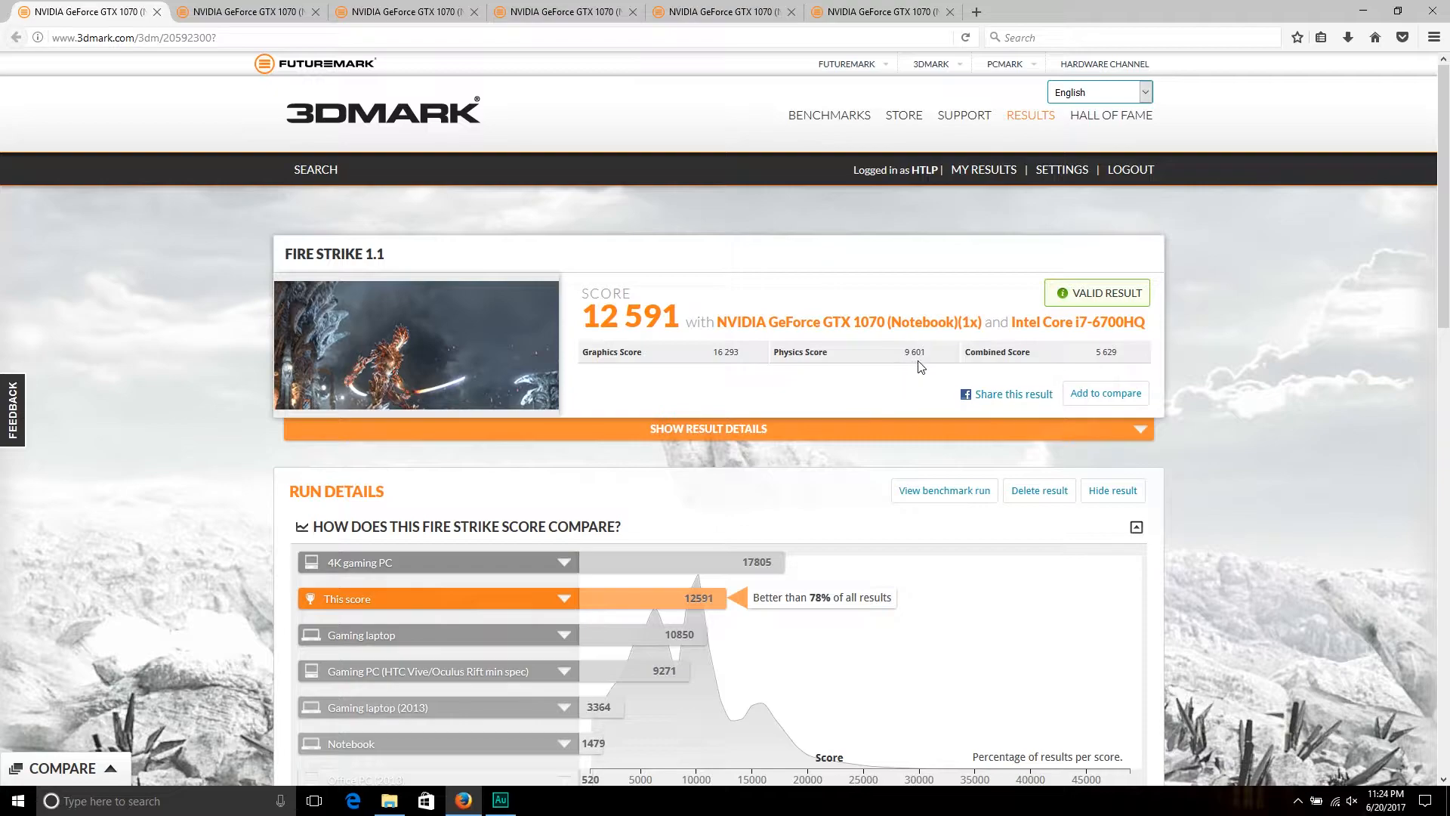
mouse_move(1102, 365)
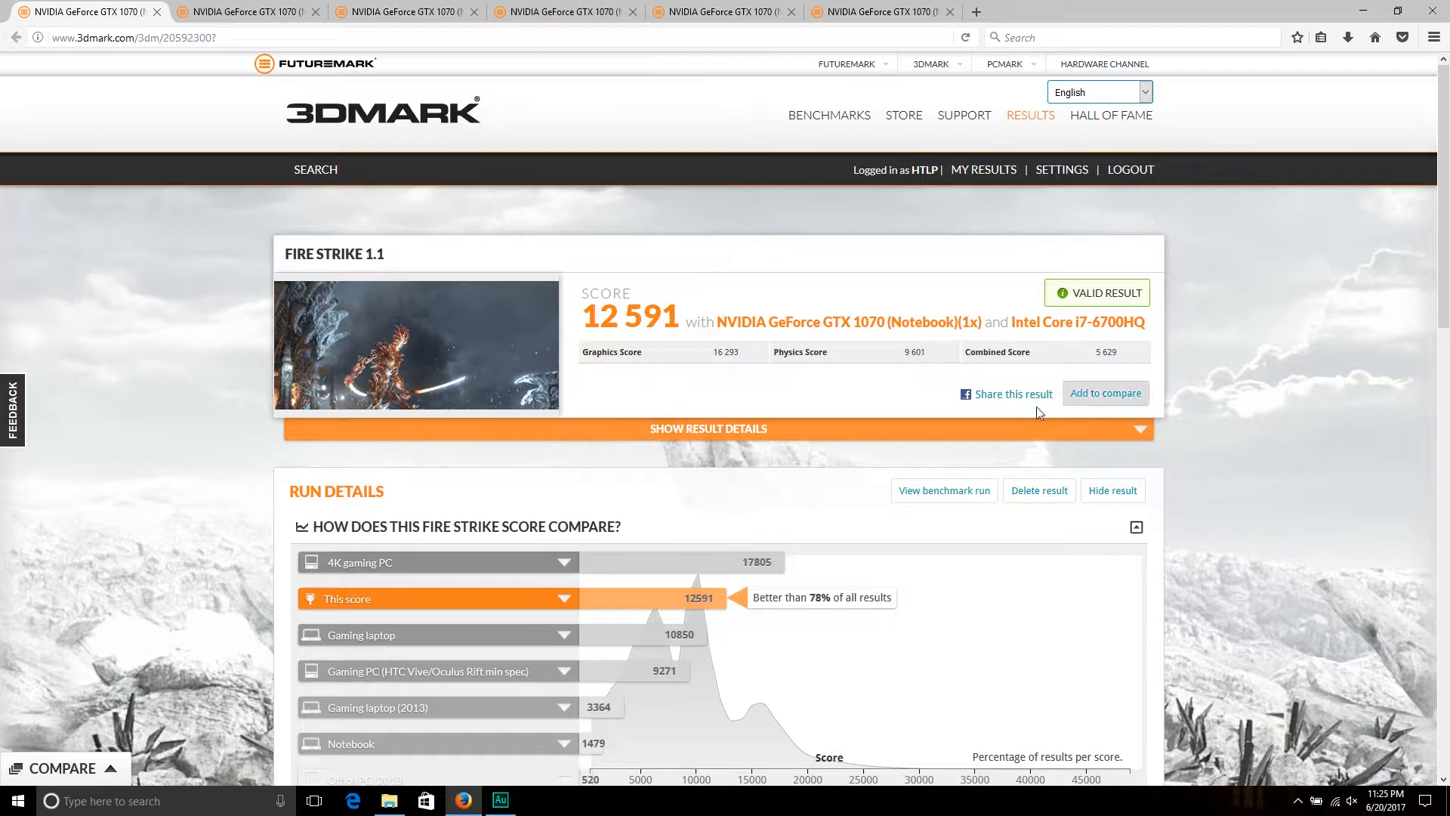
mouse_move(818, 636)
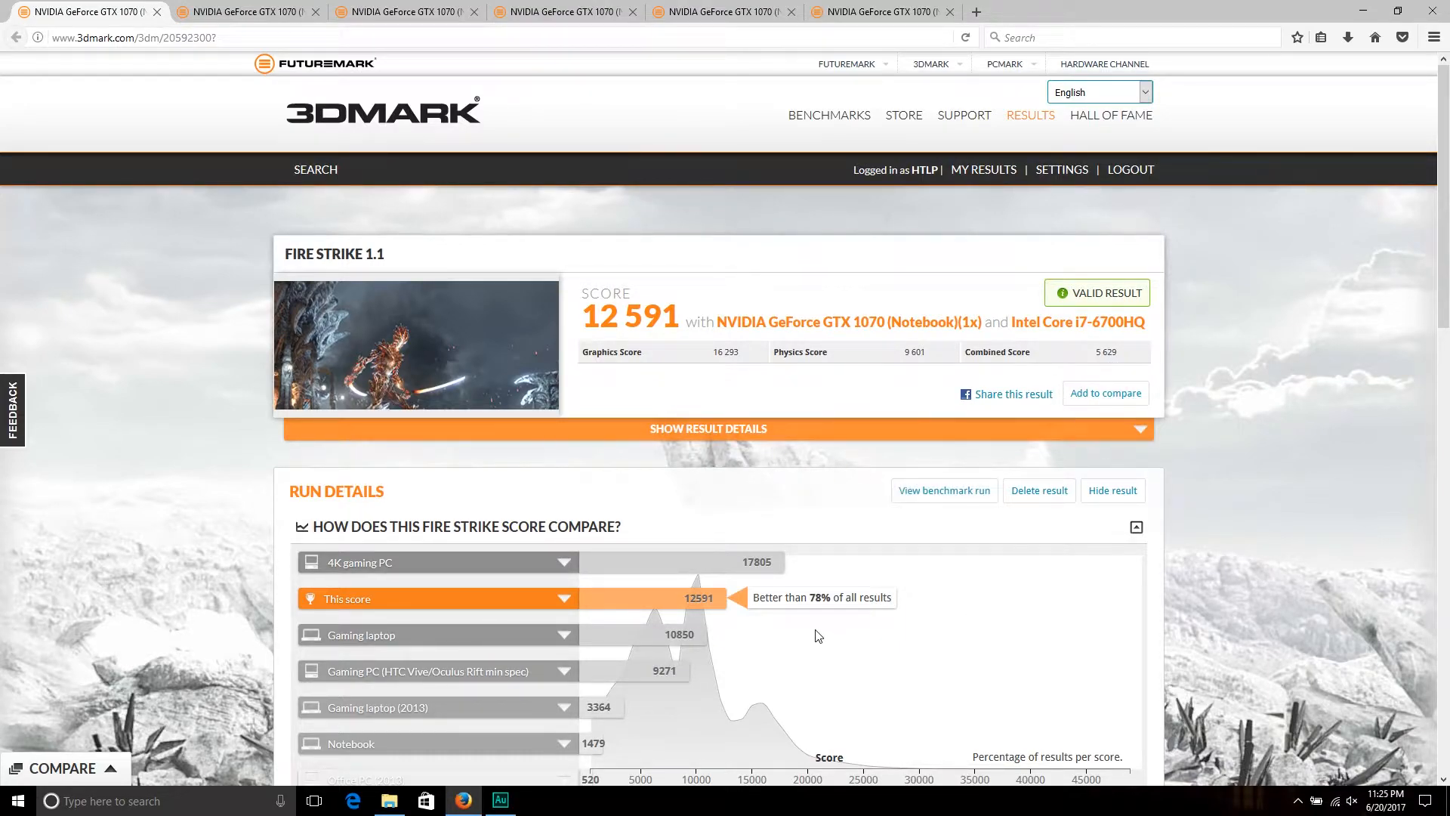
mouse_move(1266, 566)
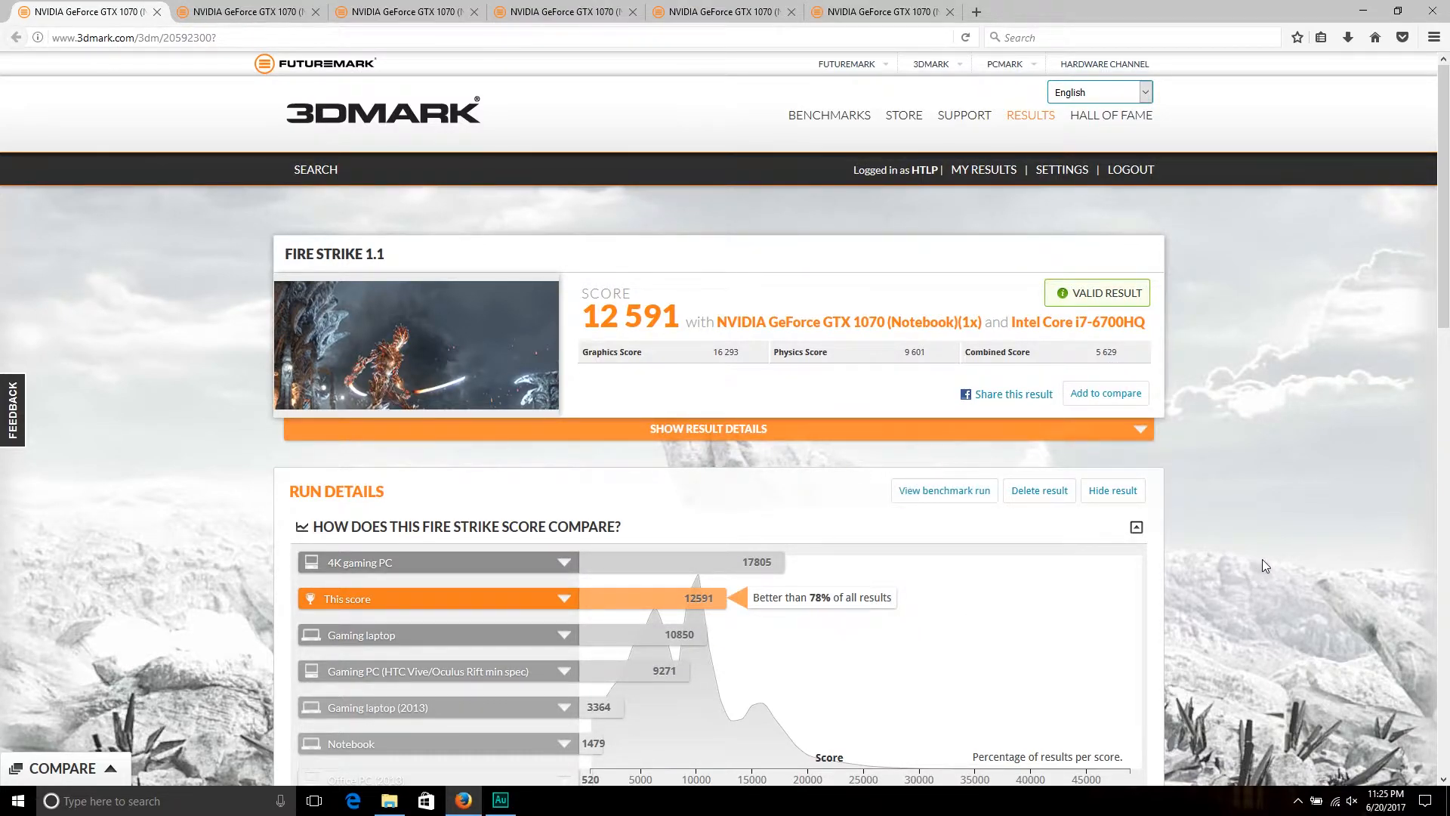
mouse_move(1273, 568)
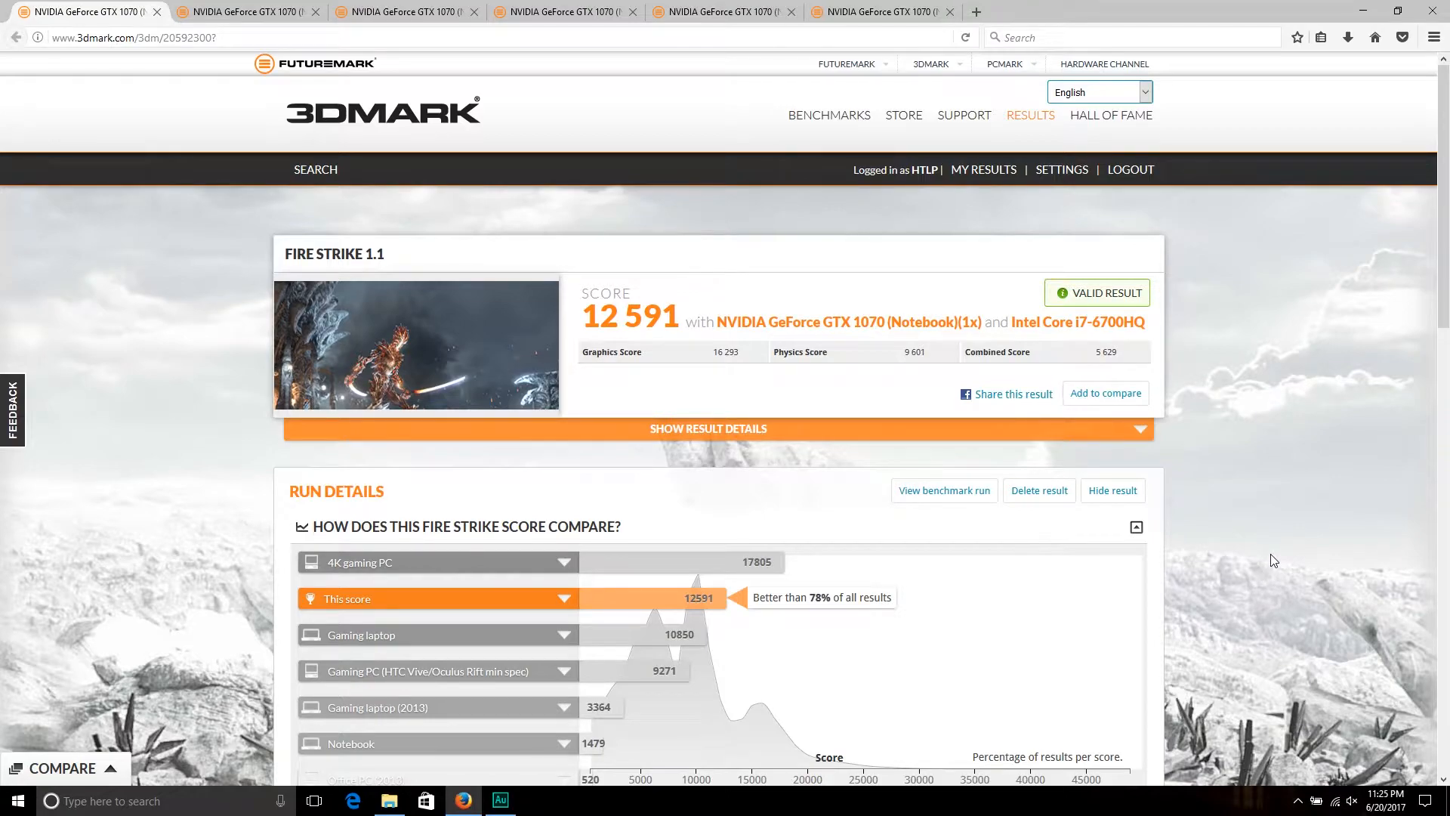
- Scroll to the hardware details: Acer GTX 1070 notebook card and four-core i7-6700HQ
scroll("down", 3)
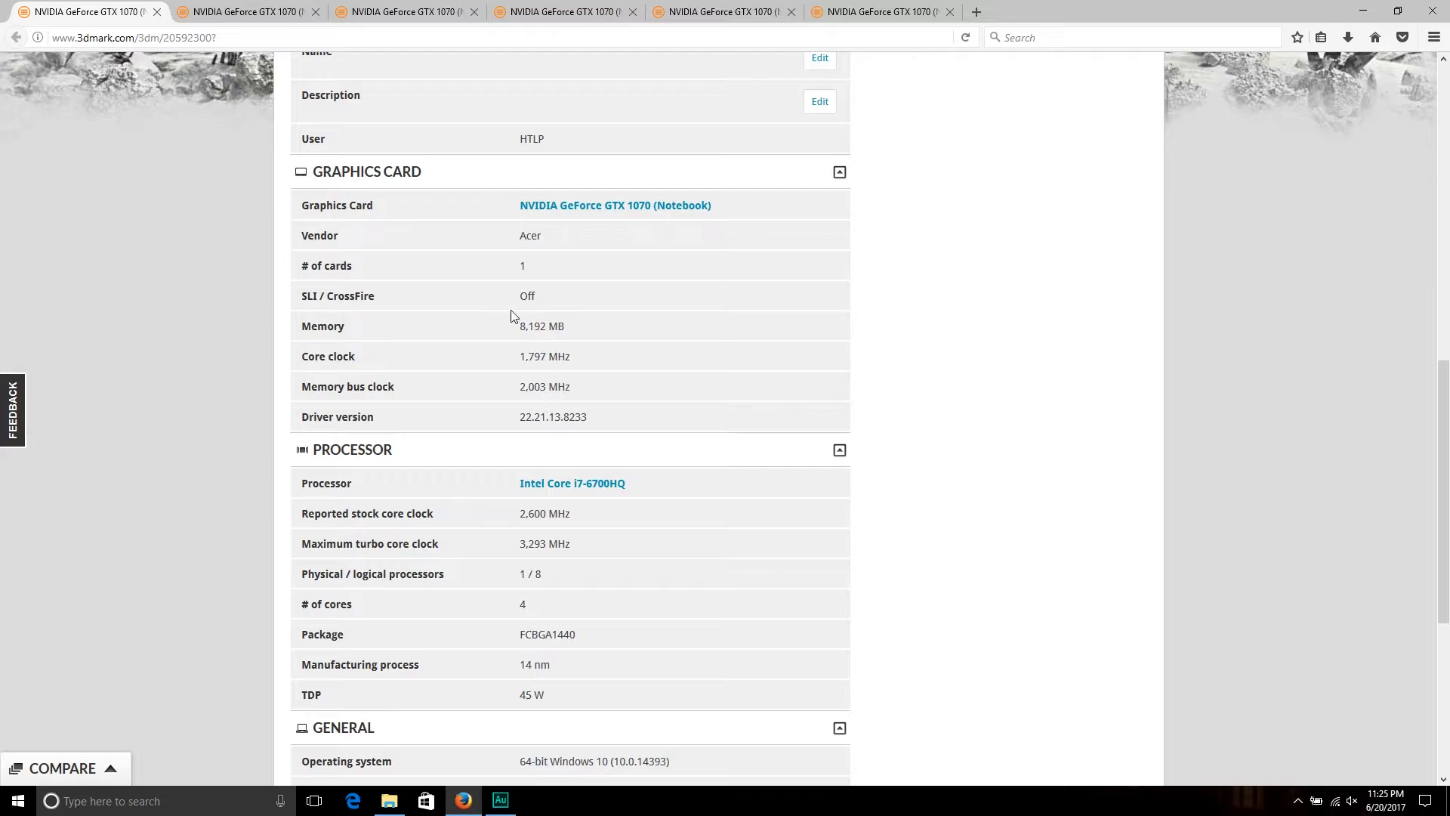
mouse_move(525, 372)
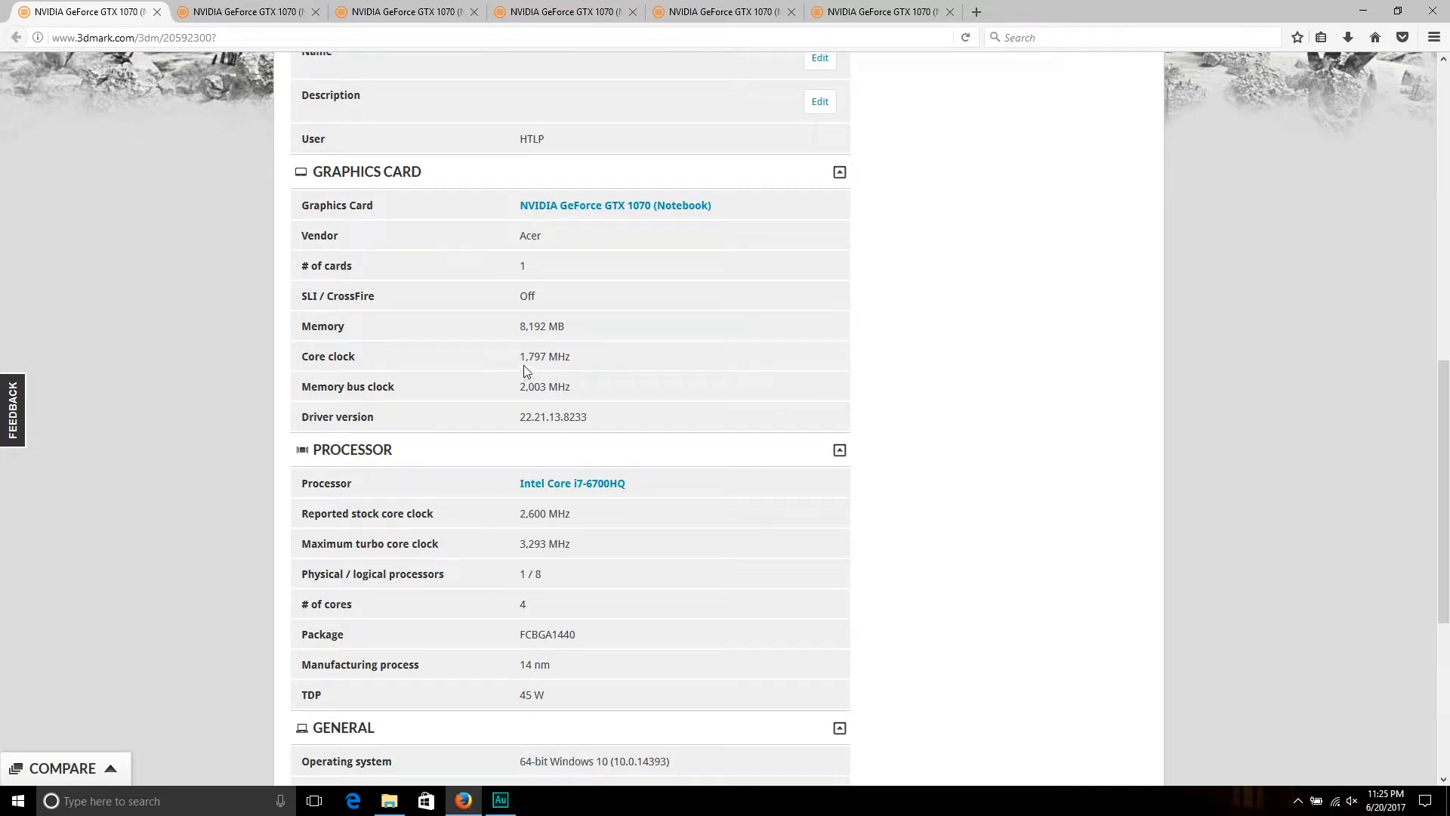
mouse_move(530, 372)
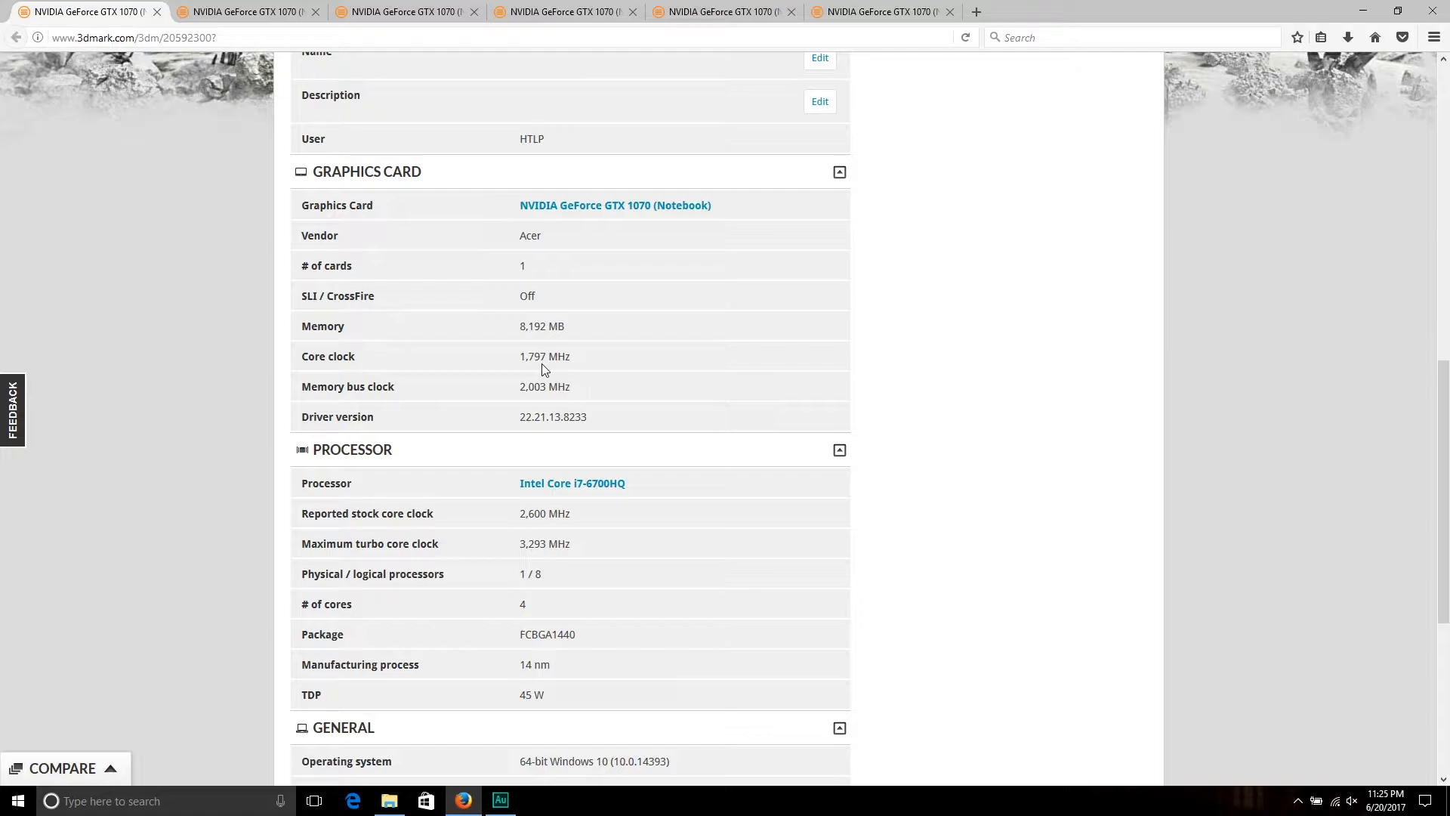
mouse_move(525, 402)
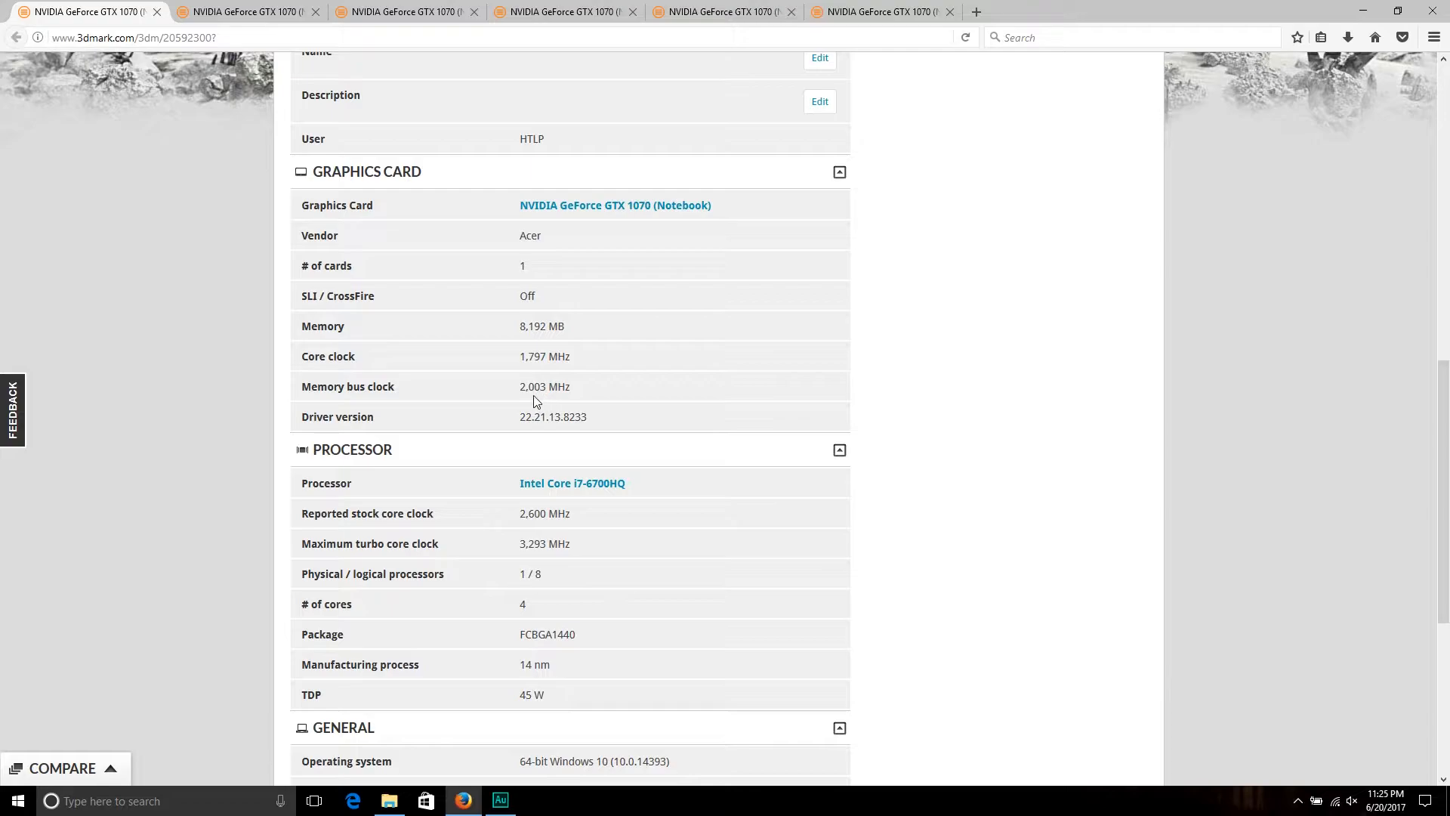
mouse_move(509, 404)
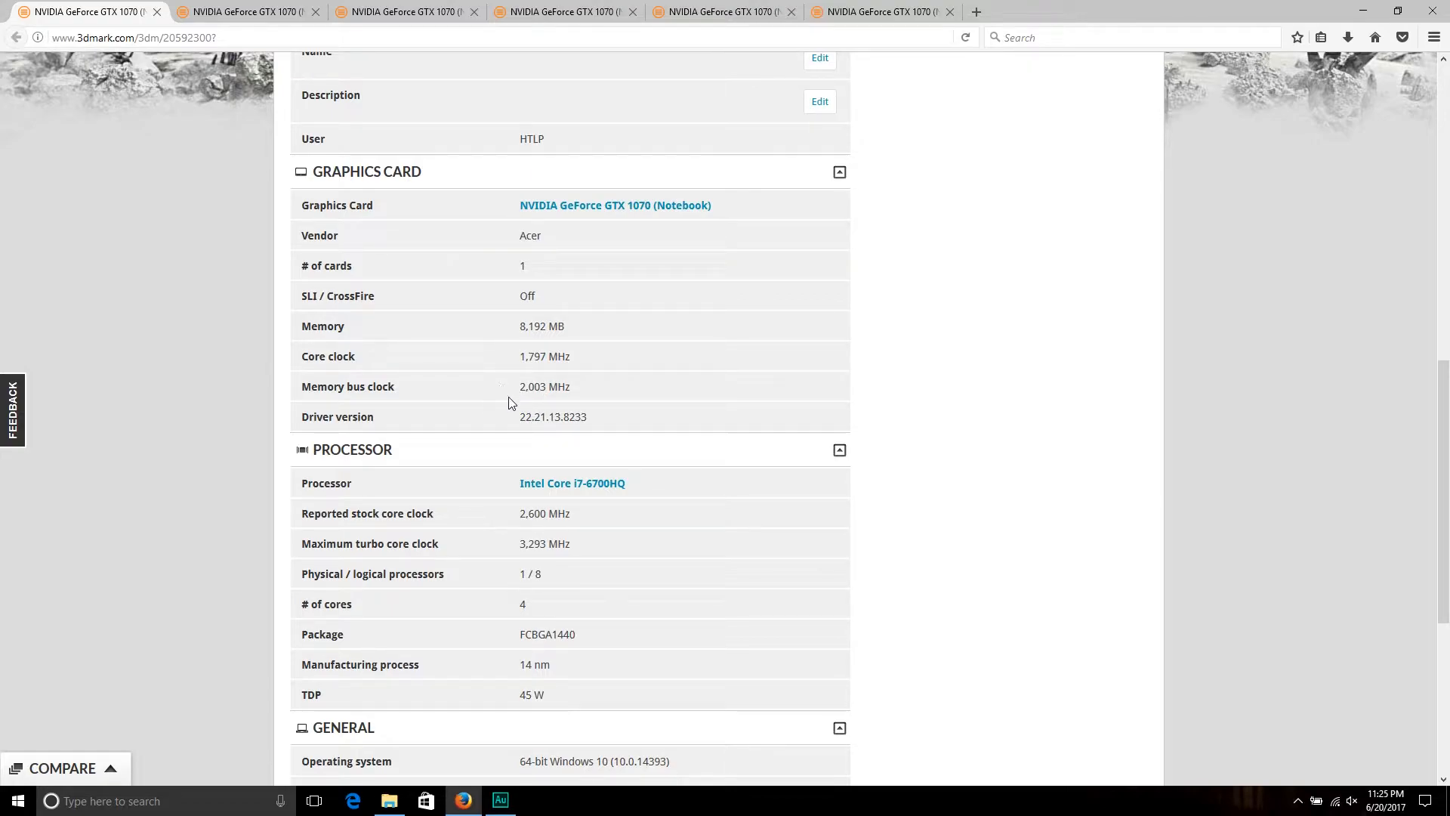
mouse_move(240, 452)
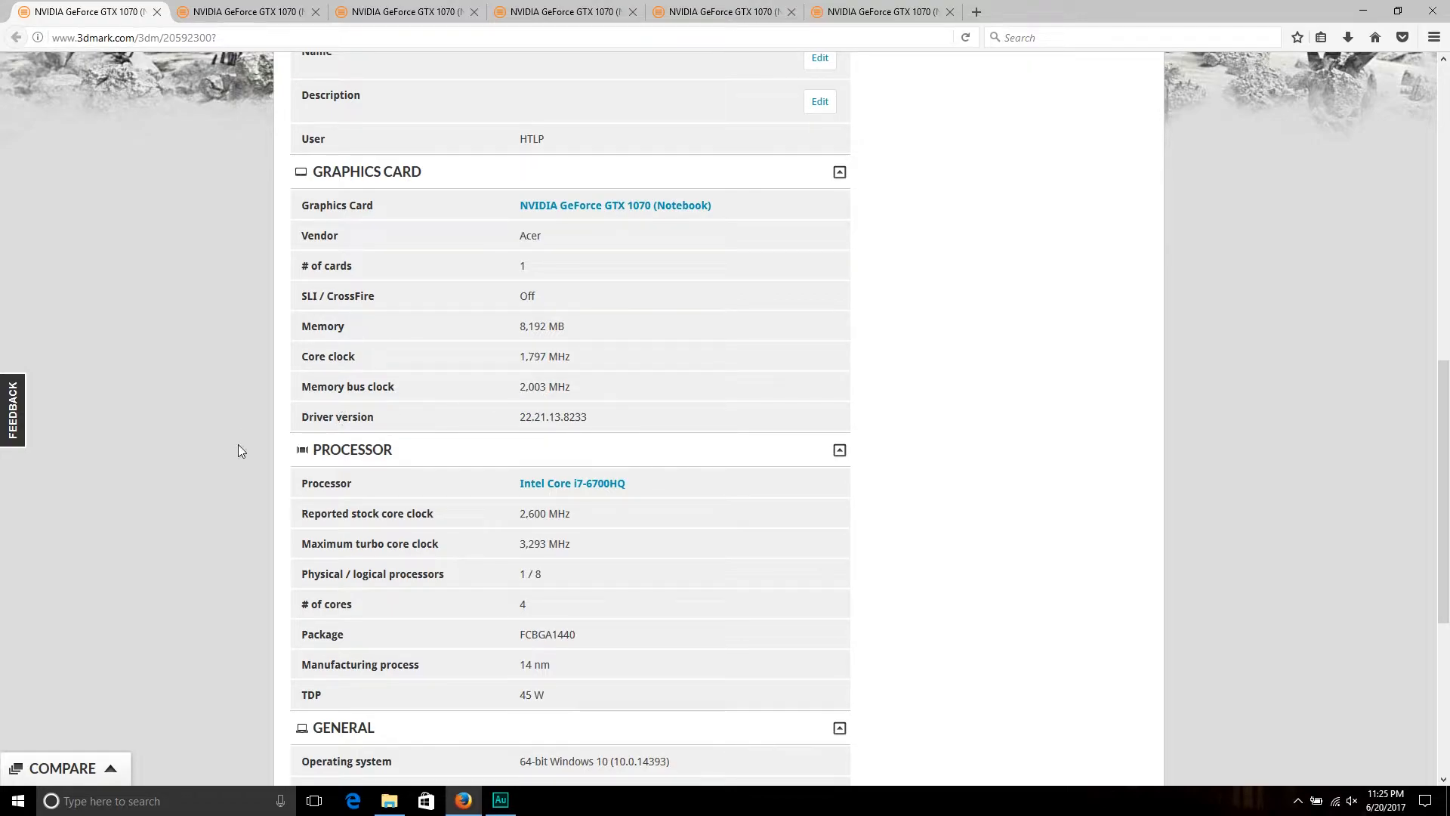
mouse_move(246, 444)
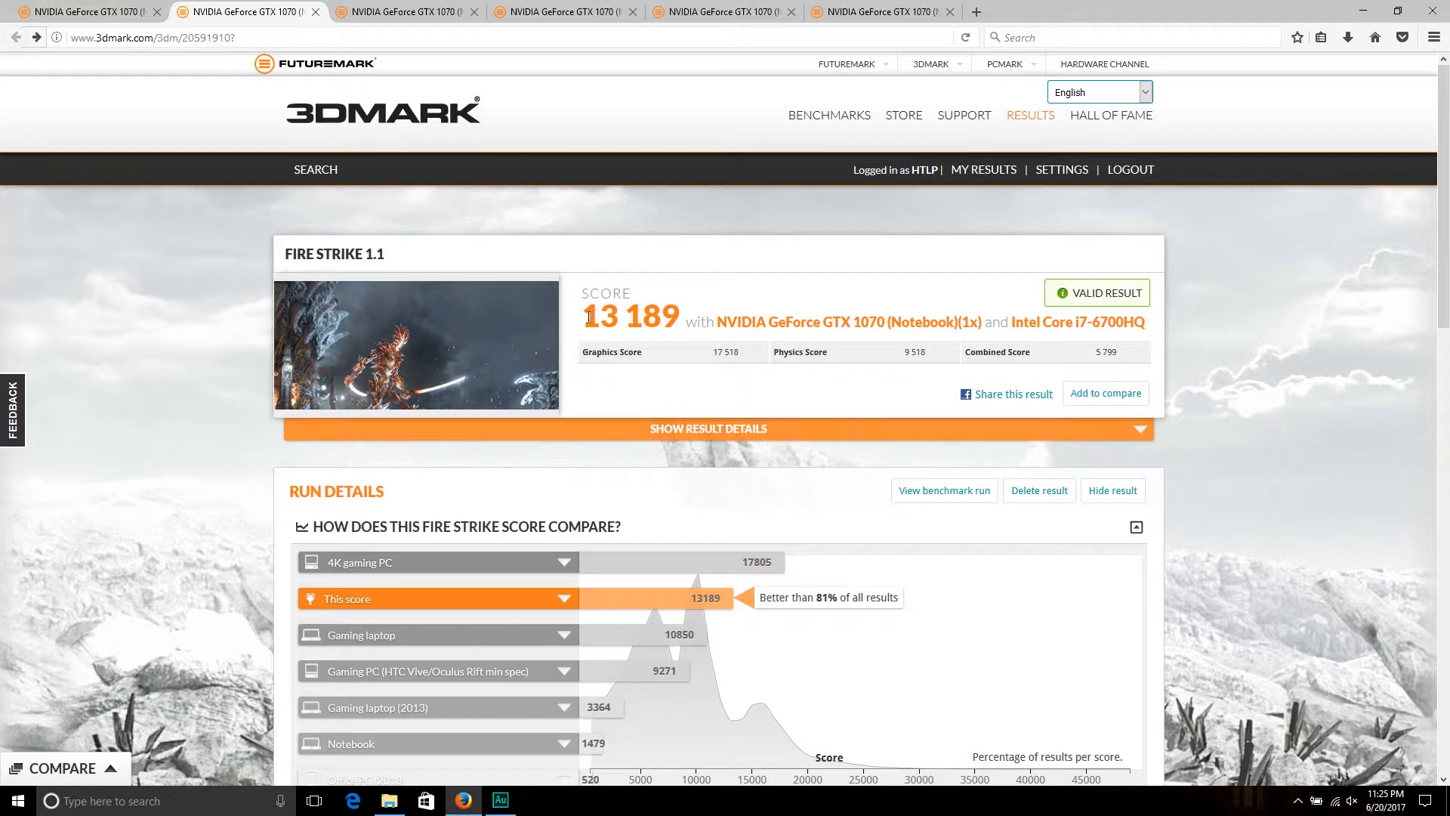
mouse_move(644, 349)
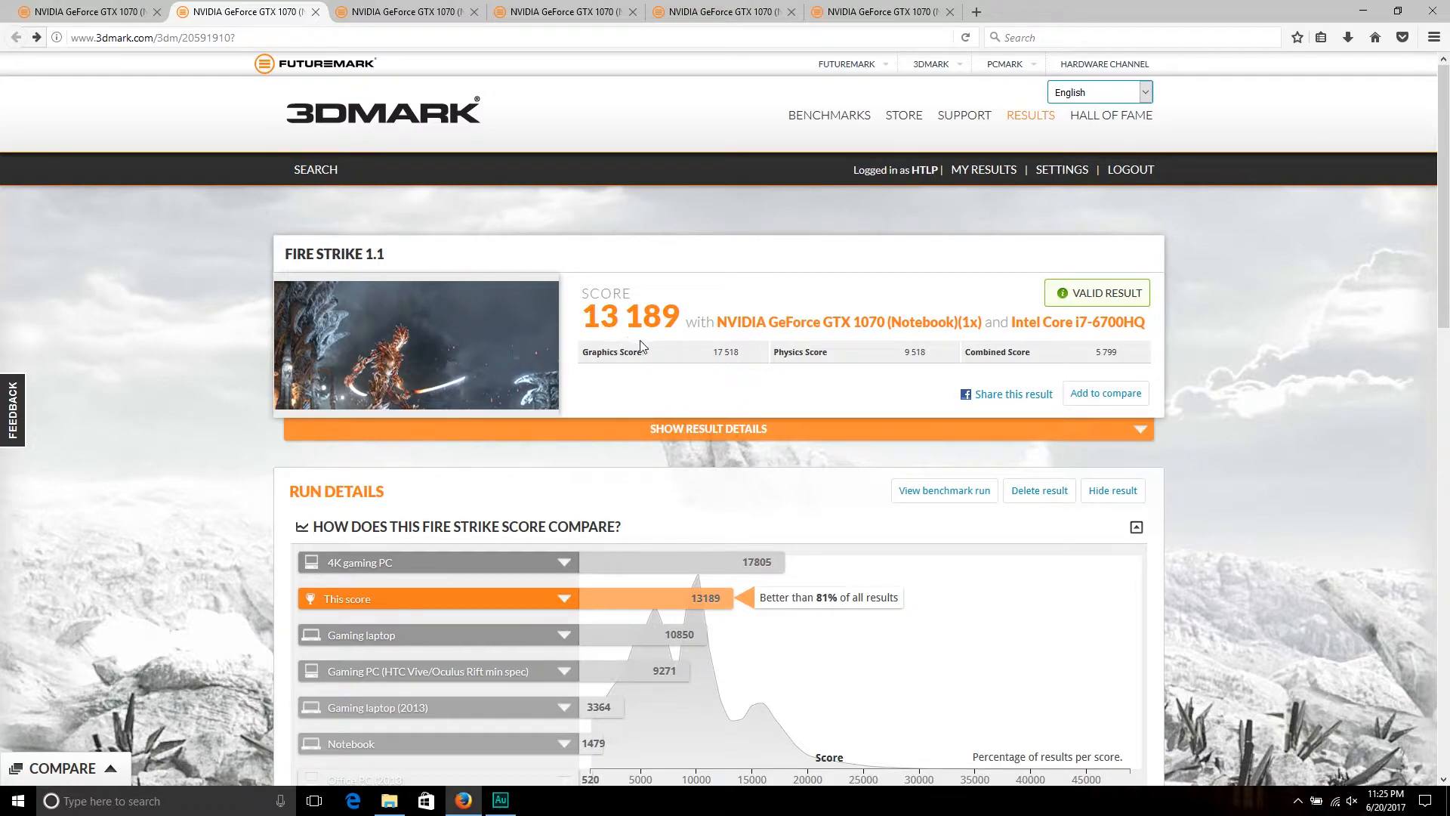
mouse_move(727, 401)
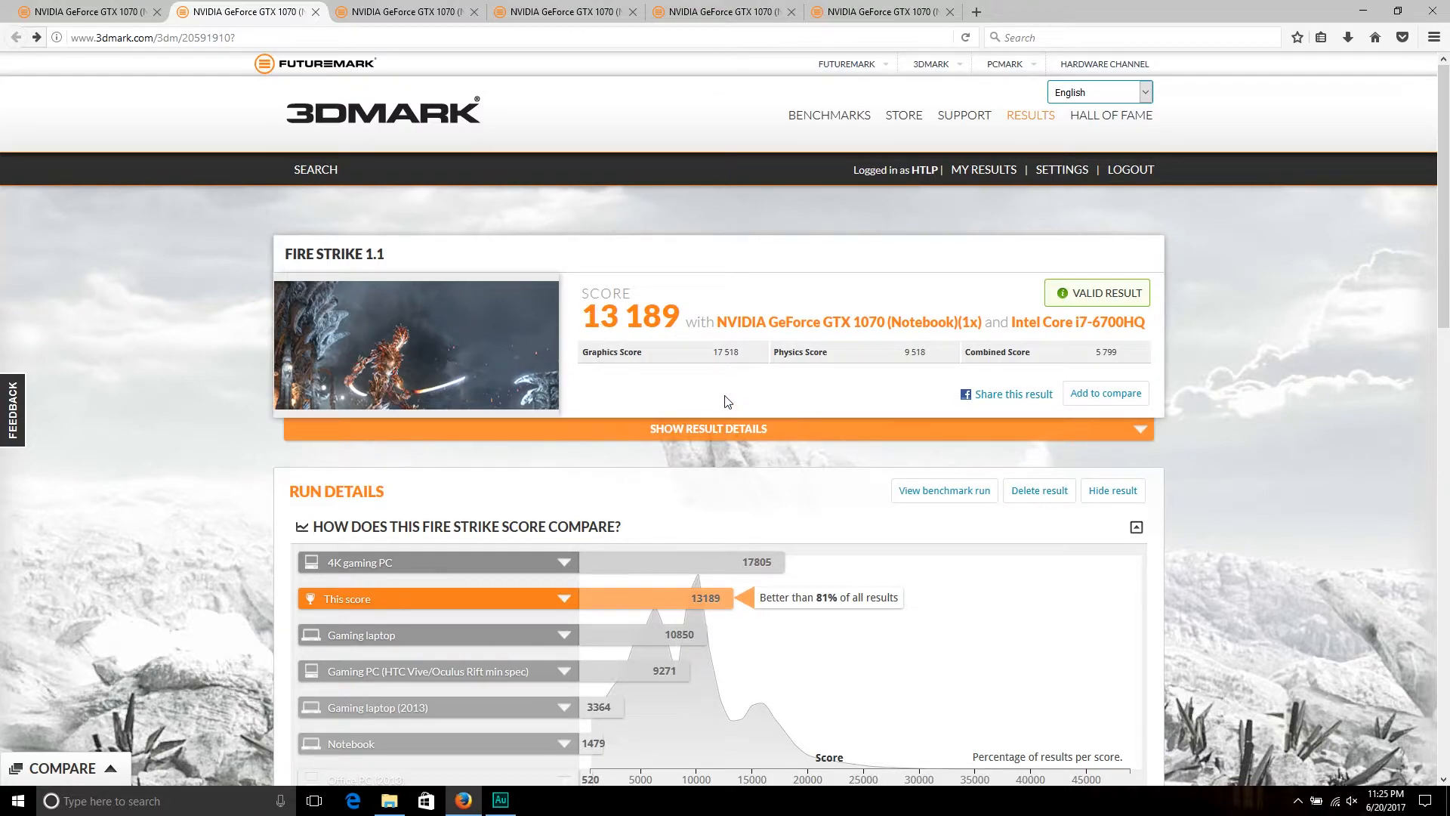
mouse_move(734, 382)
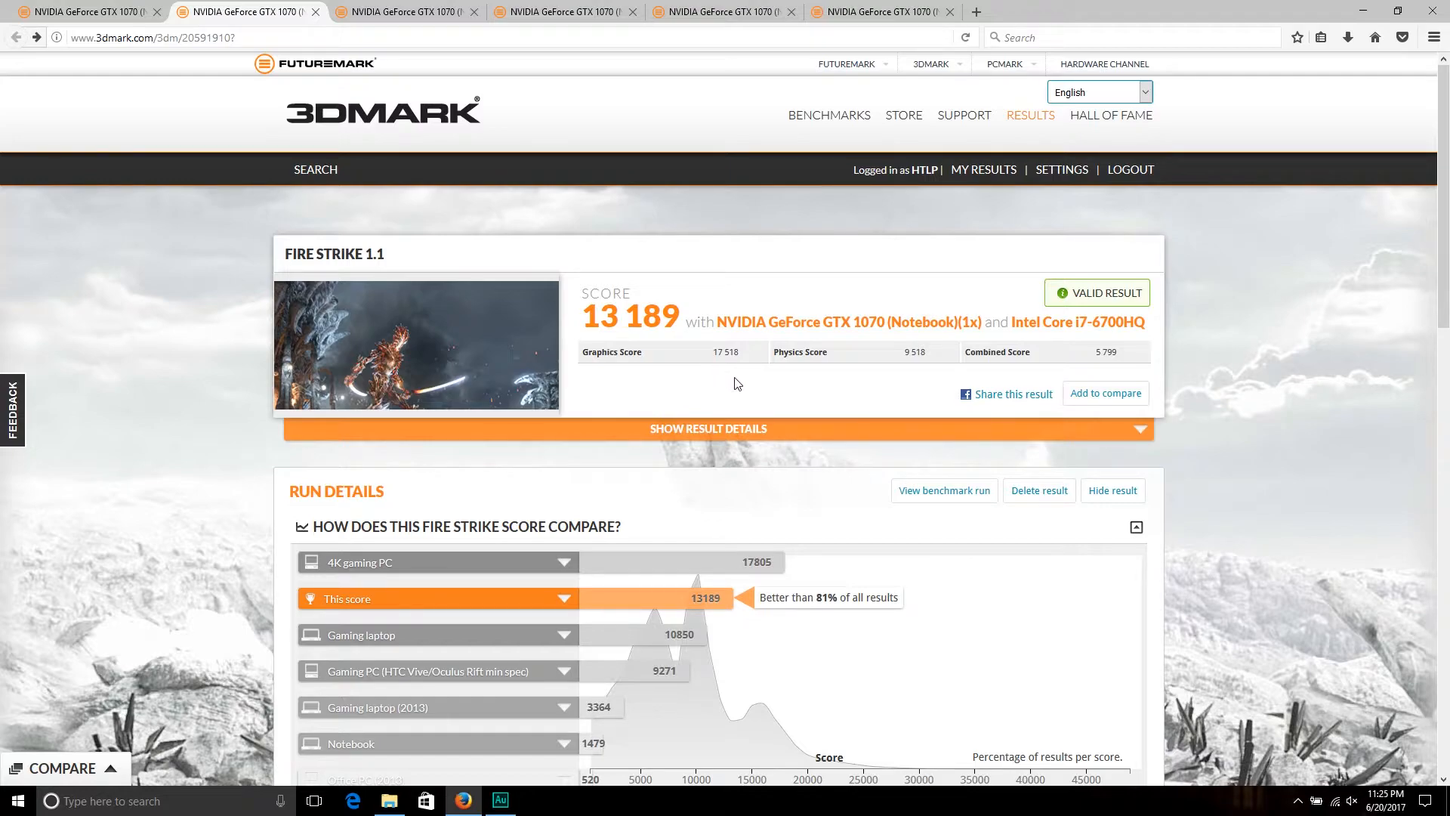
mouse_move(831, 383)
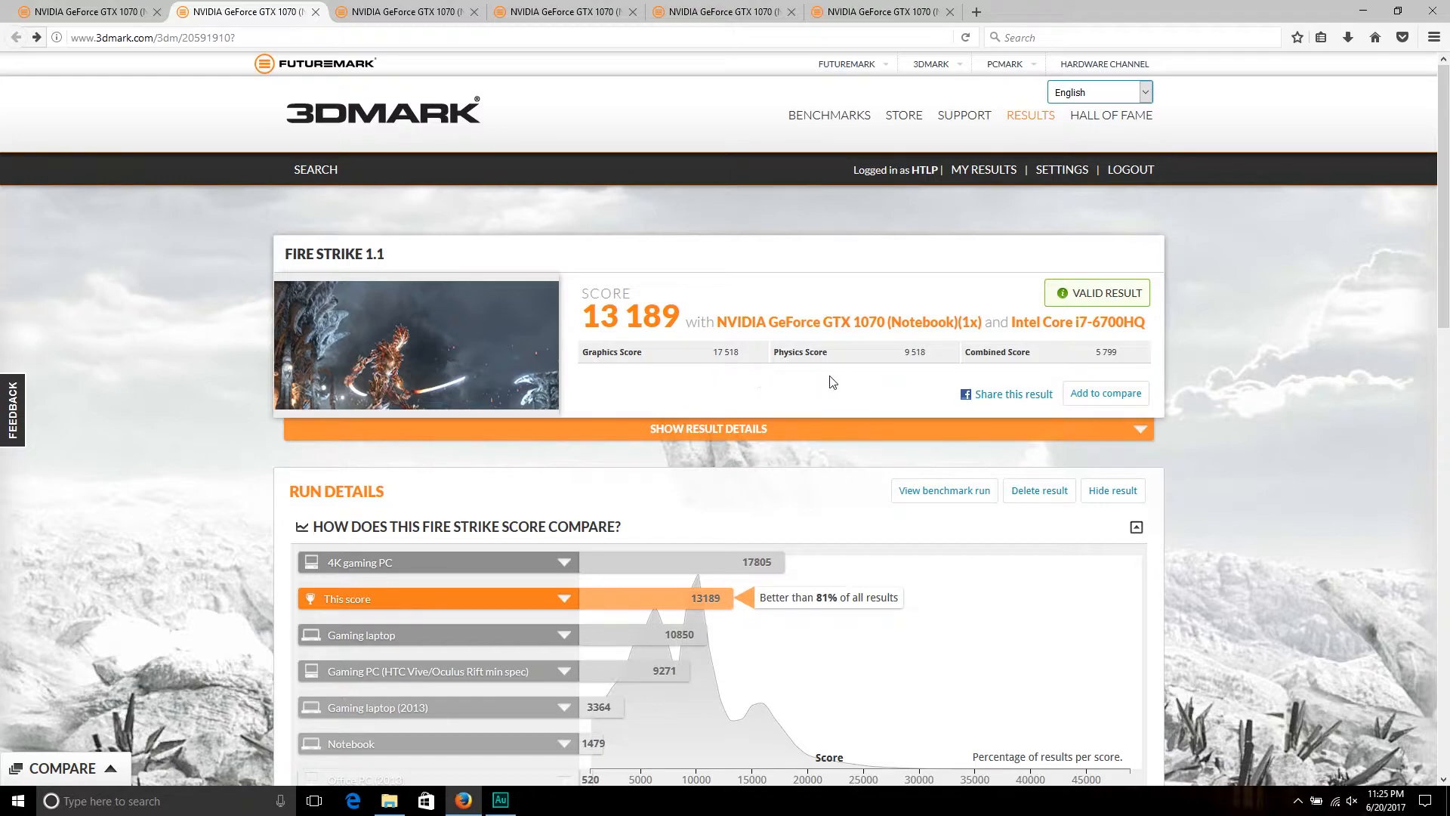
mouse_move(912, 376)
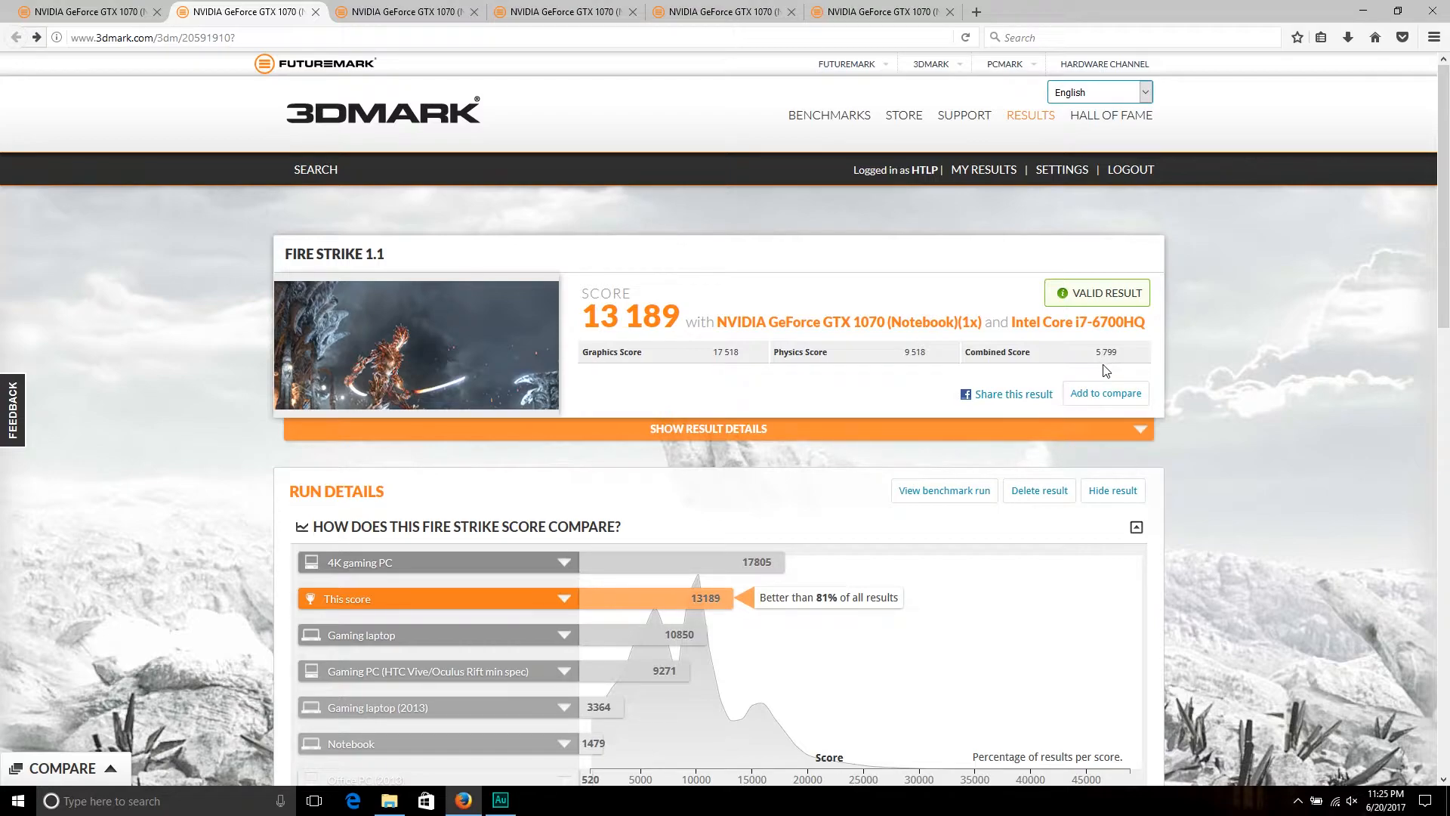
mouse_move(263, 512)
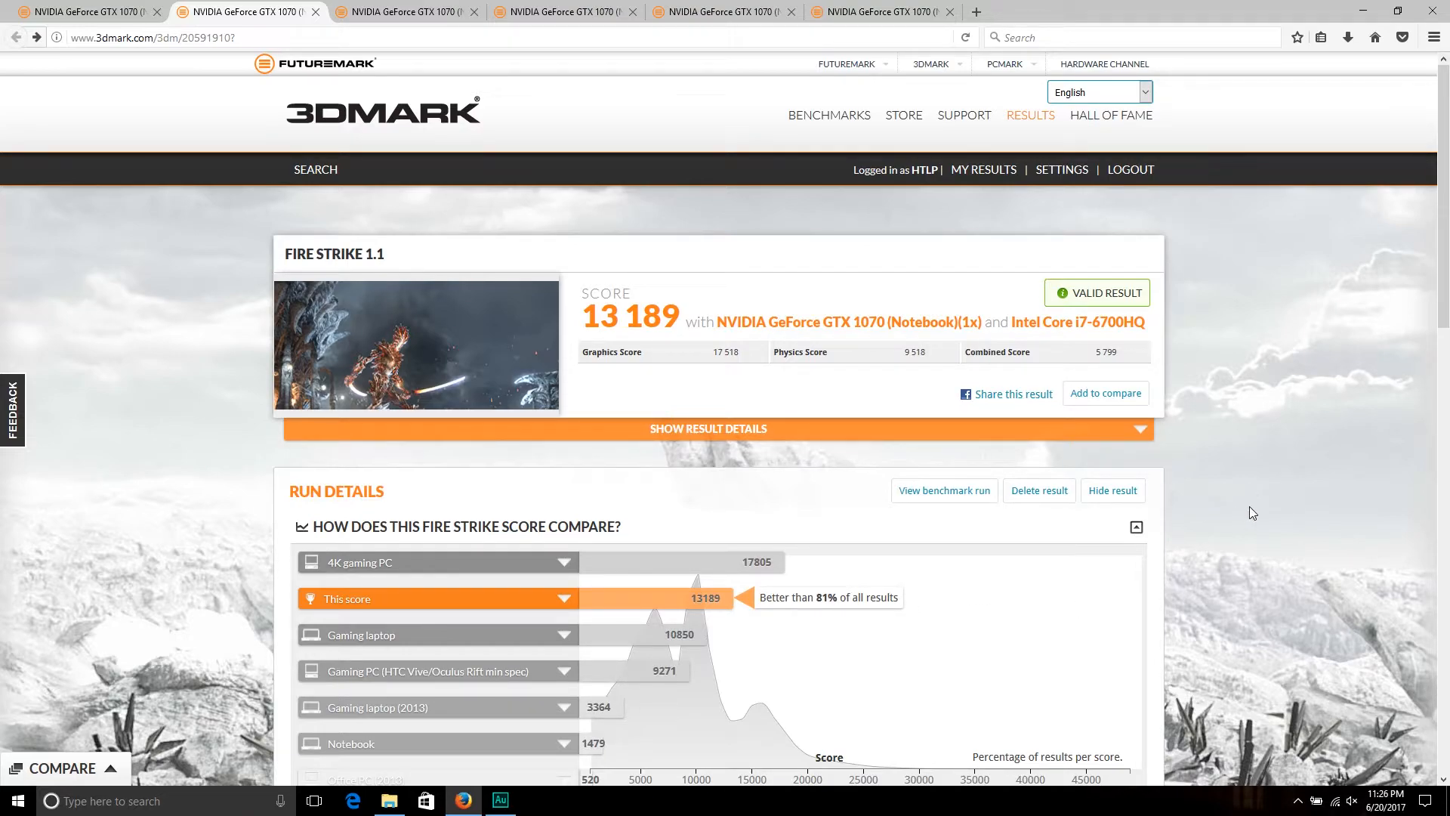
mouse_move(1268, 521)
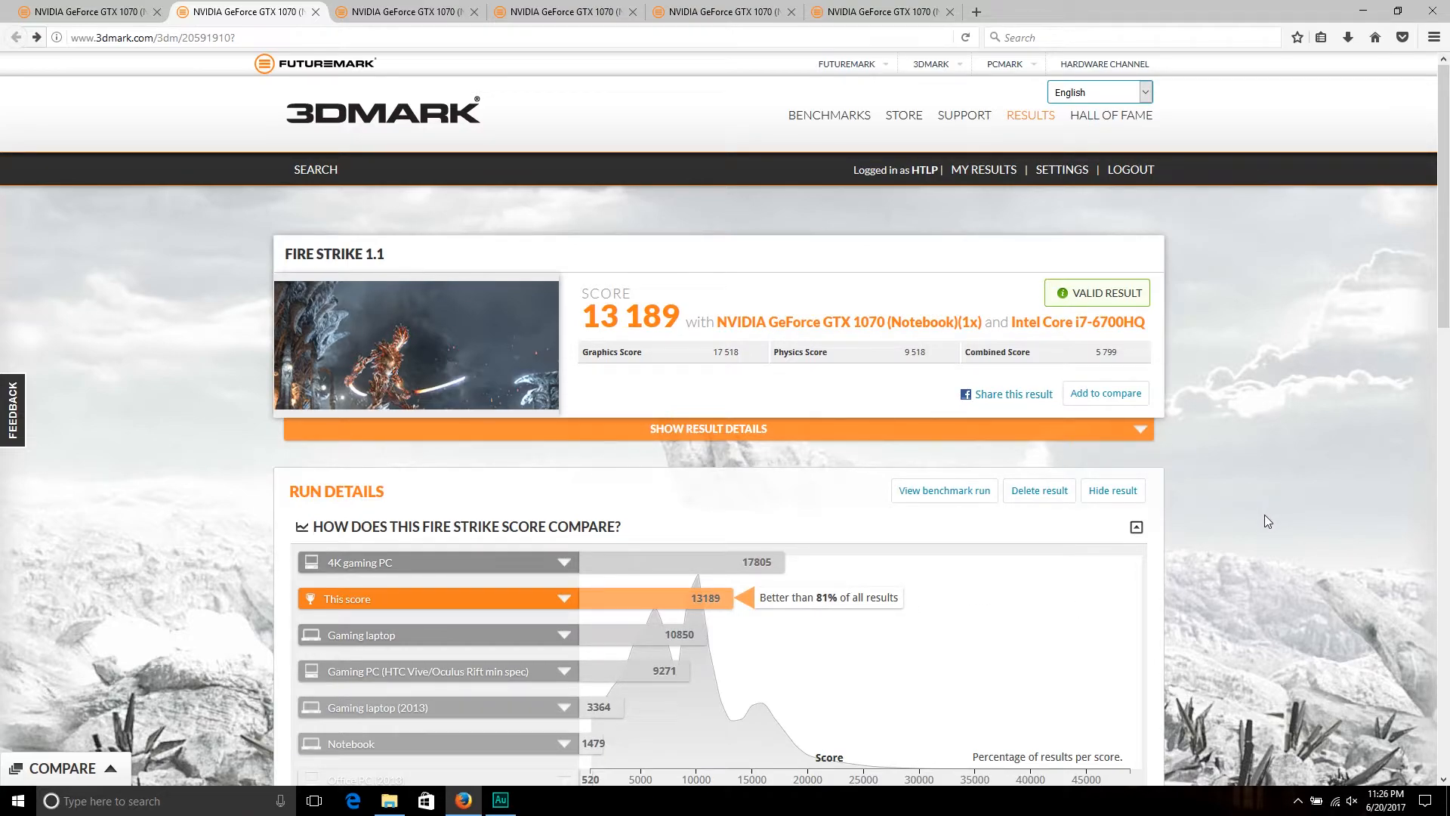
- Scroll to the 13 189 result's card at 1,886 MHz and its 4-core, 45 W i7-6700HQ specs
scroll("down", 3)
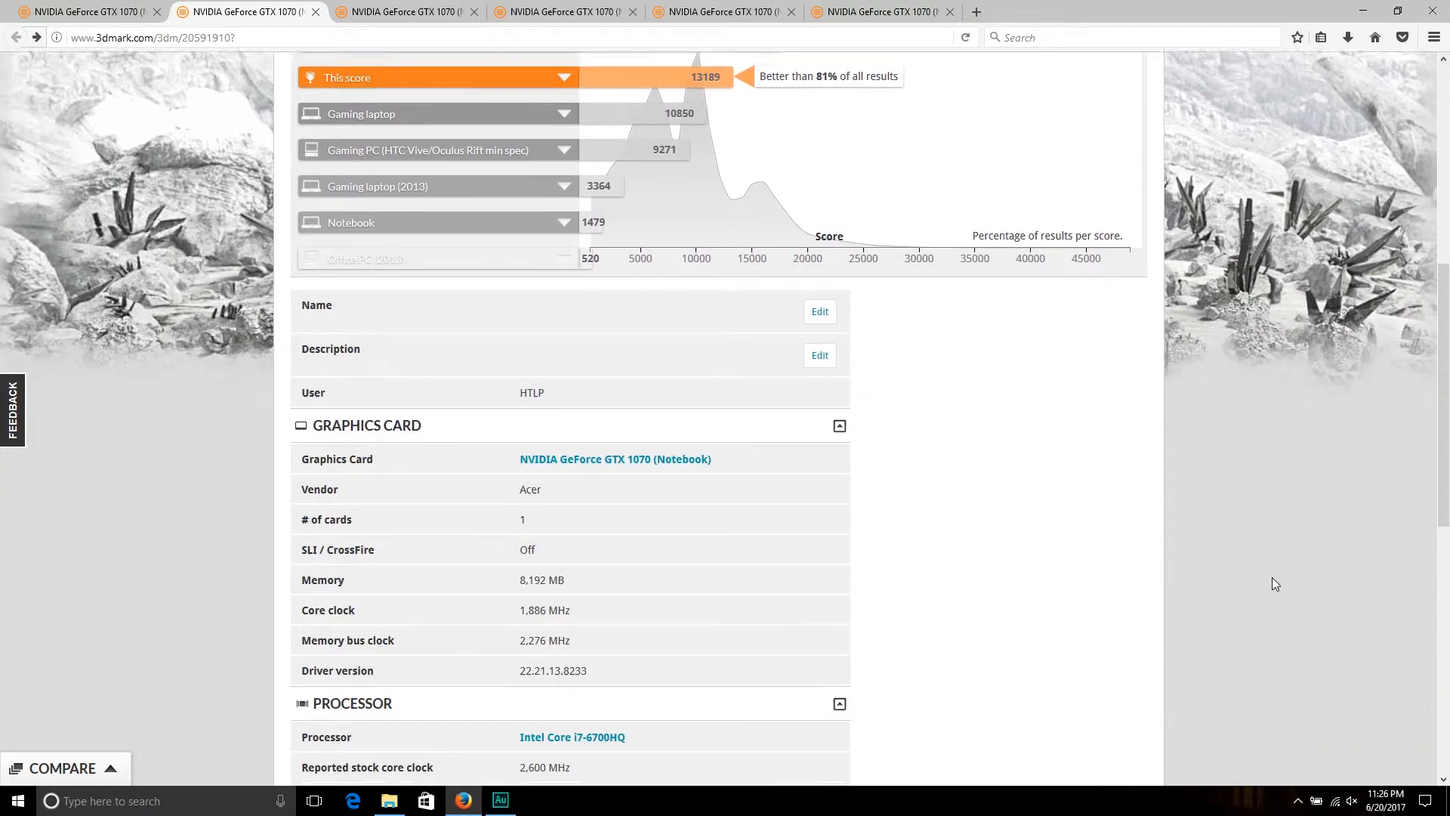
scroll("down", 3)
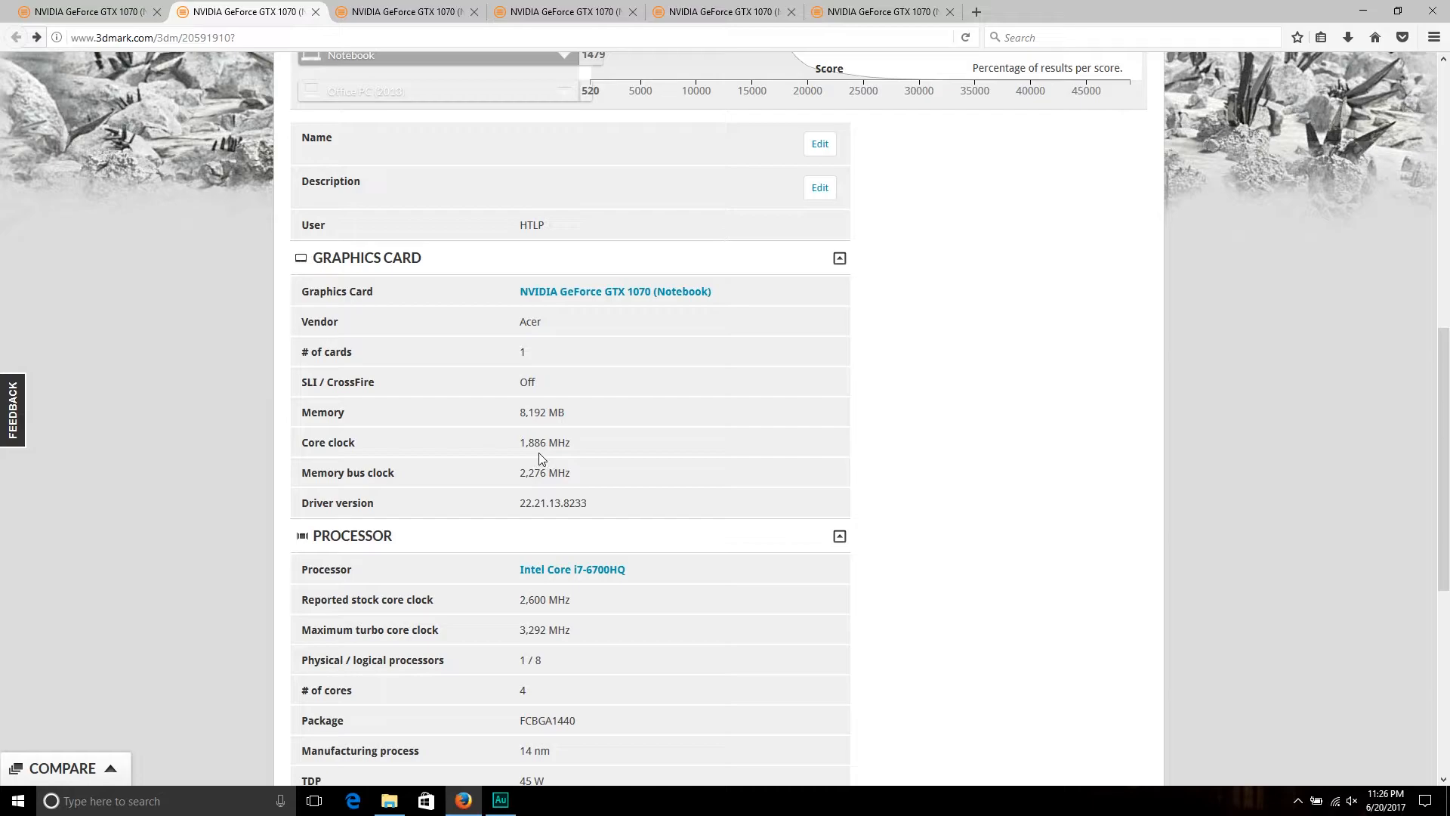
mouse_move(509, 489)
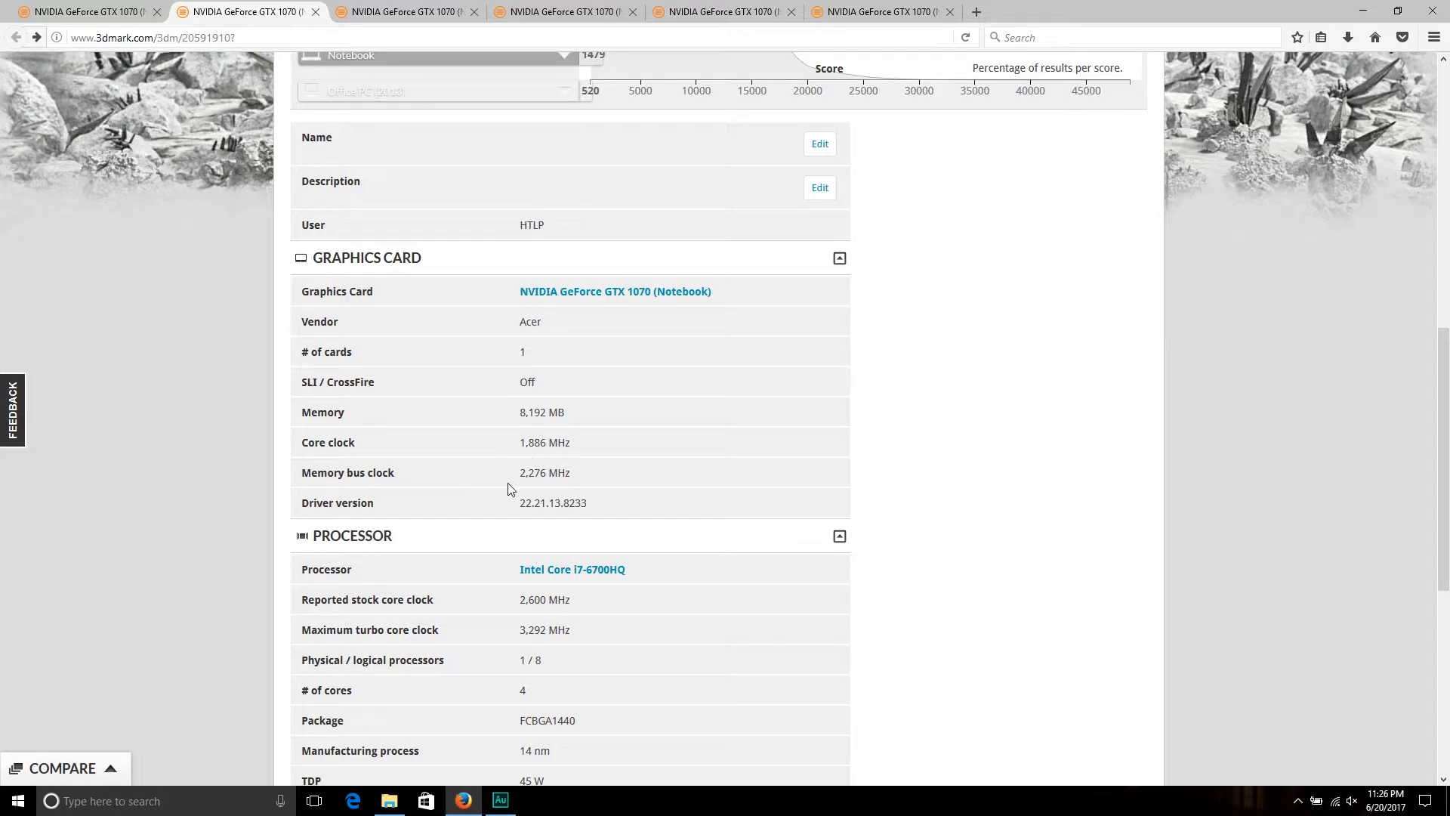
mouse_move(521, 491)
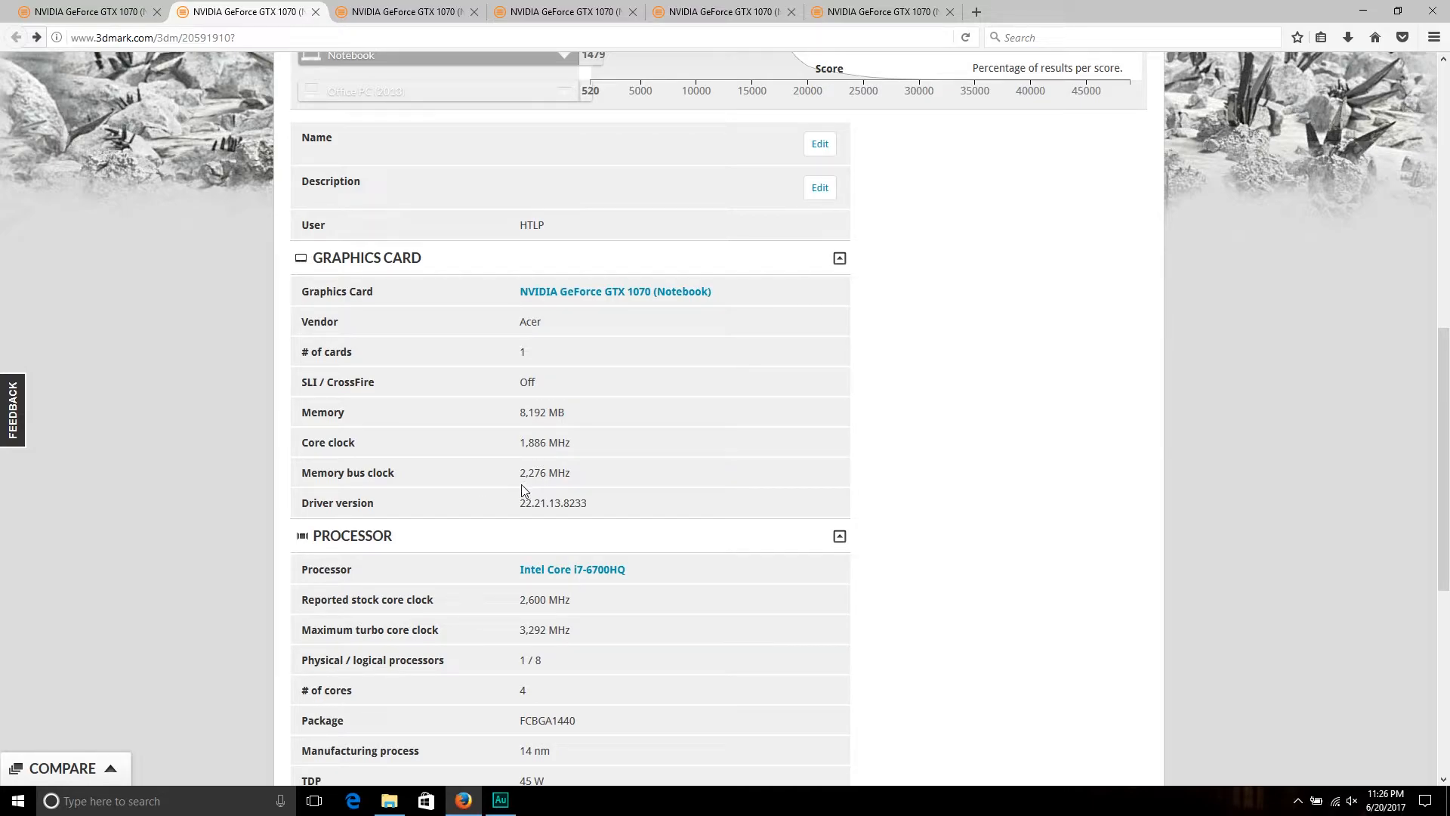
mouse_move(547, 488)
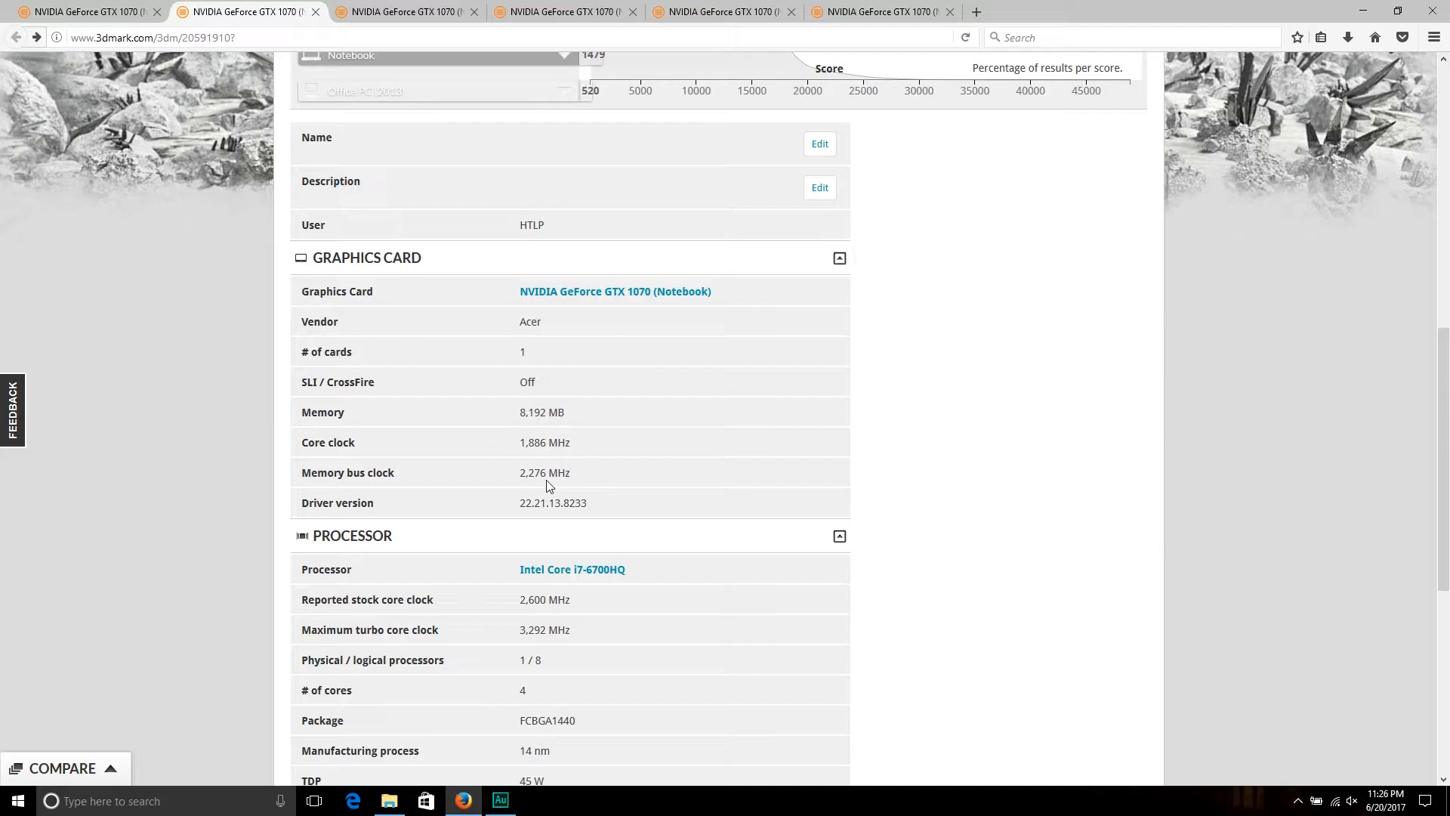
mouse_move(203, 621)
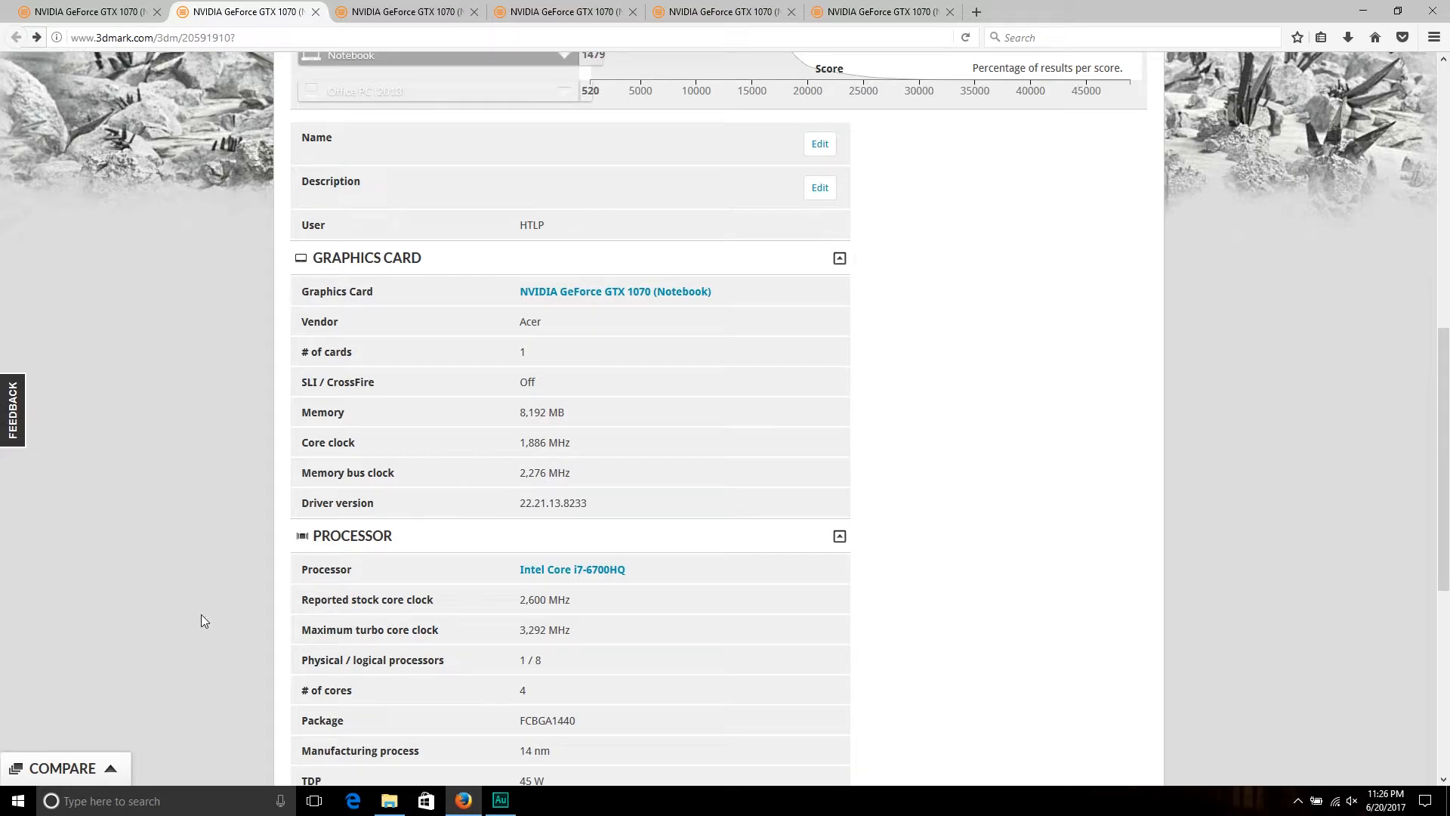
mouse_move(195, 599)
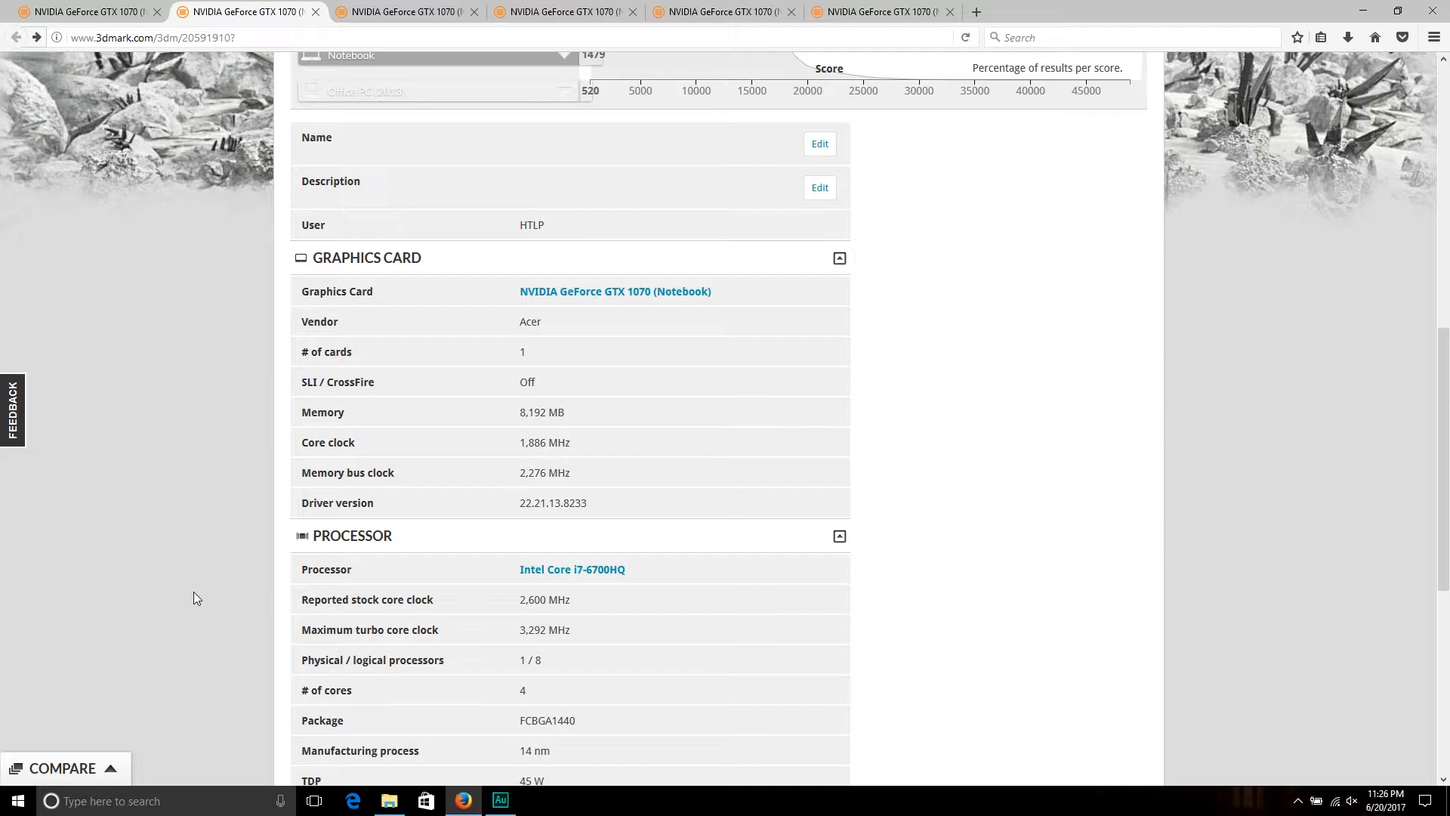
mouse_move(1086, 405)
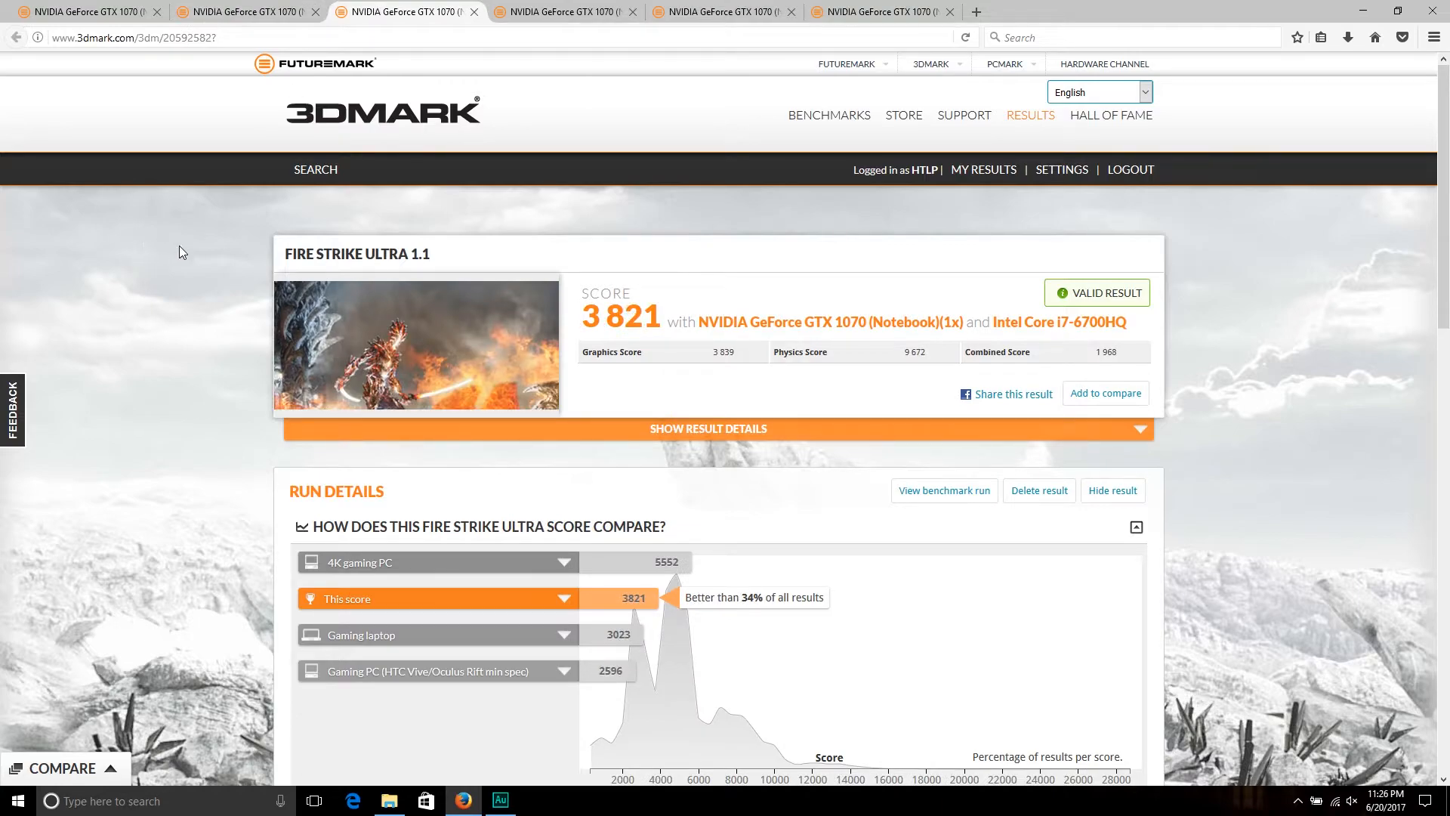
mouse_move(187, 266)
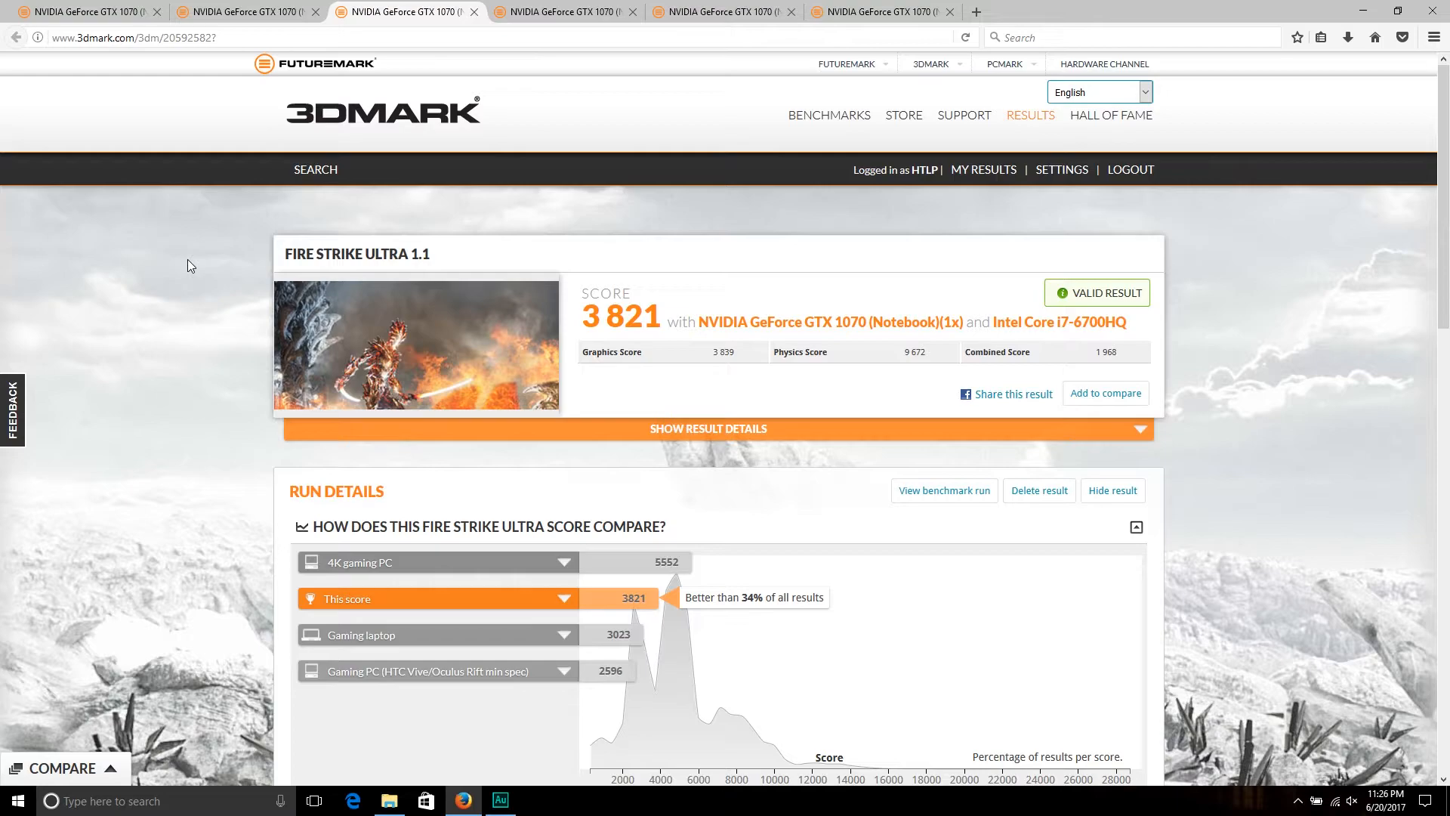
mouse_move(197, 257)
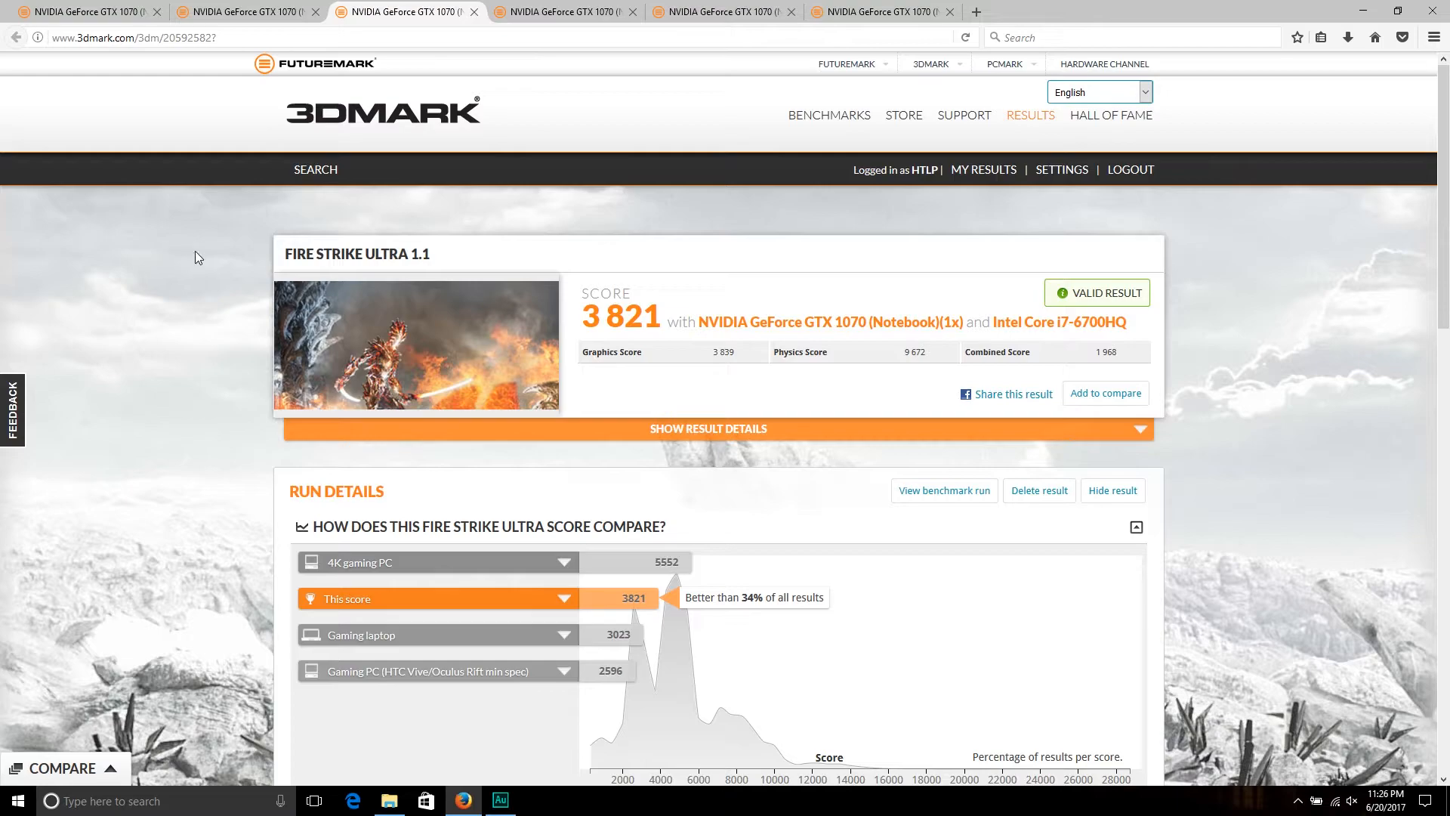
mouse_move(183, 261)
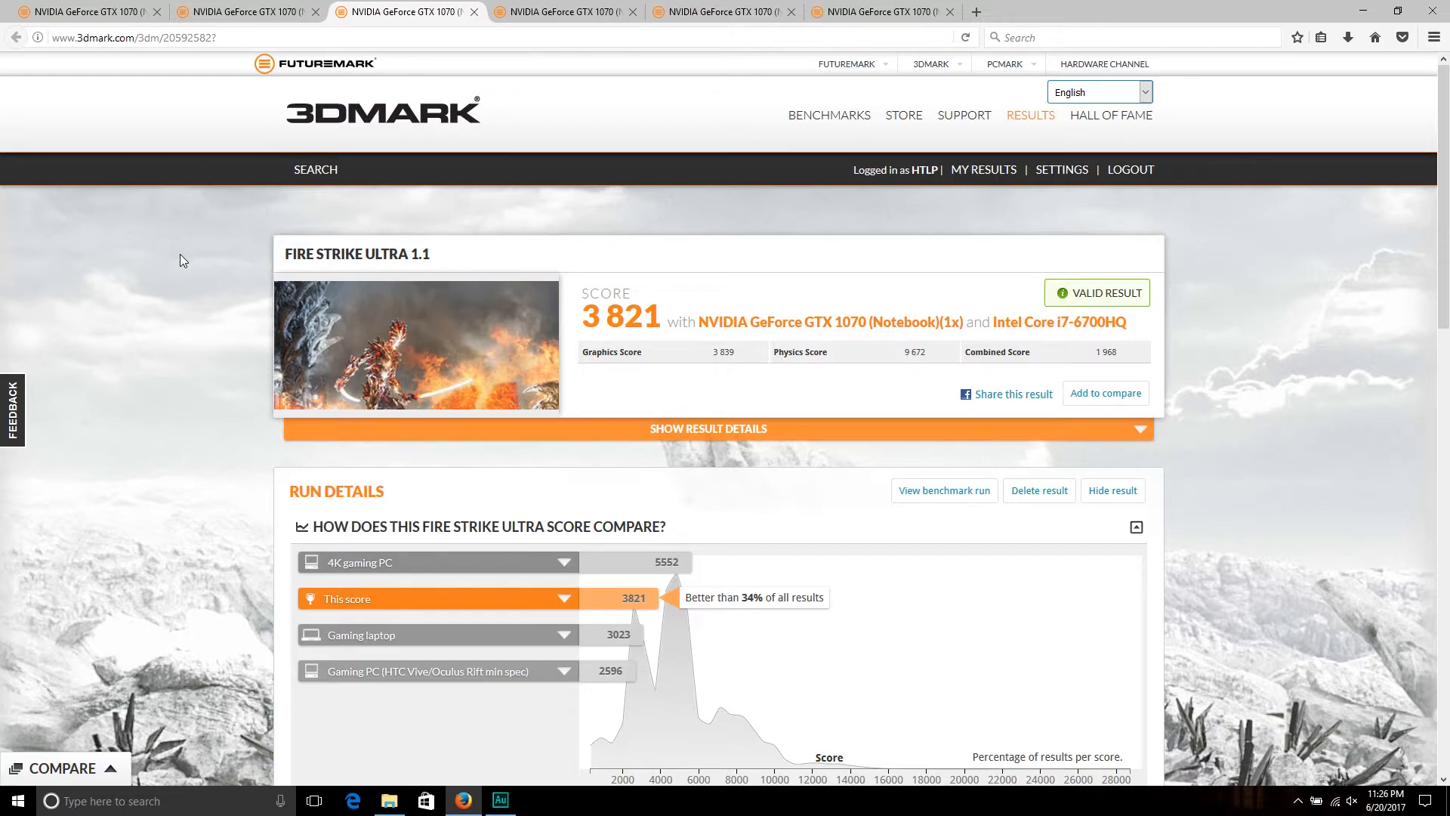
mouse_move(581, 333)
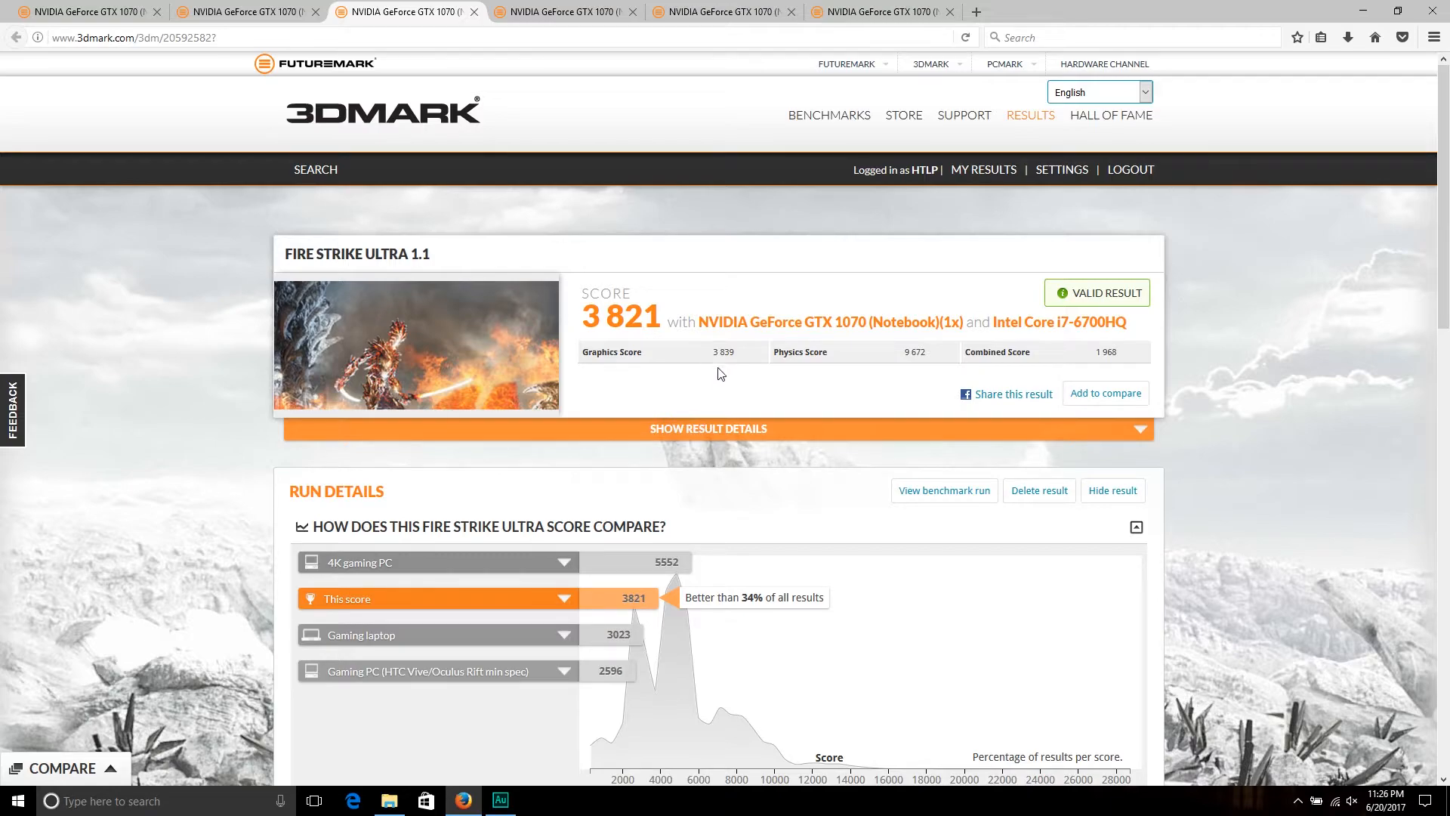
mouse_move(735, 370)
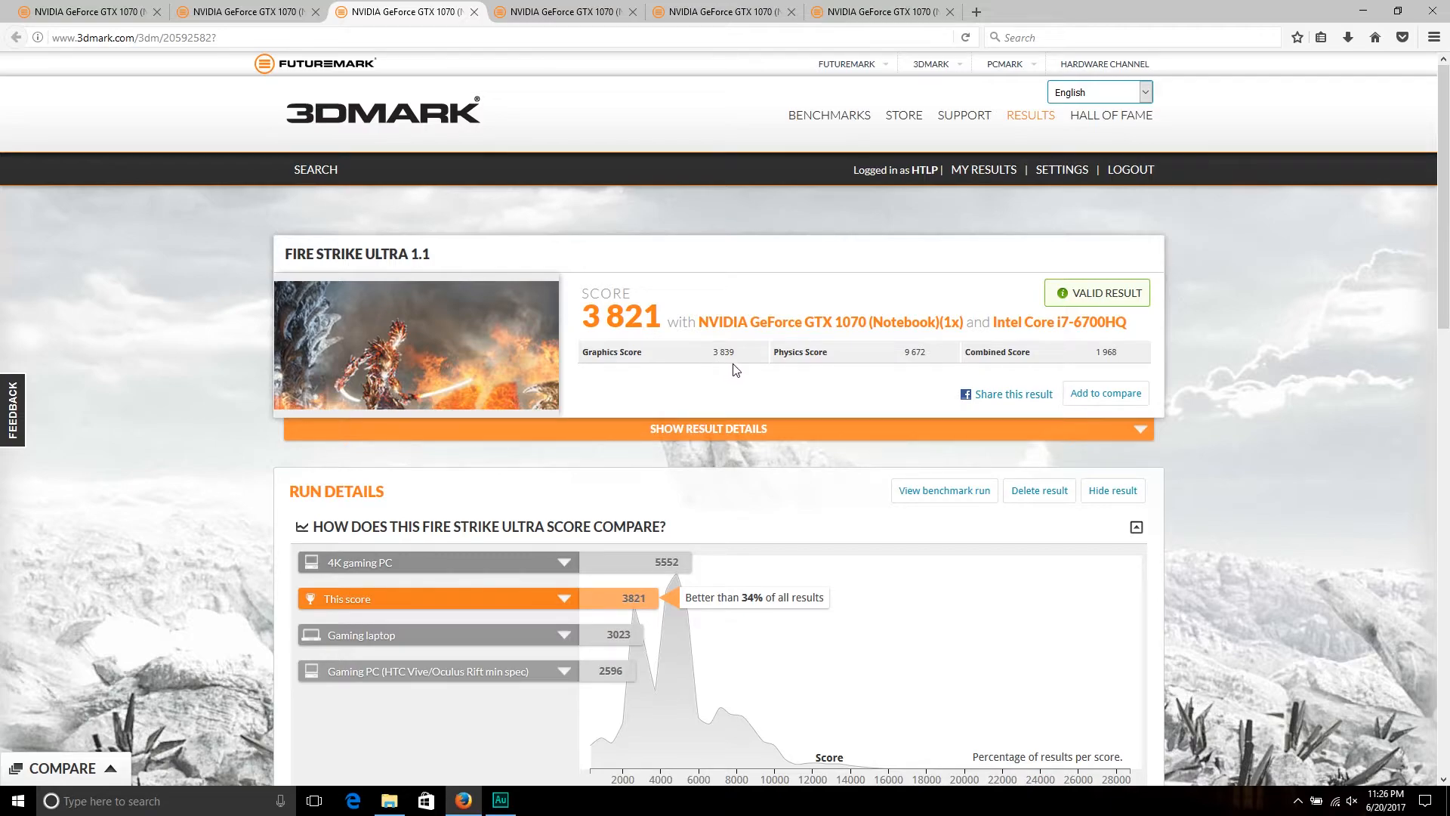
mouse_move(913, 370)
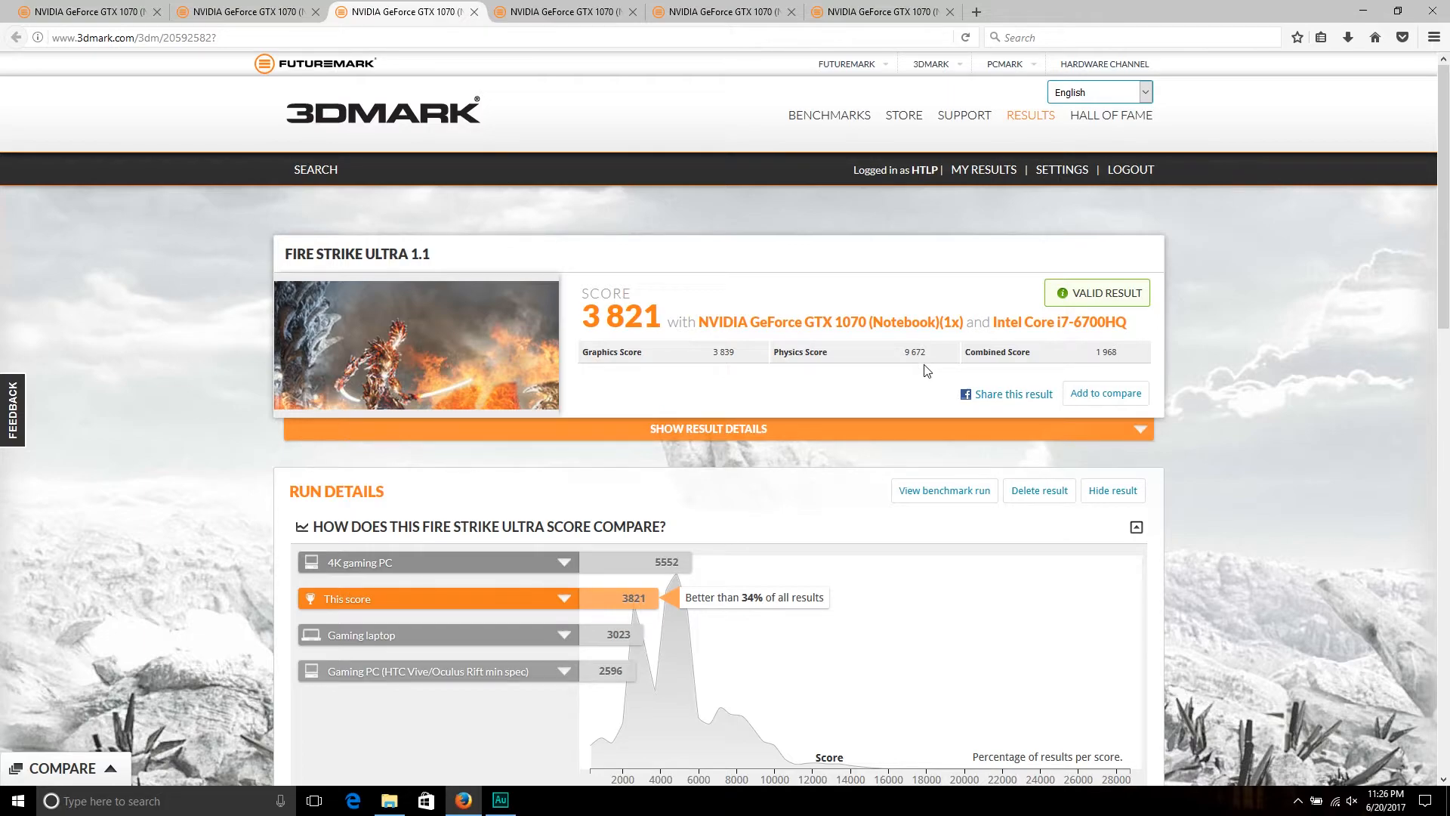
mouse_move(1102, 374)
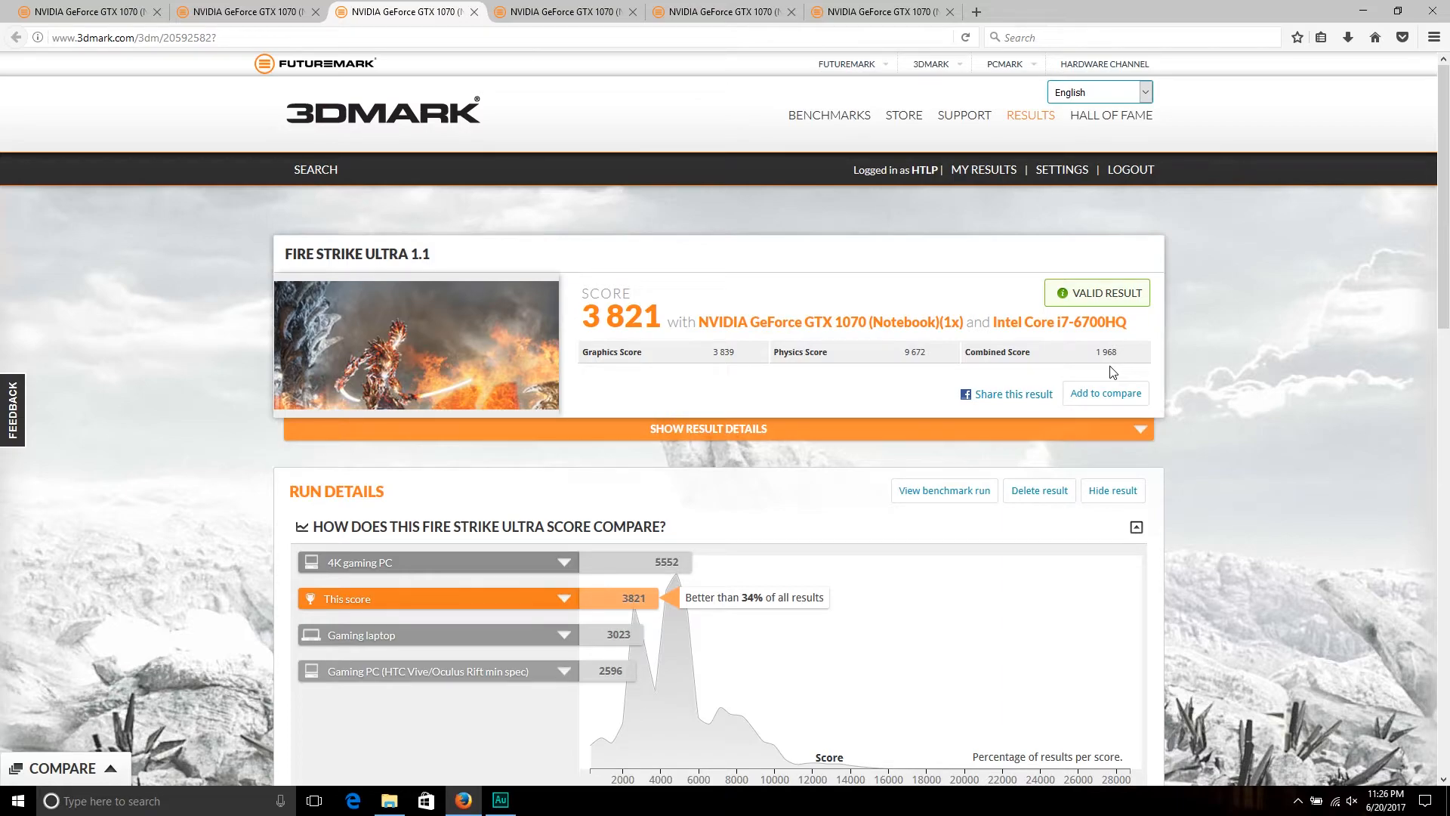
mouse_move(764, 617)
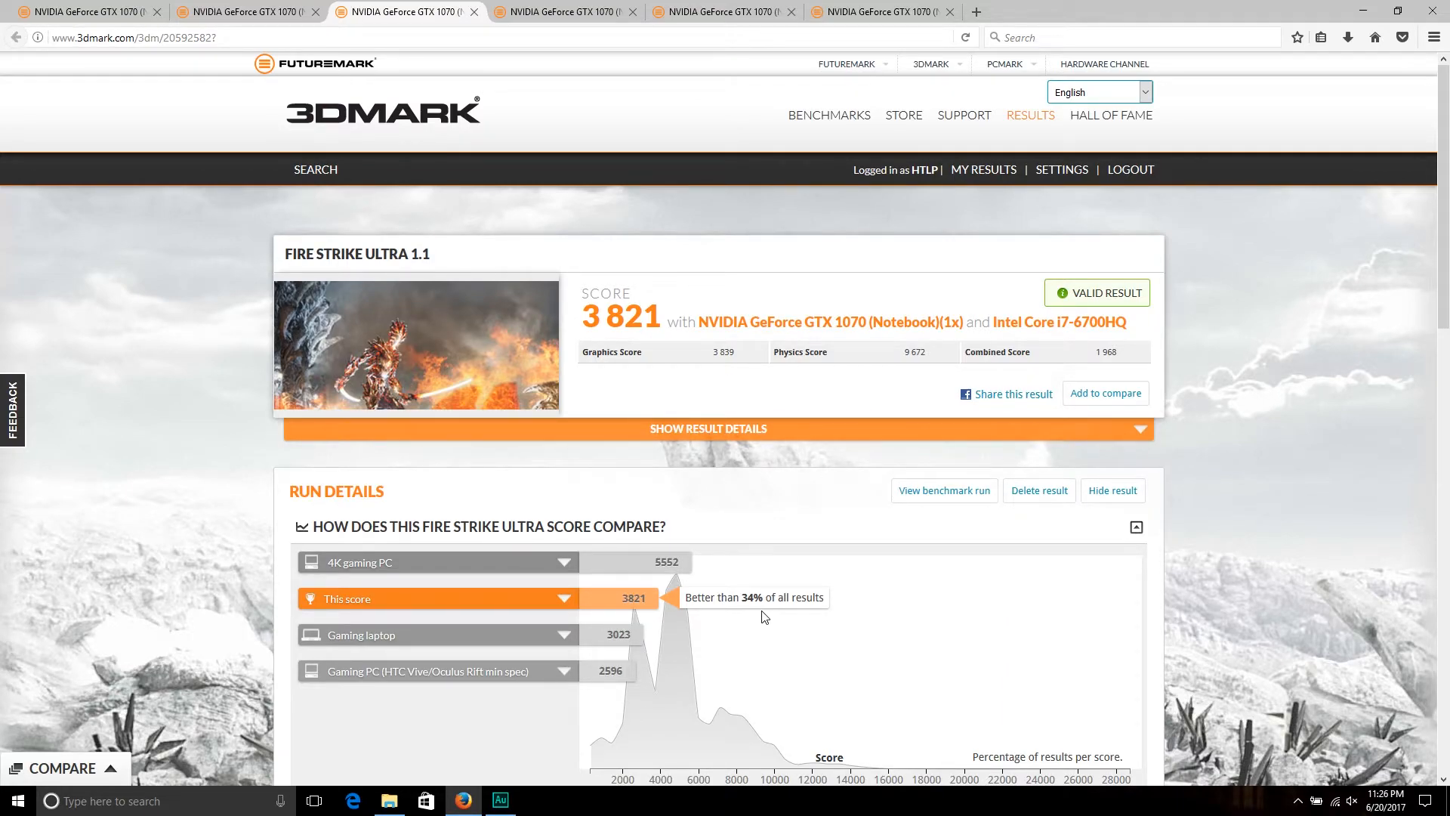
mouse_move(1226, 588)
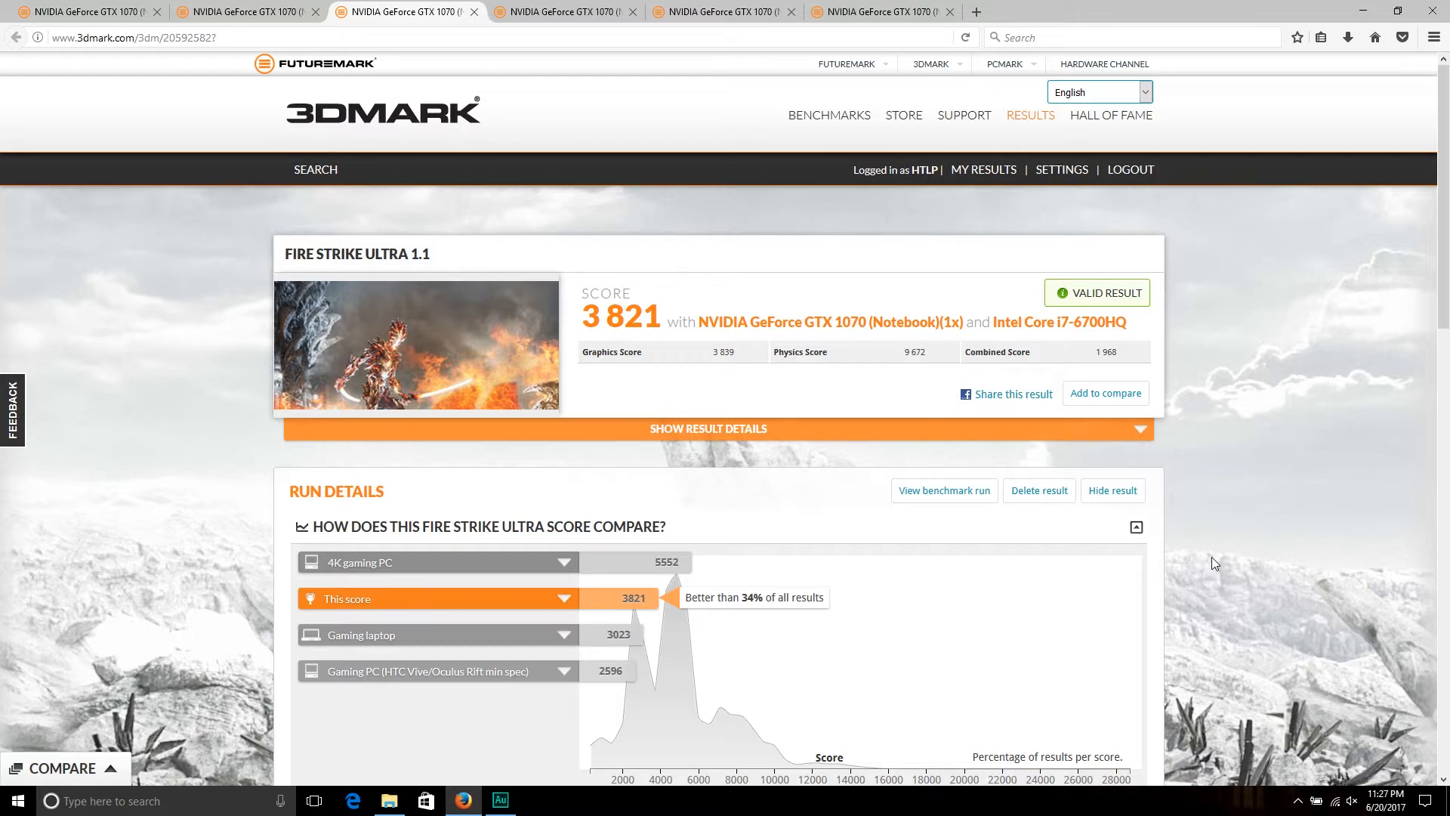
- Scroll to the 3 821 result's GTX 1070 card with 1,734 MHz core and 2,003 MHz memory clocks
scroll("down", 3)
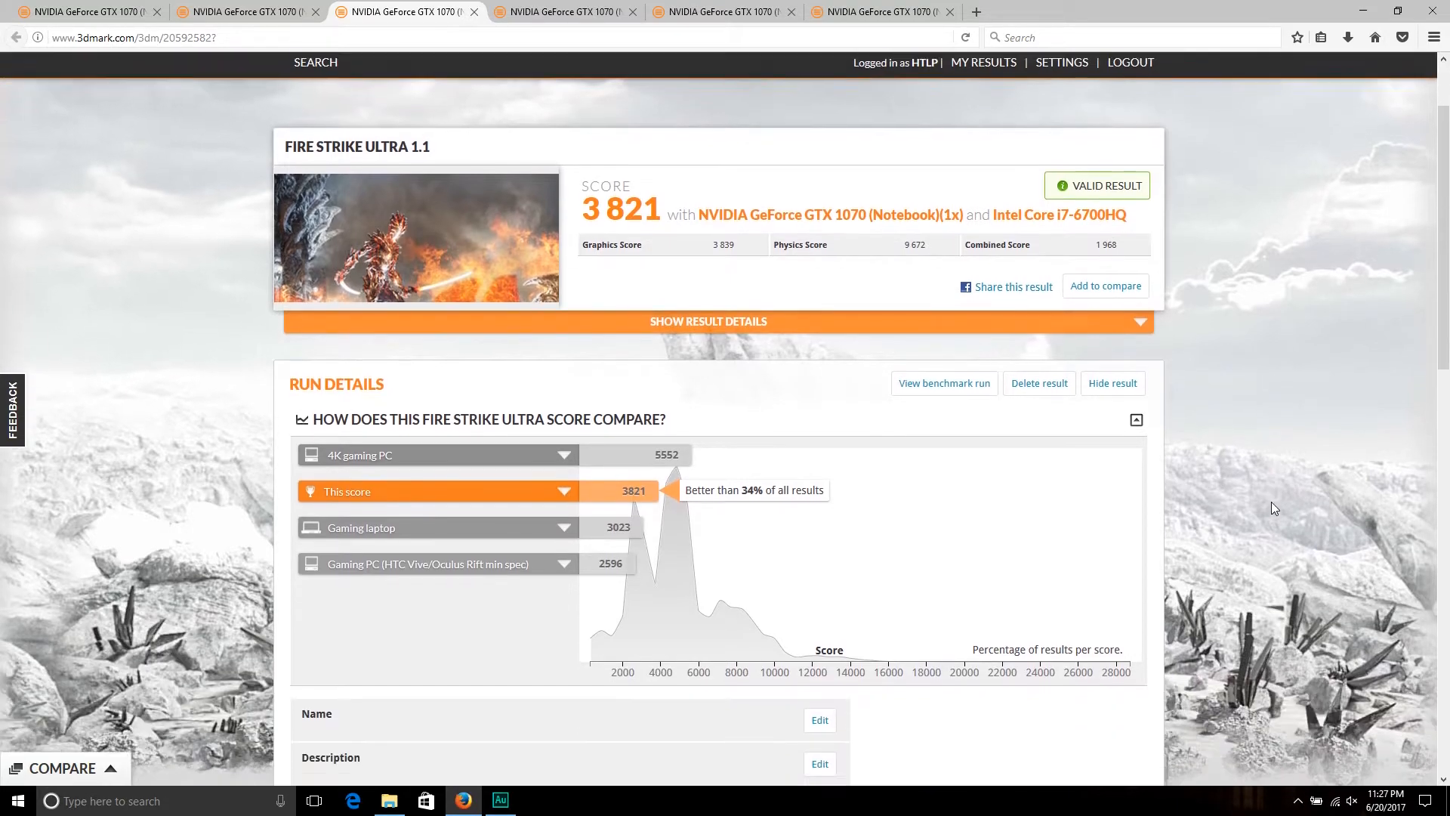
scroll("down", 3)
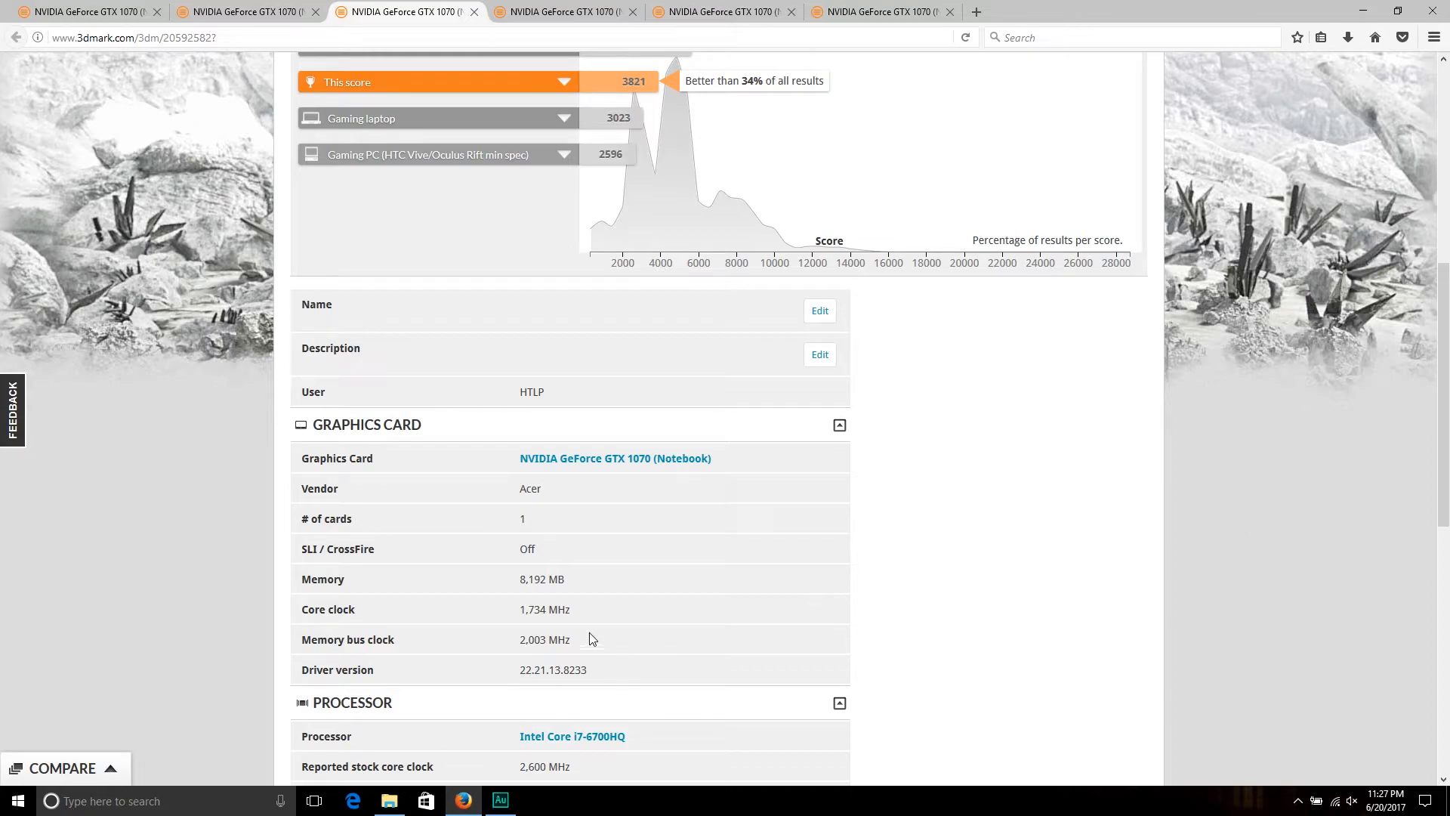
mouse_move(539, 636)
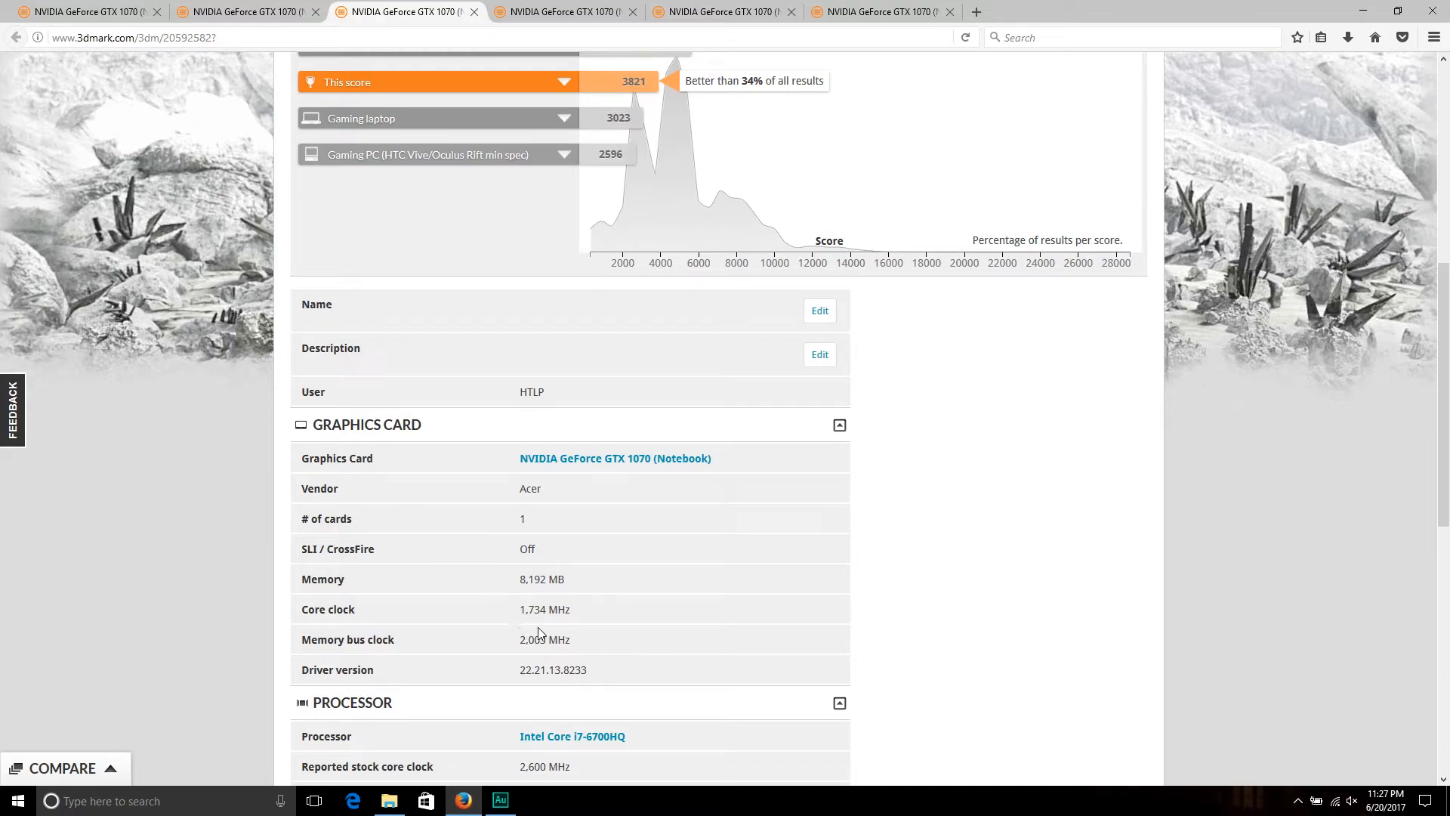
mouse_move(523, 630)
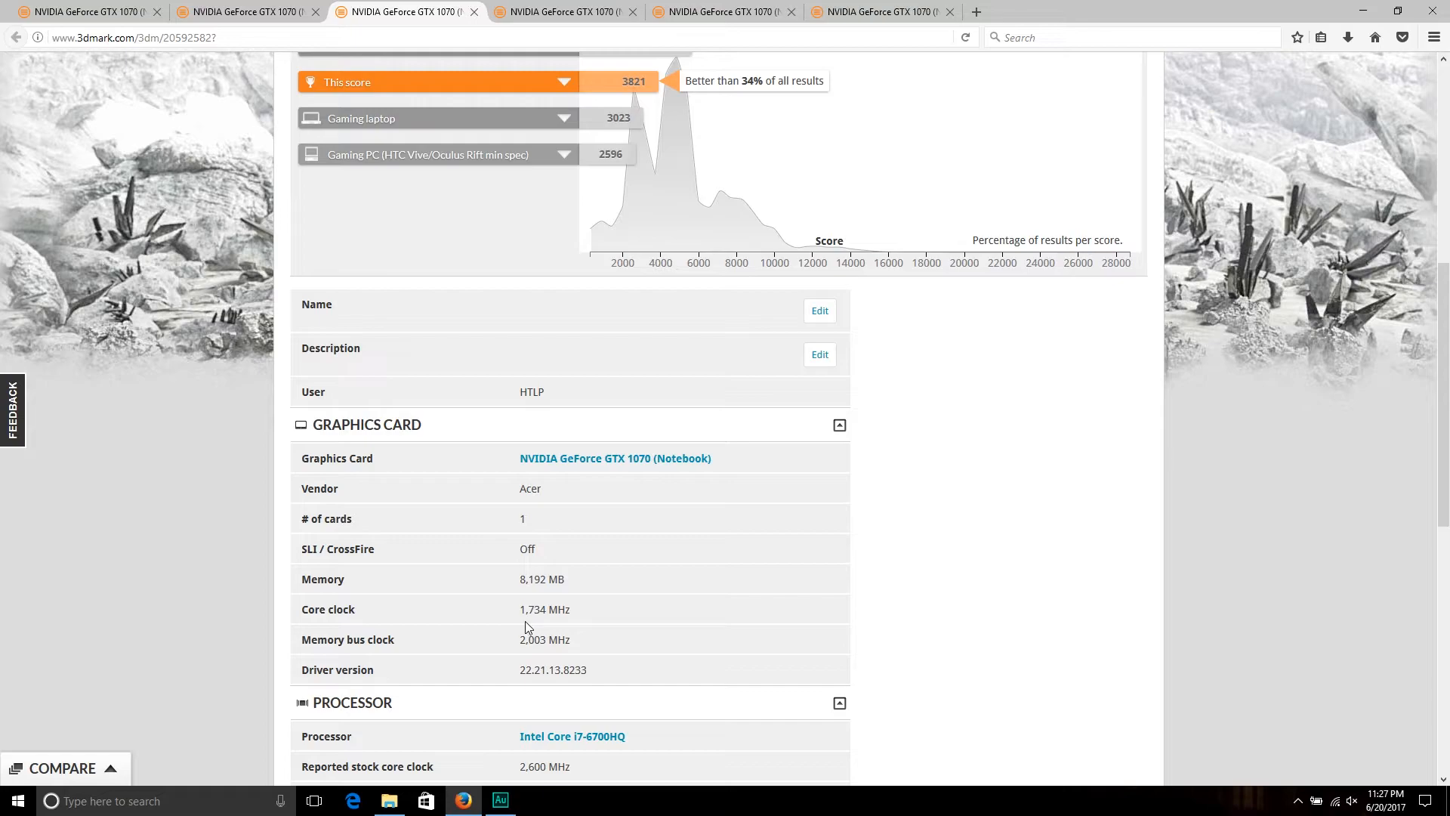
mouse_move(546, 630)
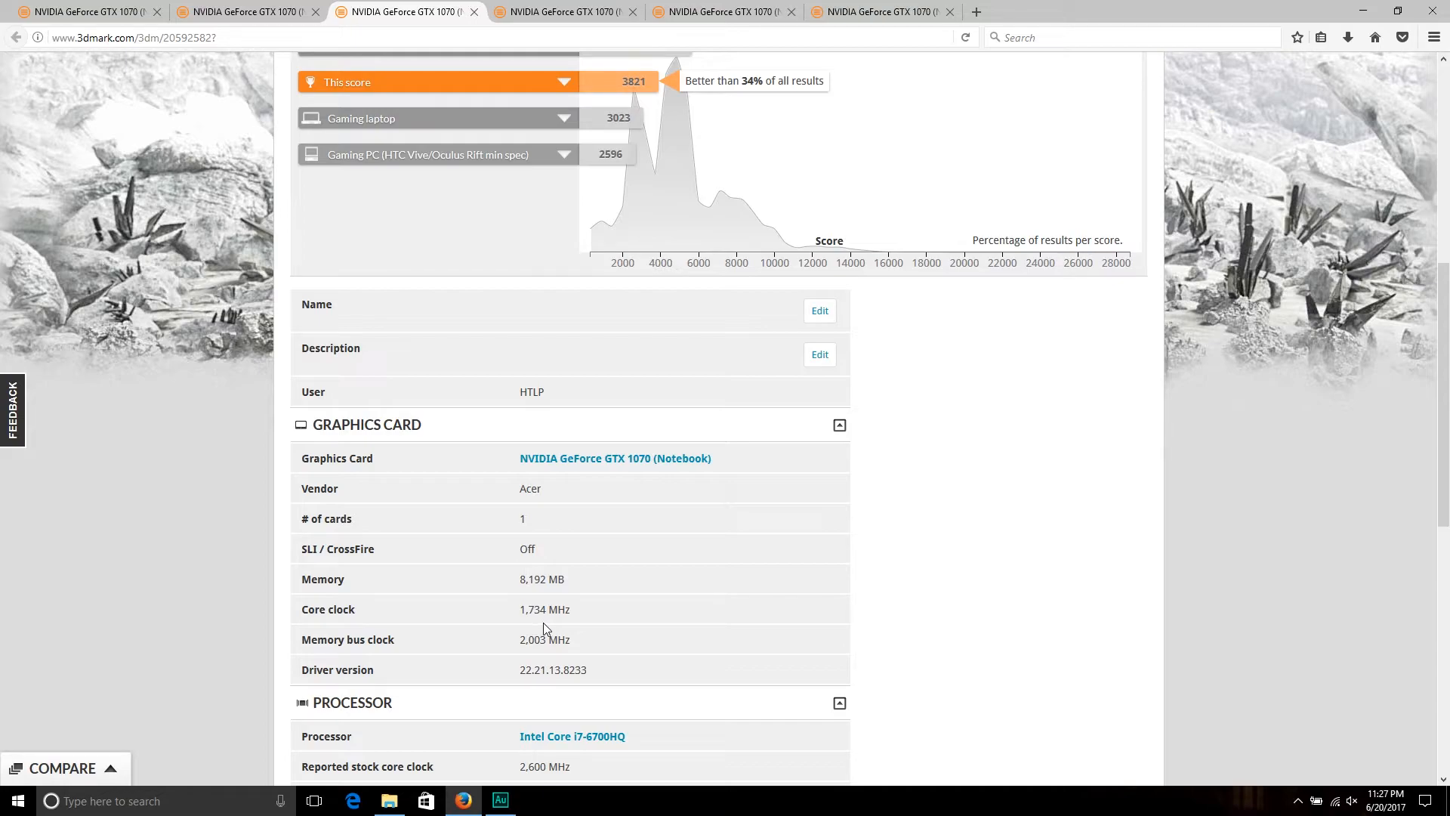
mouse_move(523, 654)
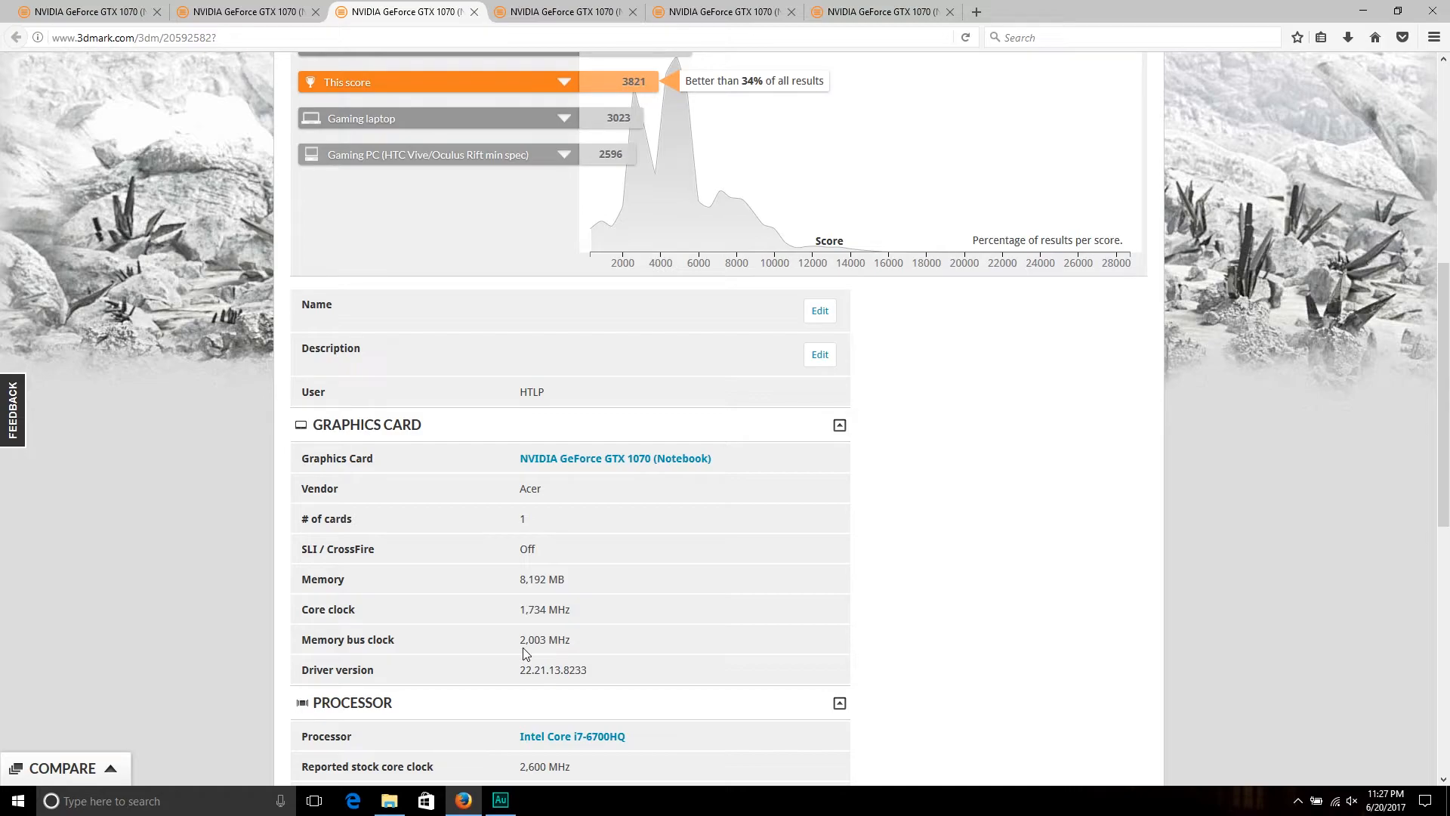
mouse_move(596, 658)
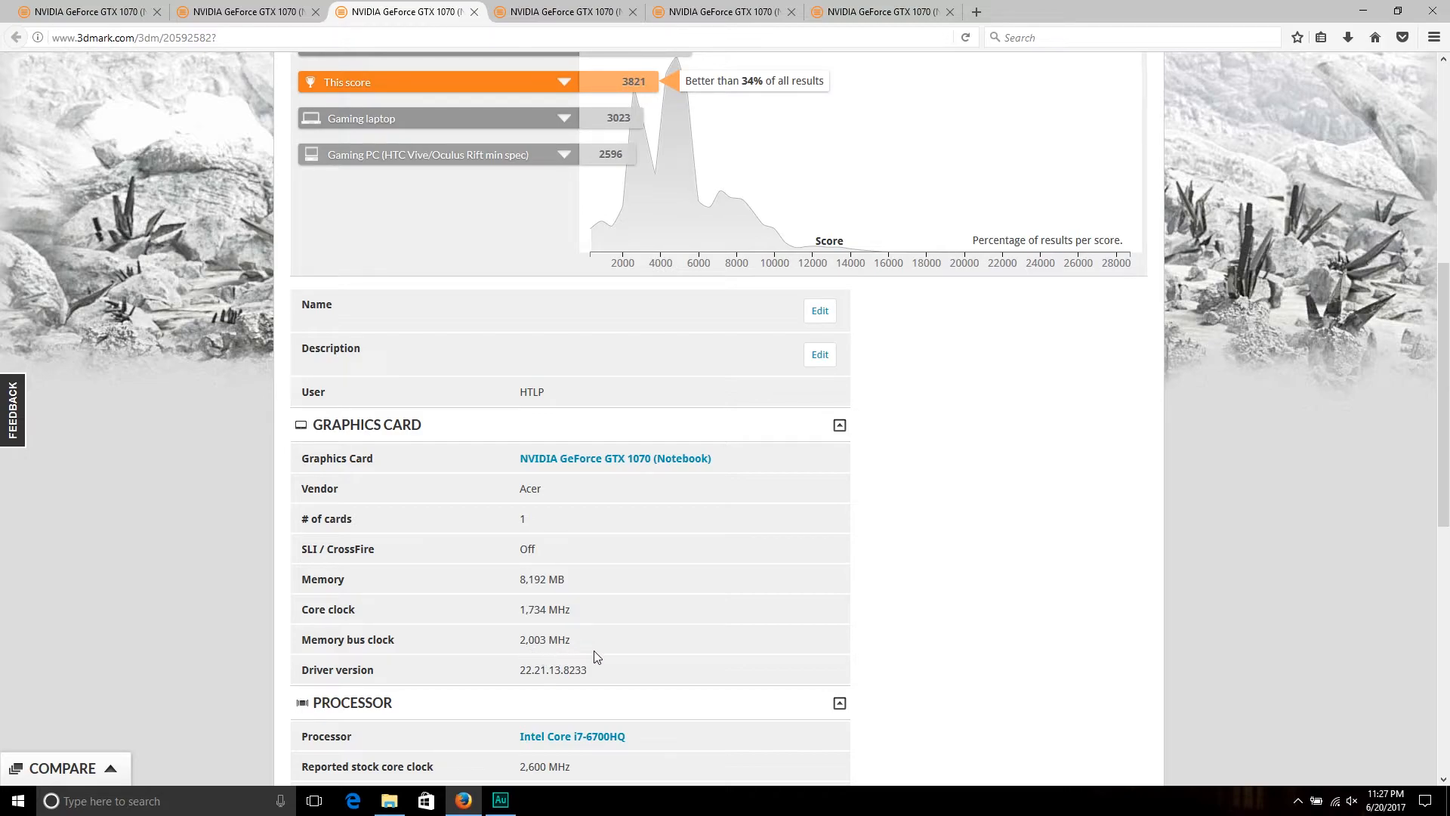
mouse_move(526, 657)
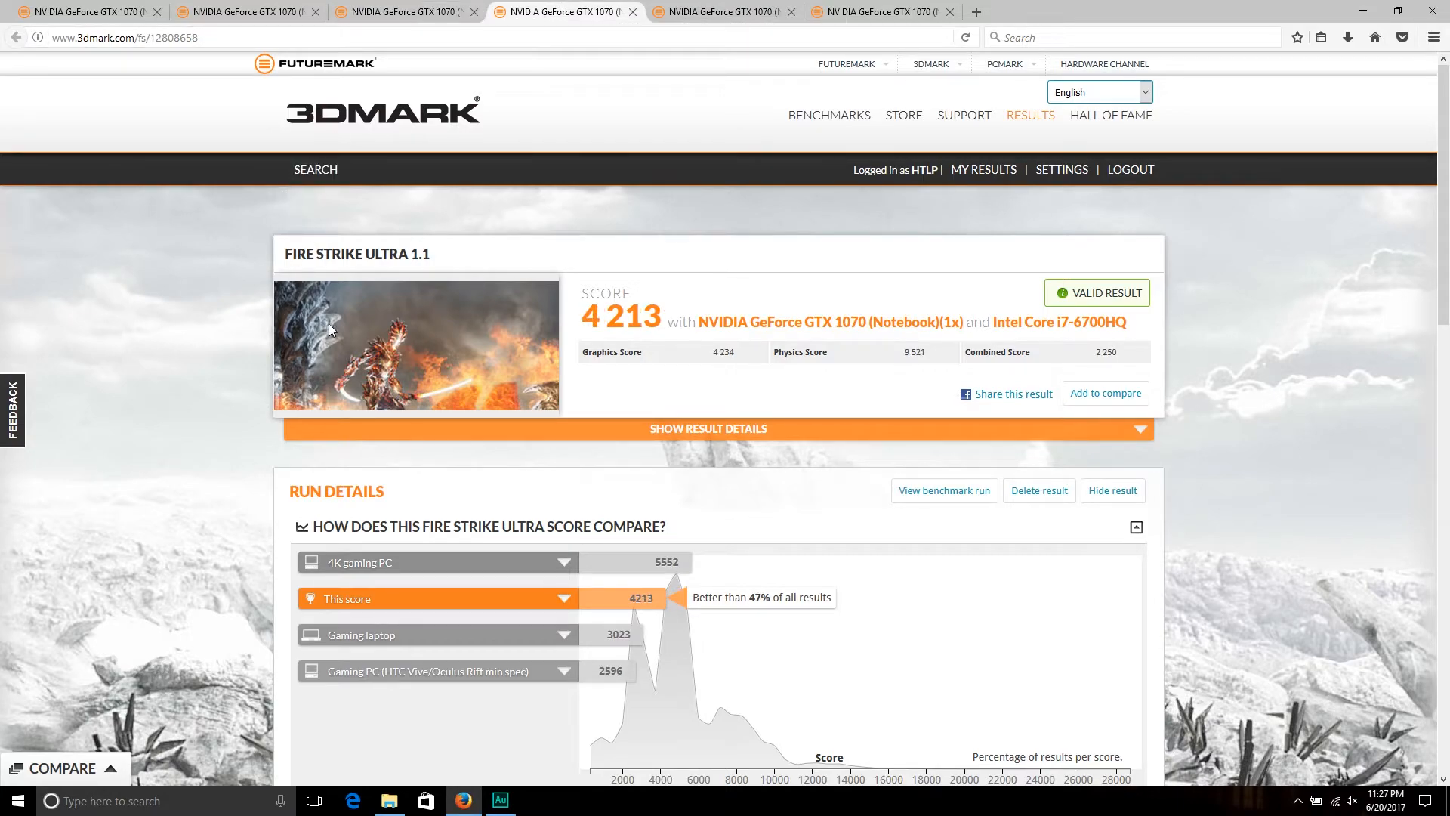
mouse_move(588, 336)
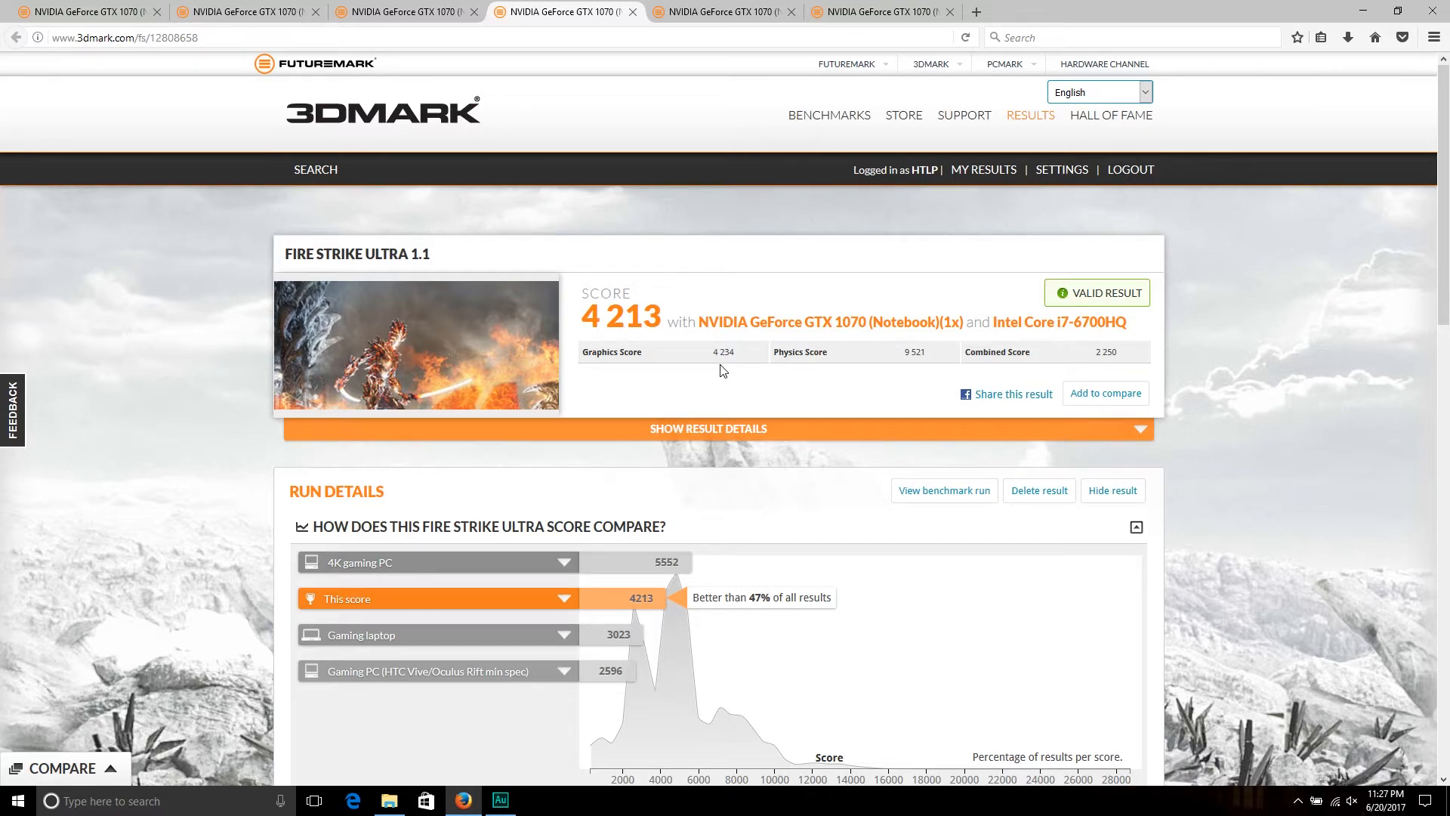
mouse_move(734, 373)
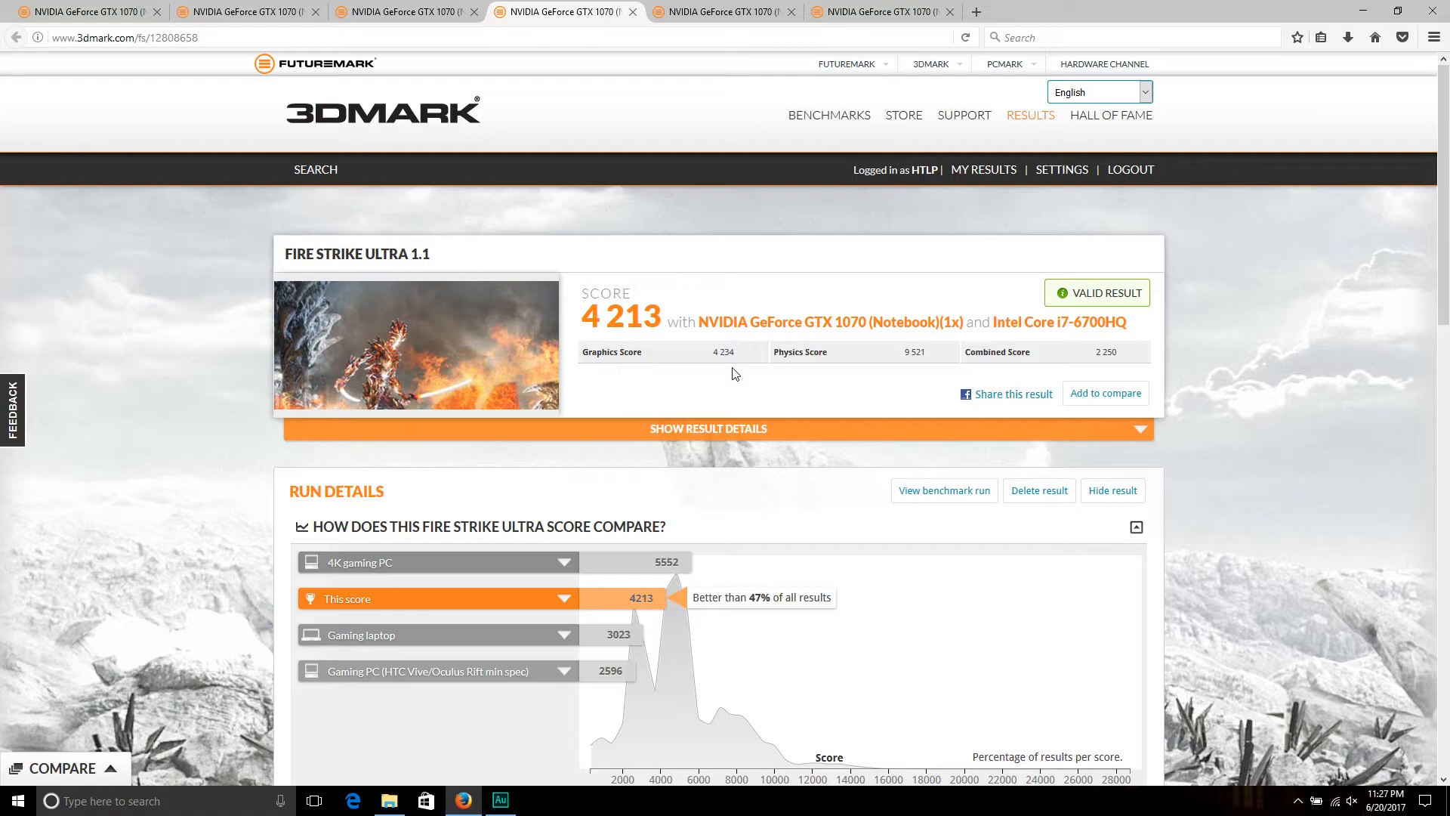
mouse_move(915, 373)
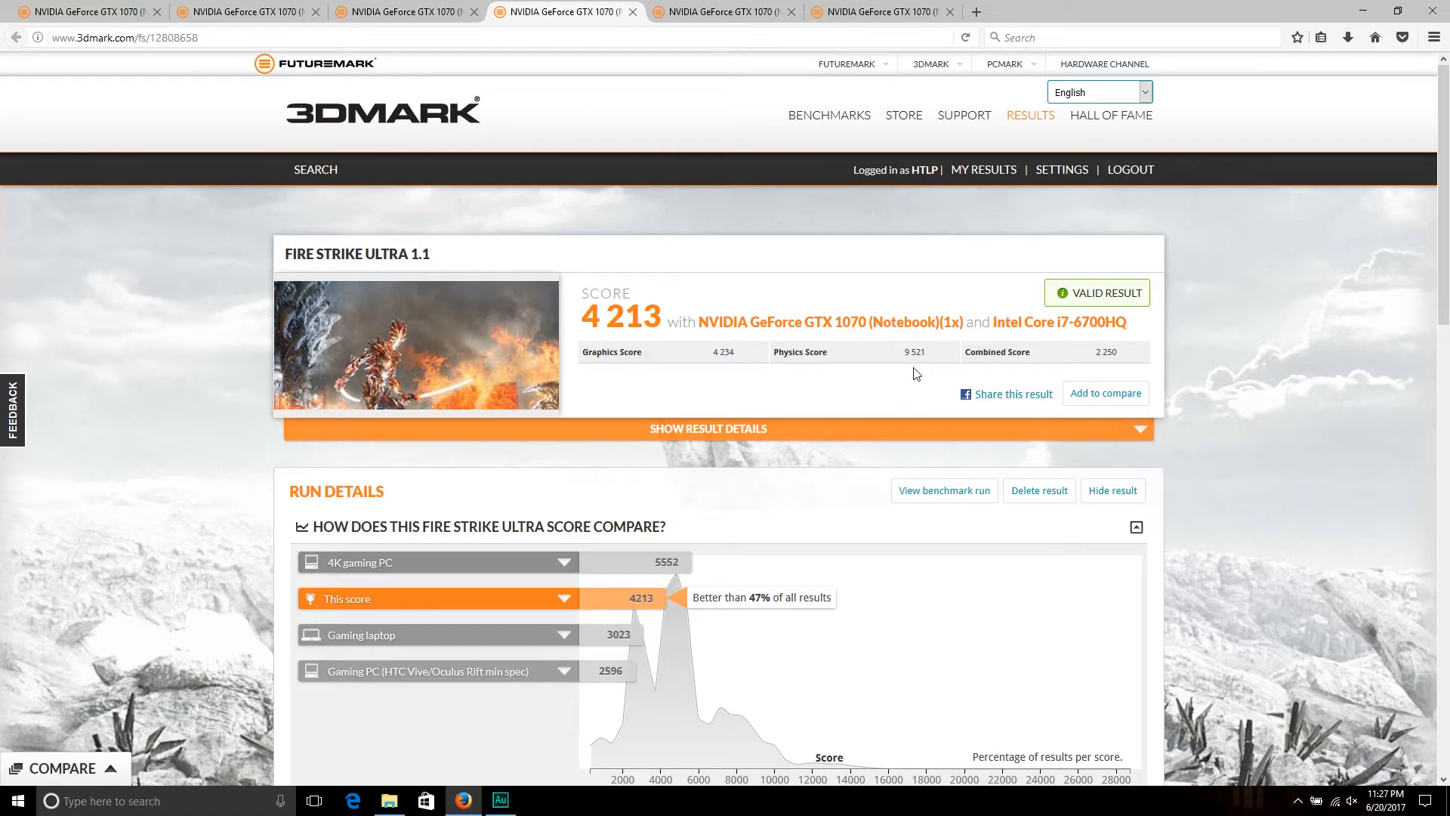
mouse_move(1057, 363)
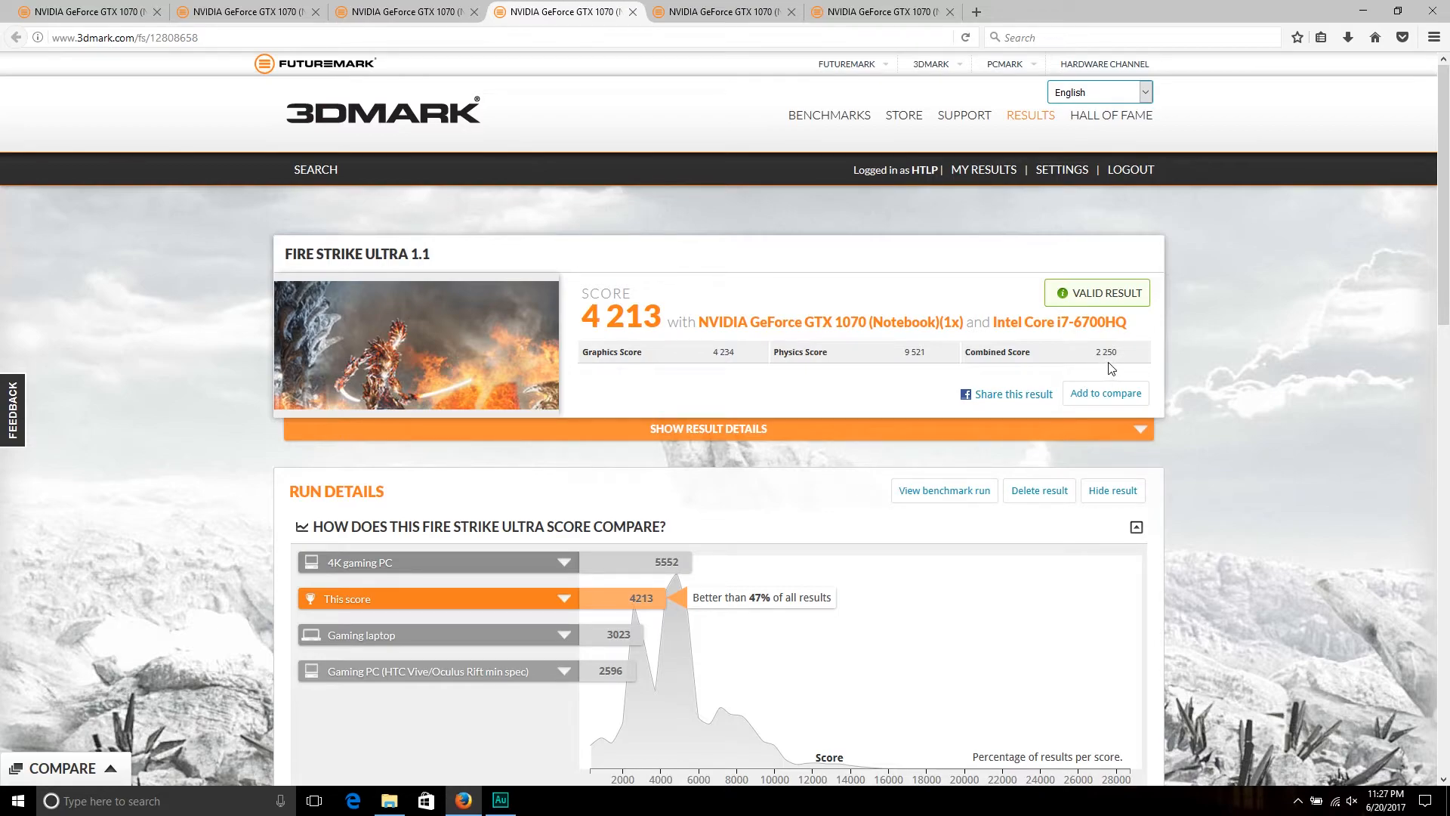
mouse_move(384, 535)
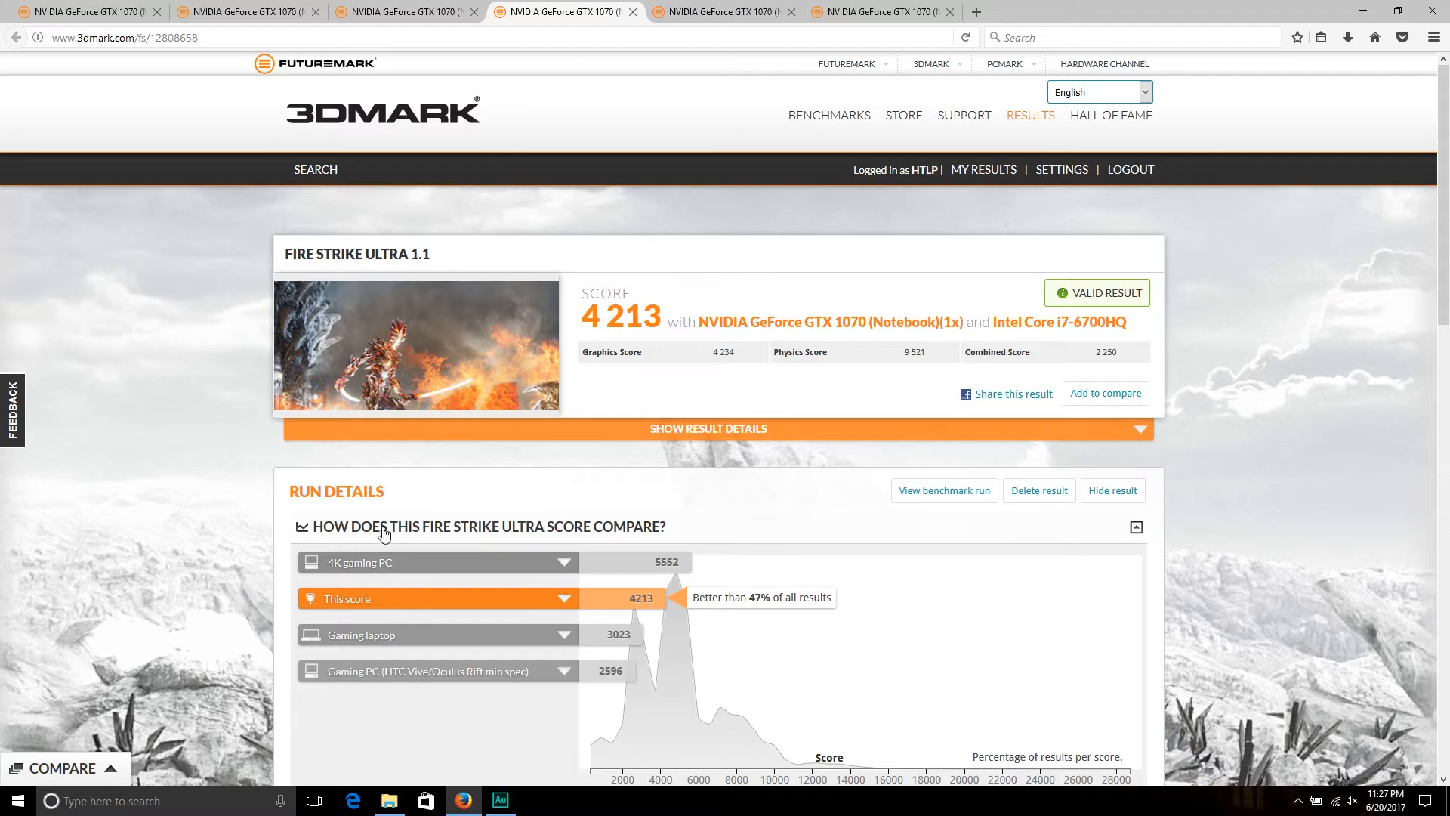
mouse_move(764, 626)
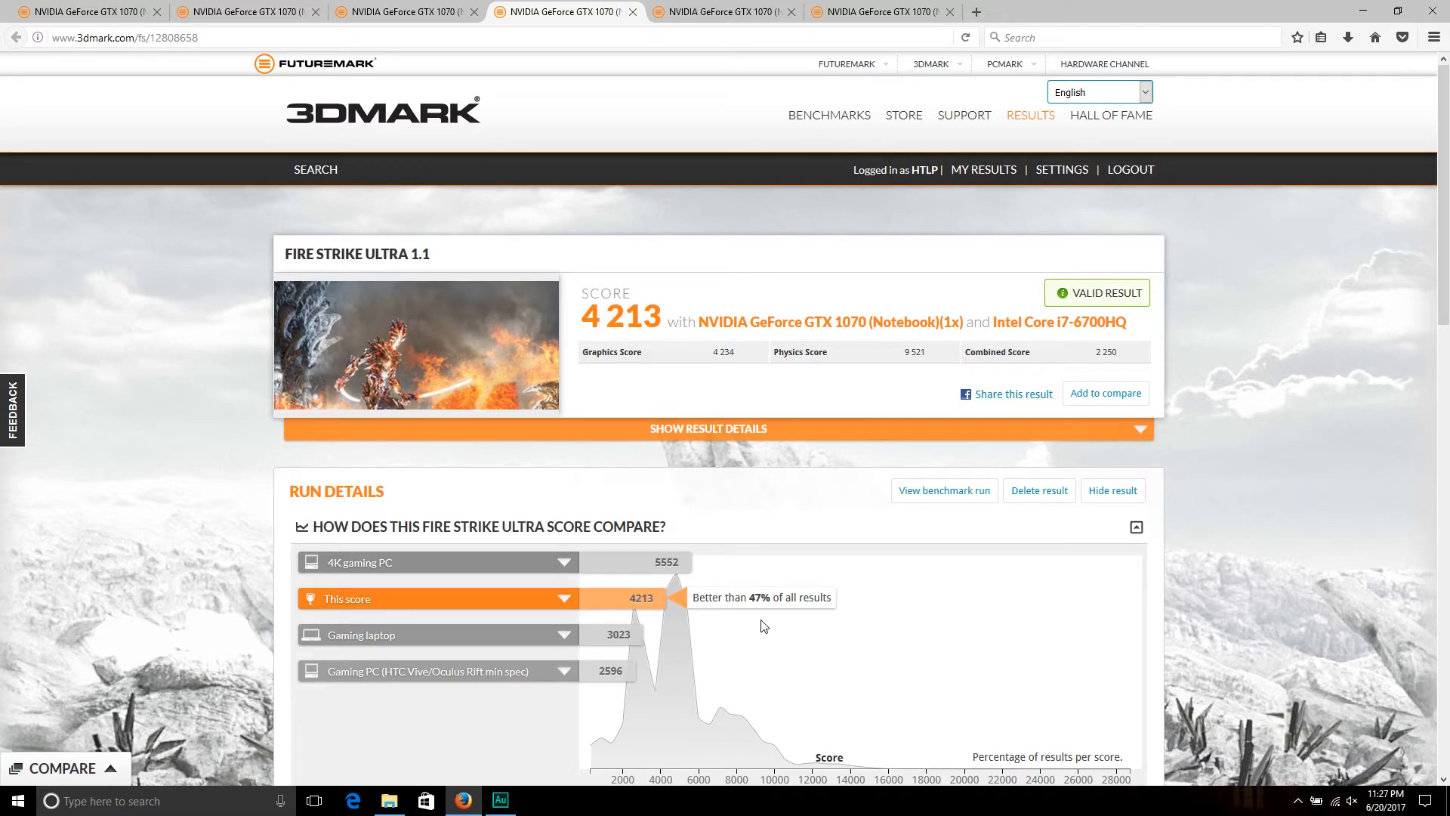
mouse_move(1266, 583)
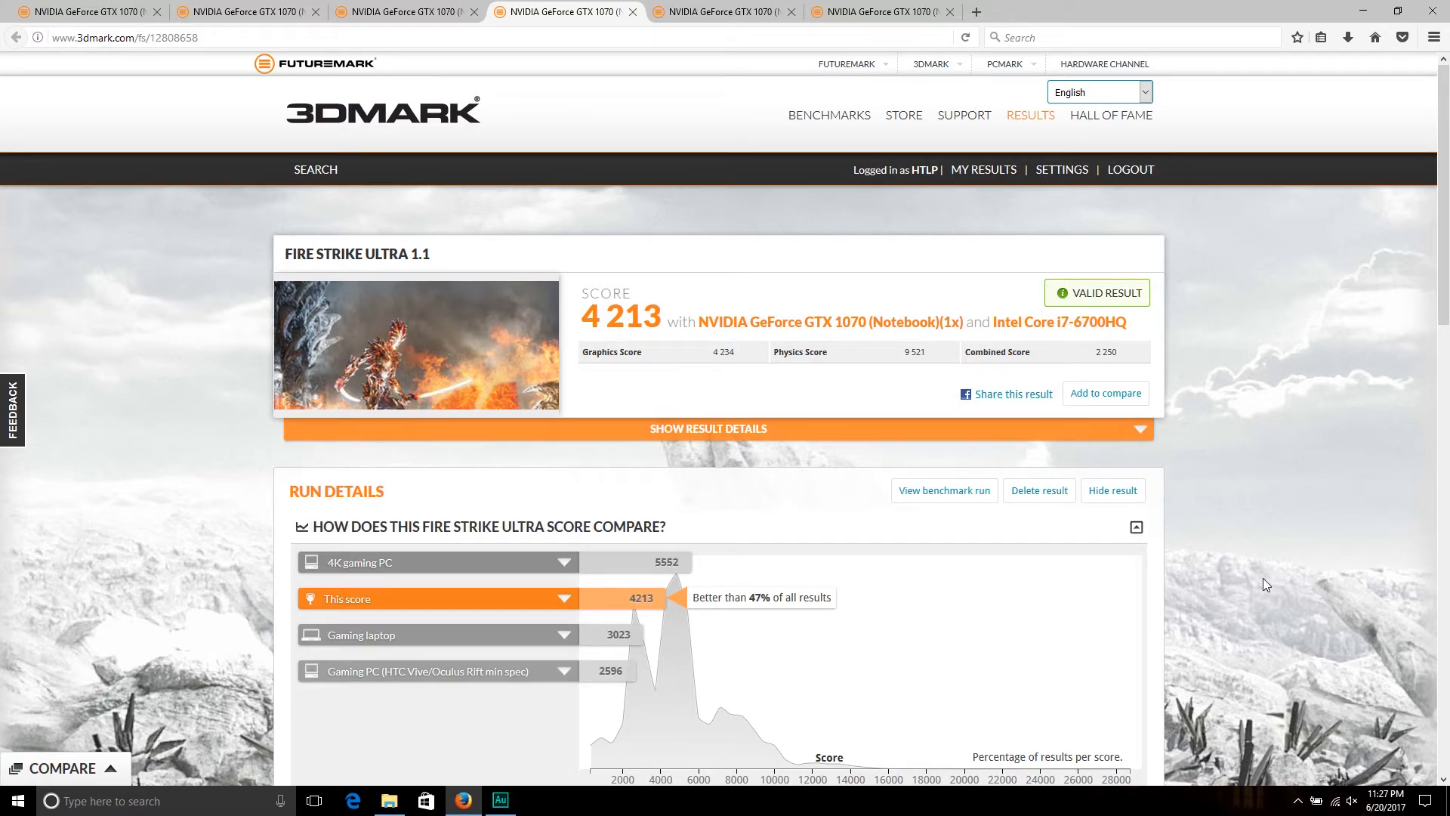
- Scroll to the 4 213 result's card details with 1,810 MHz core and 2,288 MHz memory clocks
scroll("down", 3)
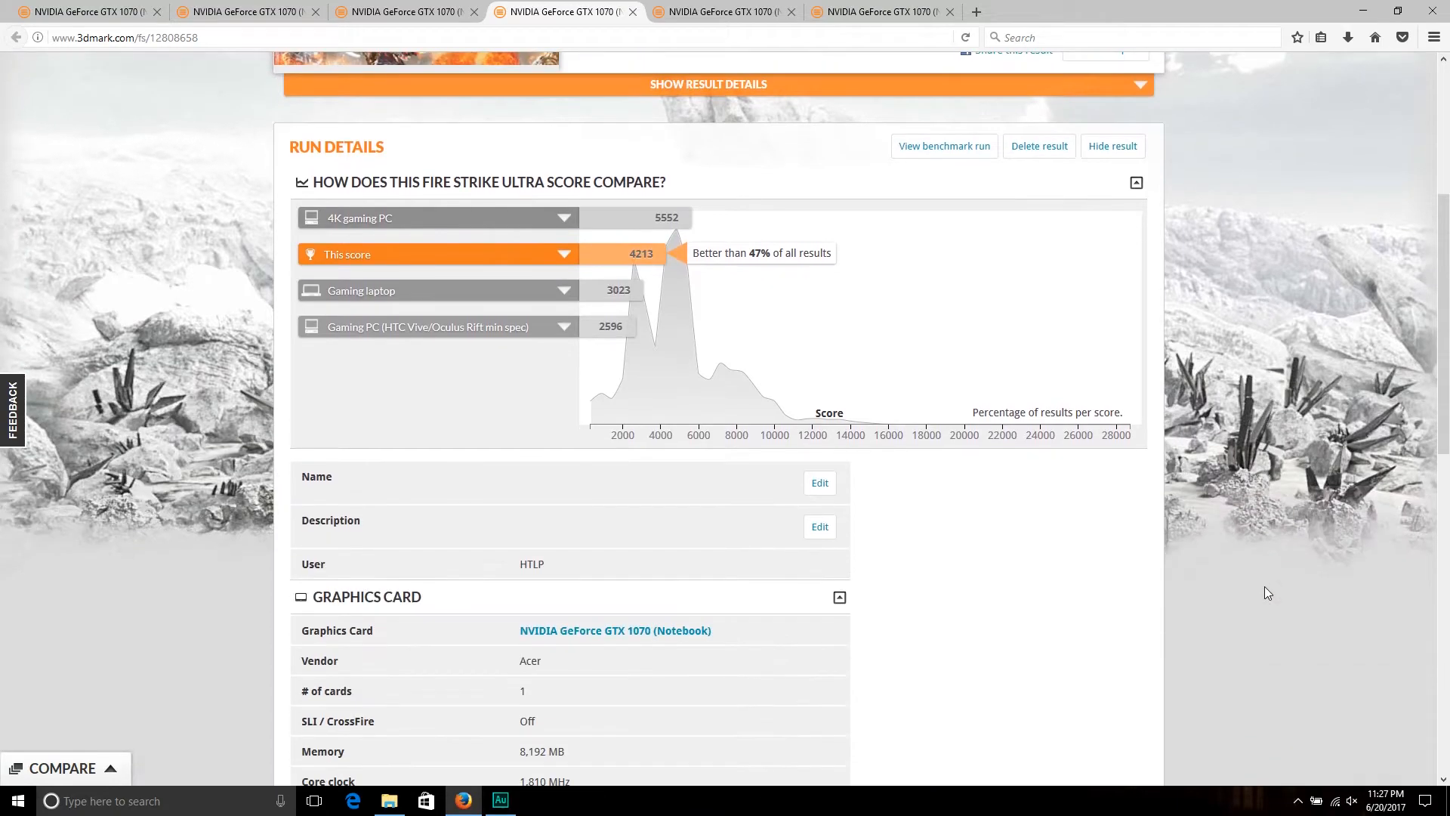
scroll("down", 3)
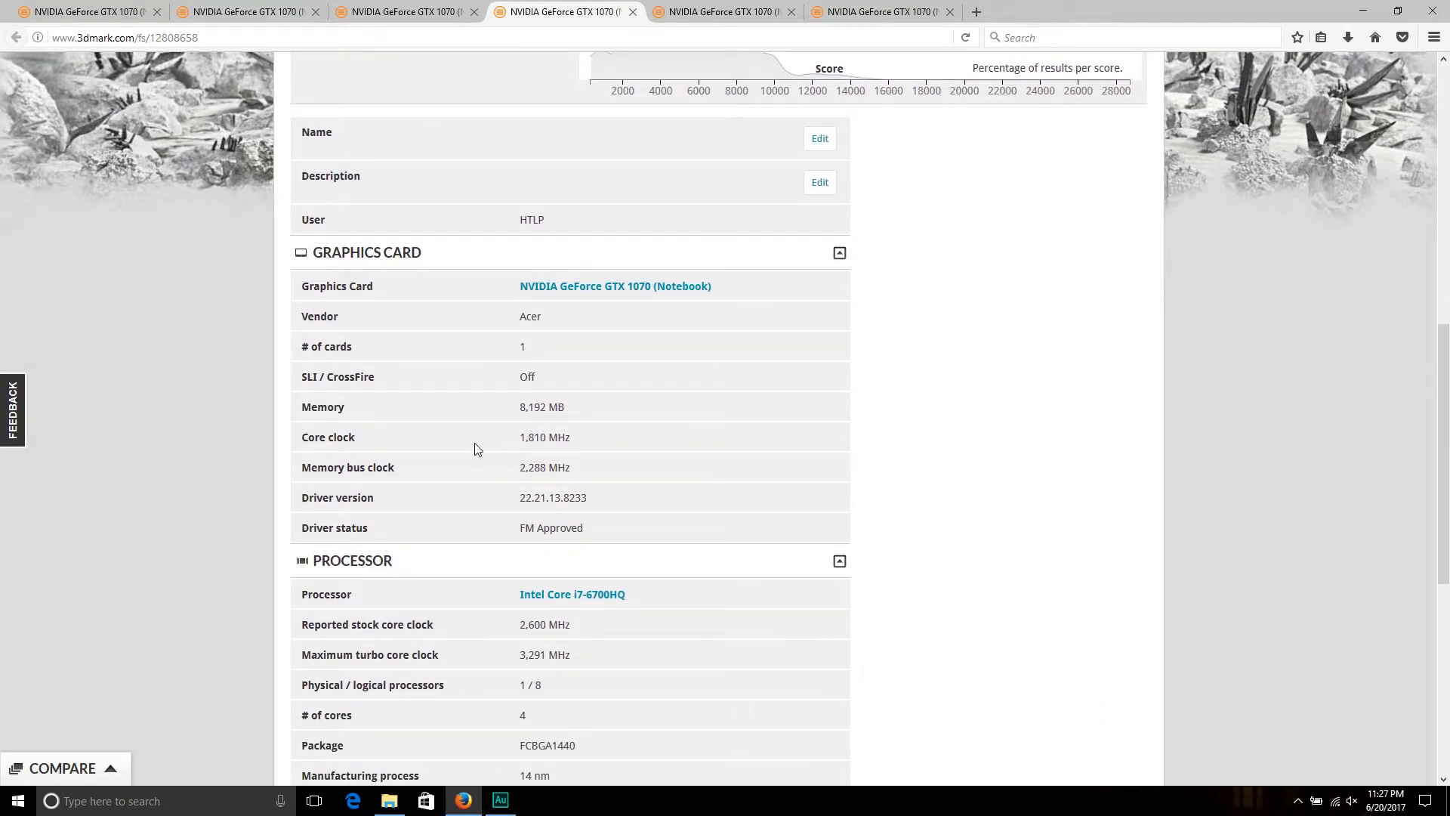
mouse_move(524, 453)
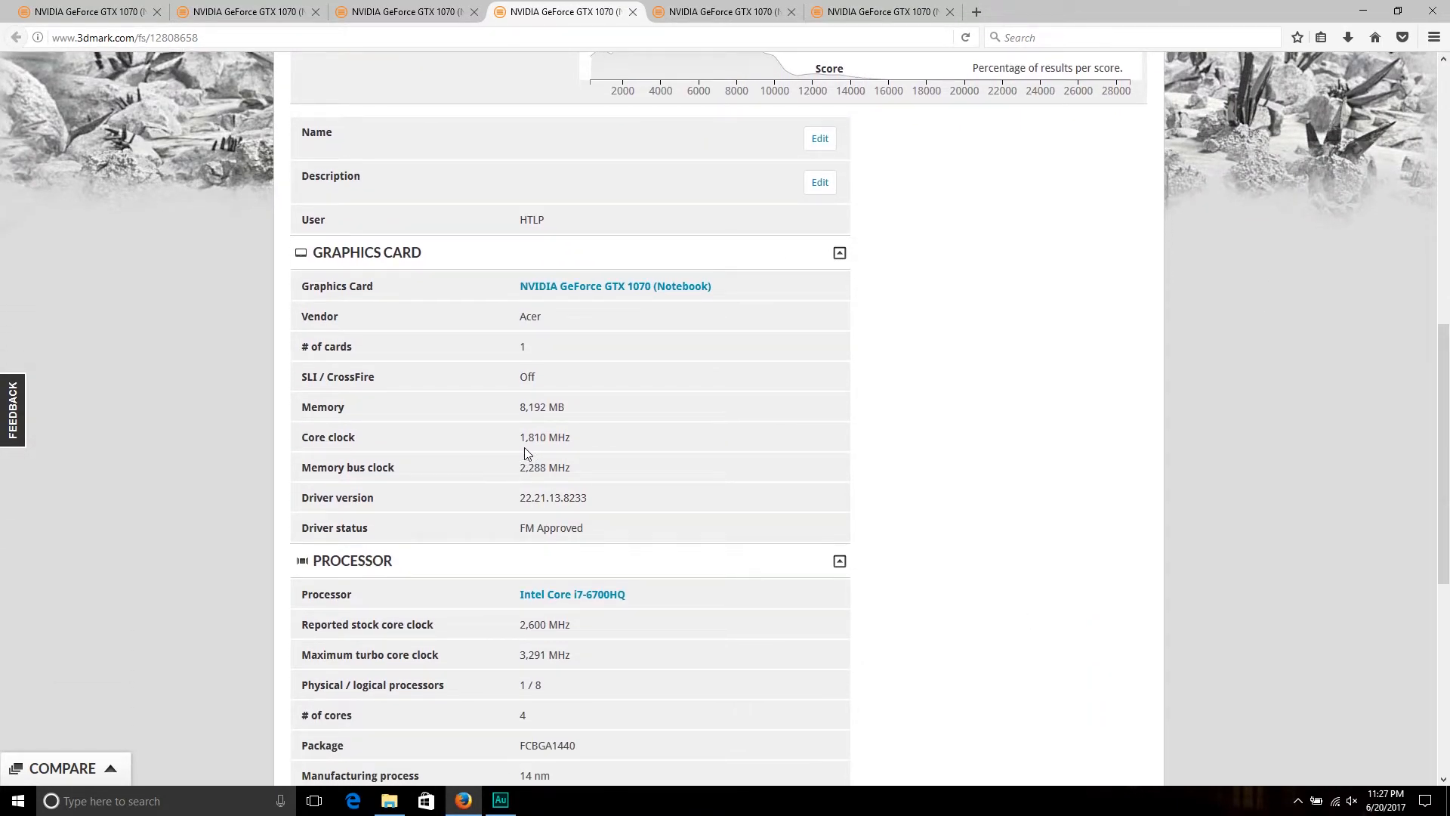
mouse_move(492, 491)
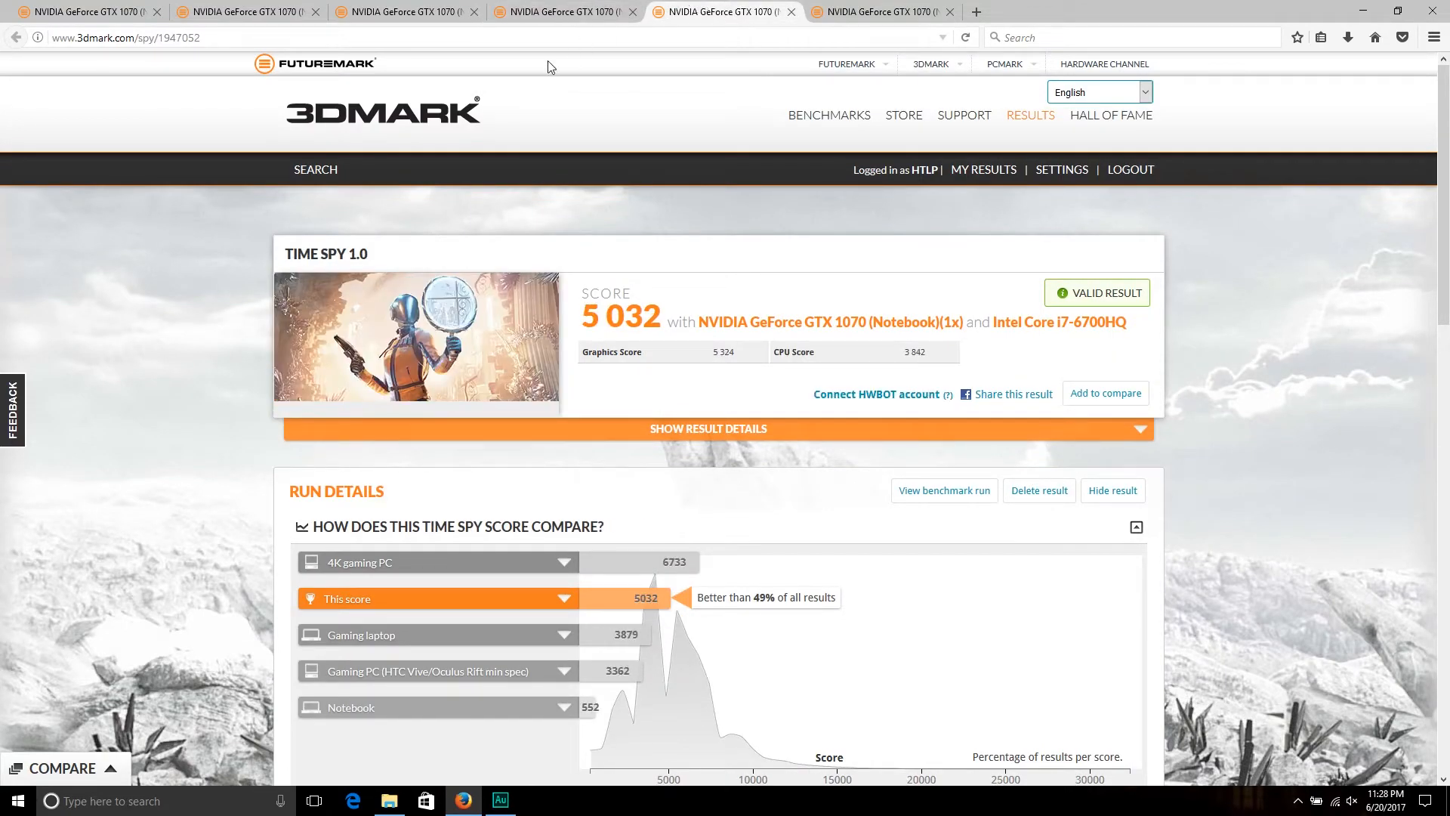
mouse_move(212, 260)
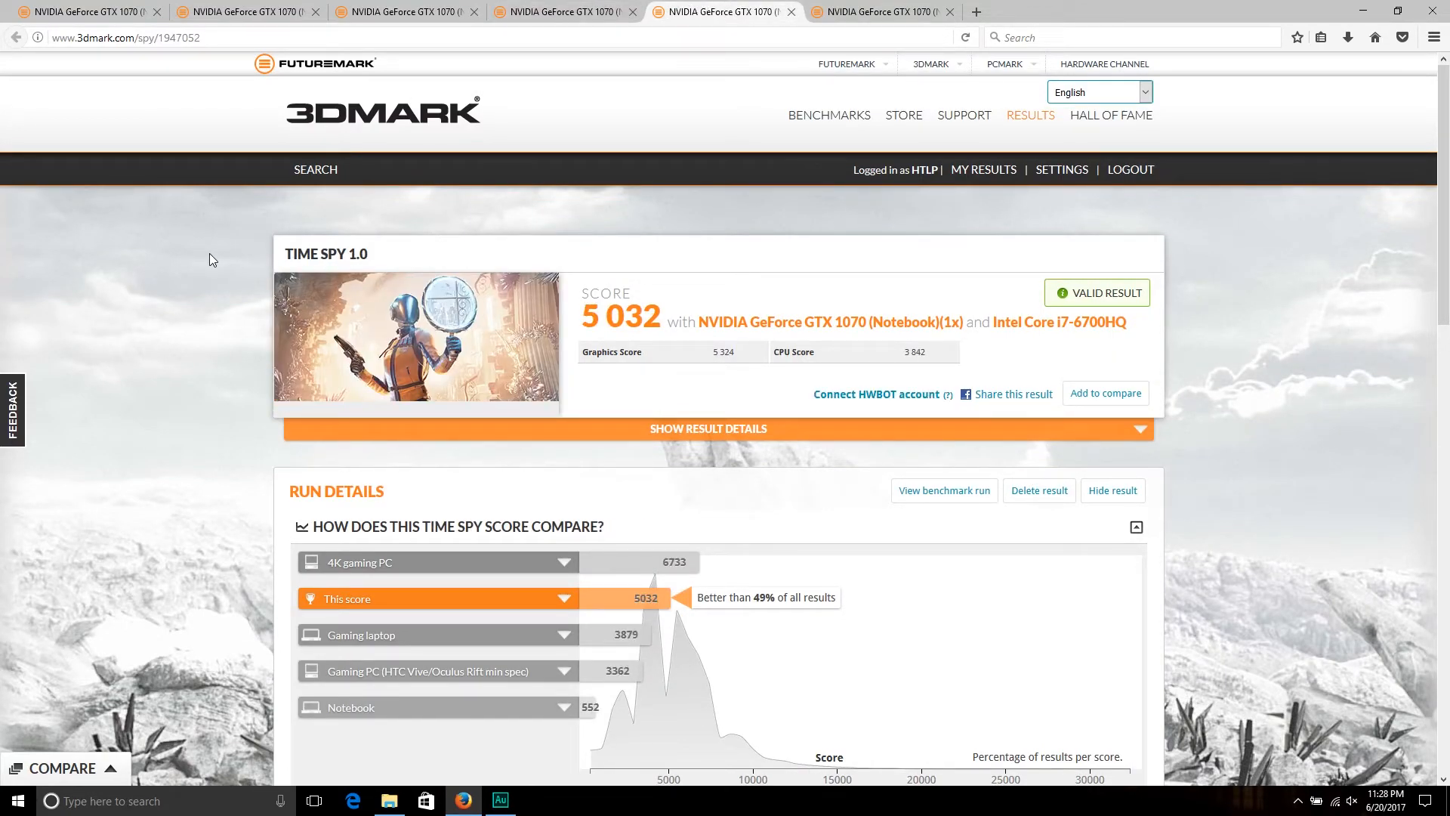
mouse_move(198, 270)
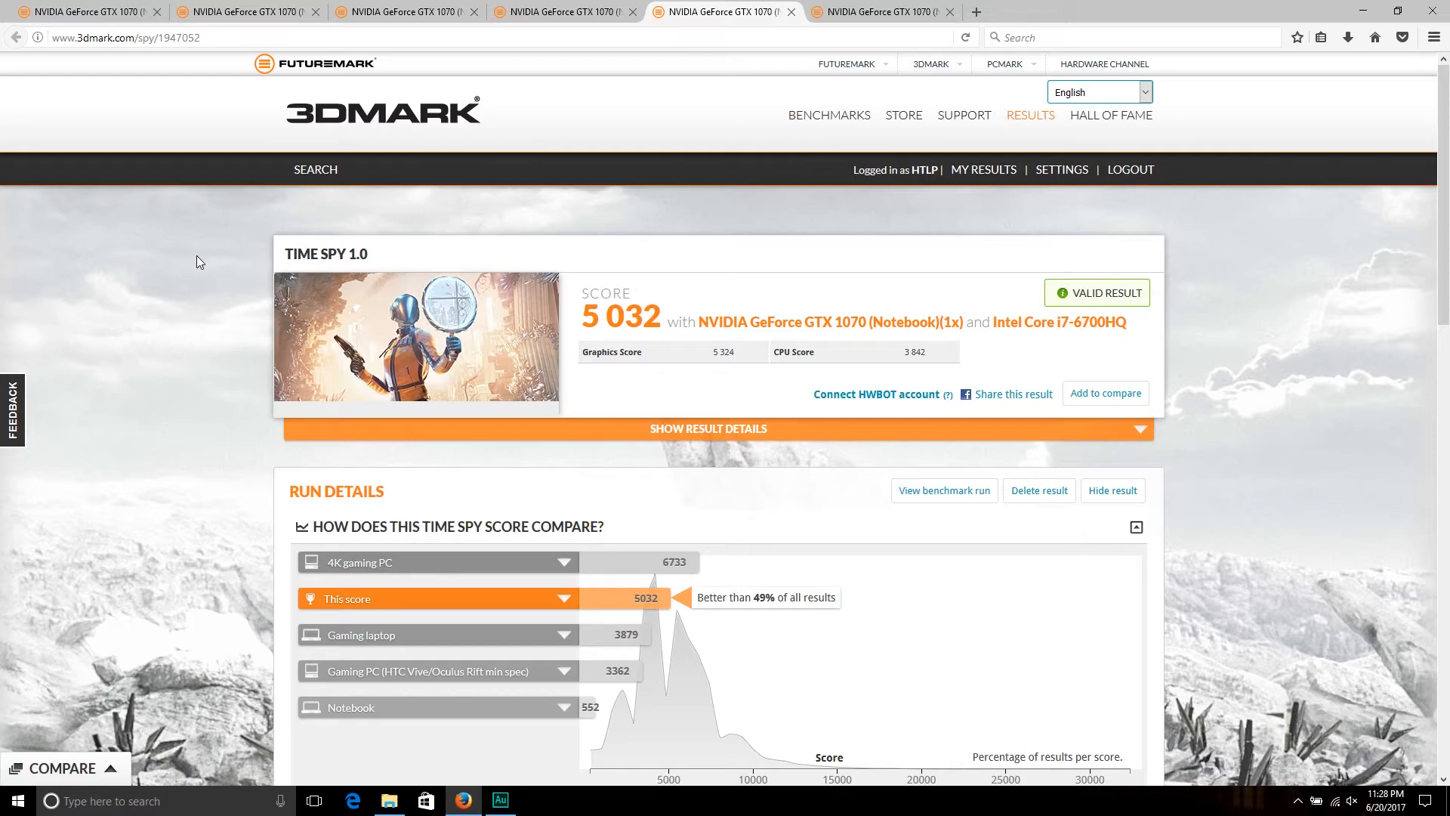
mouse_move(210, 300)
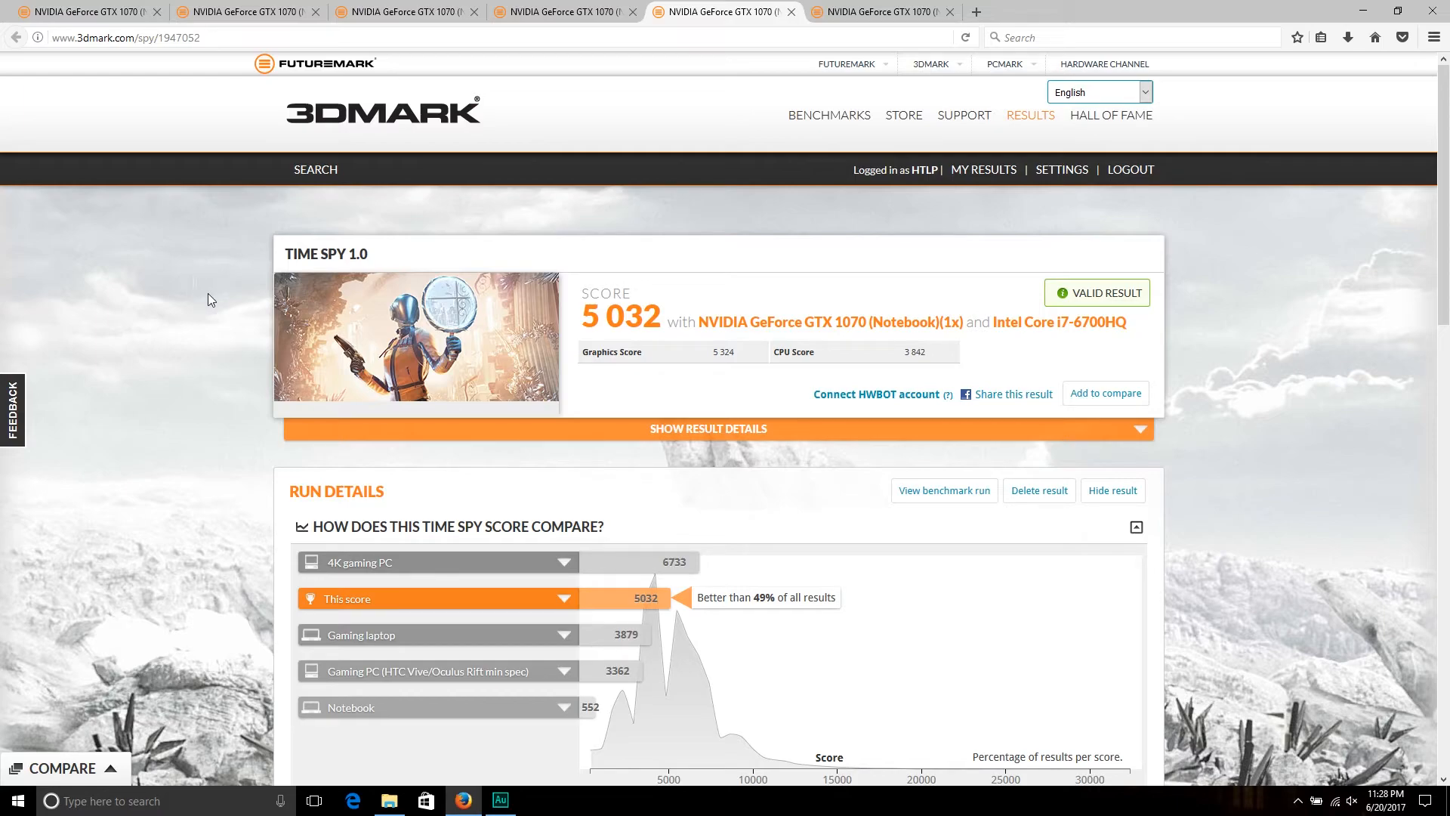
mouse_move(190, 303)
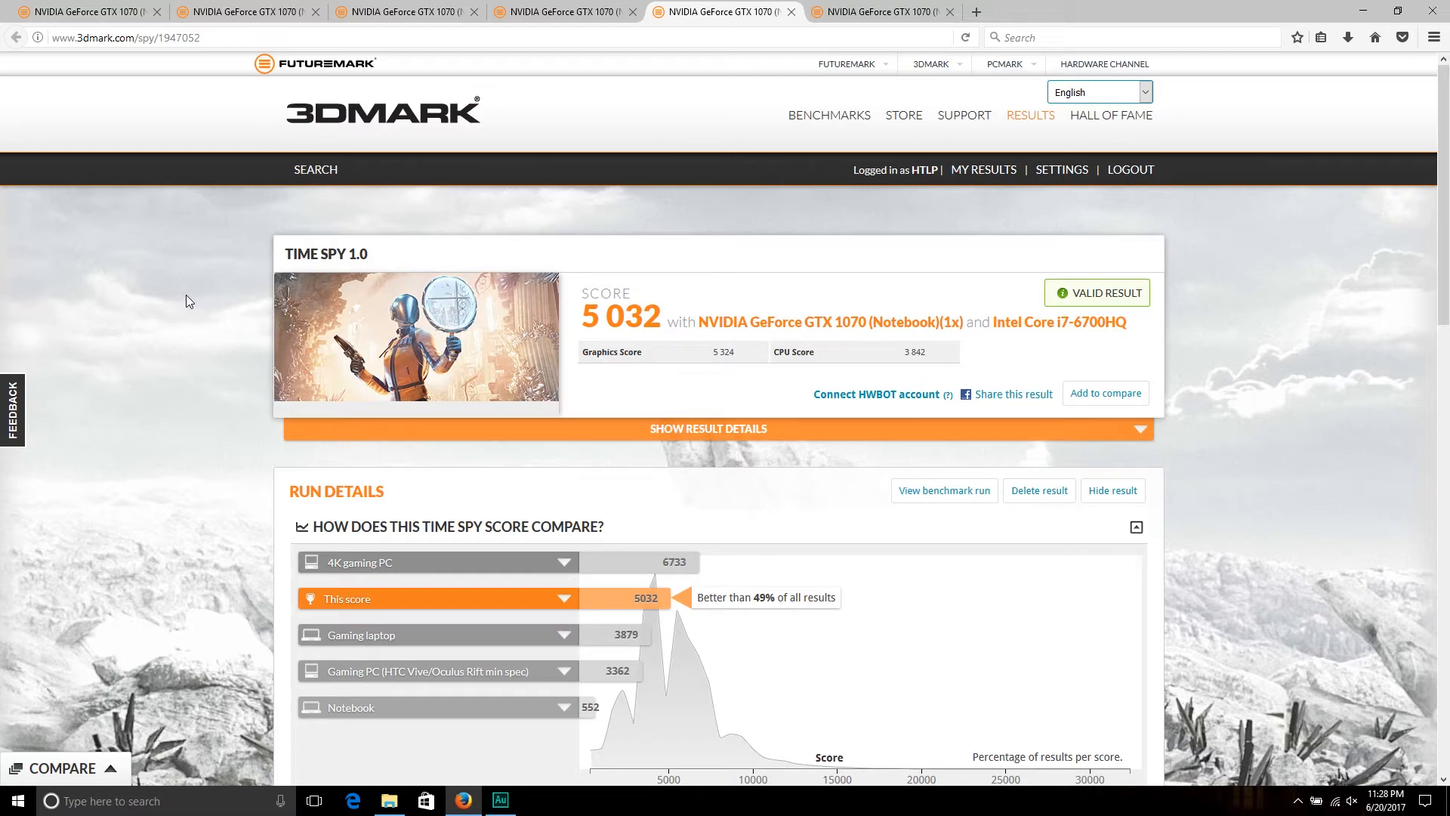
mouse_move(195, 314)
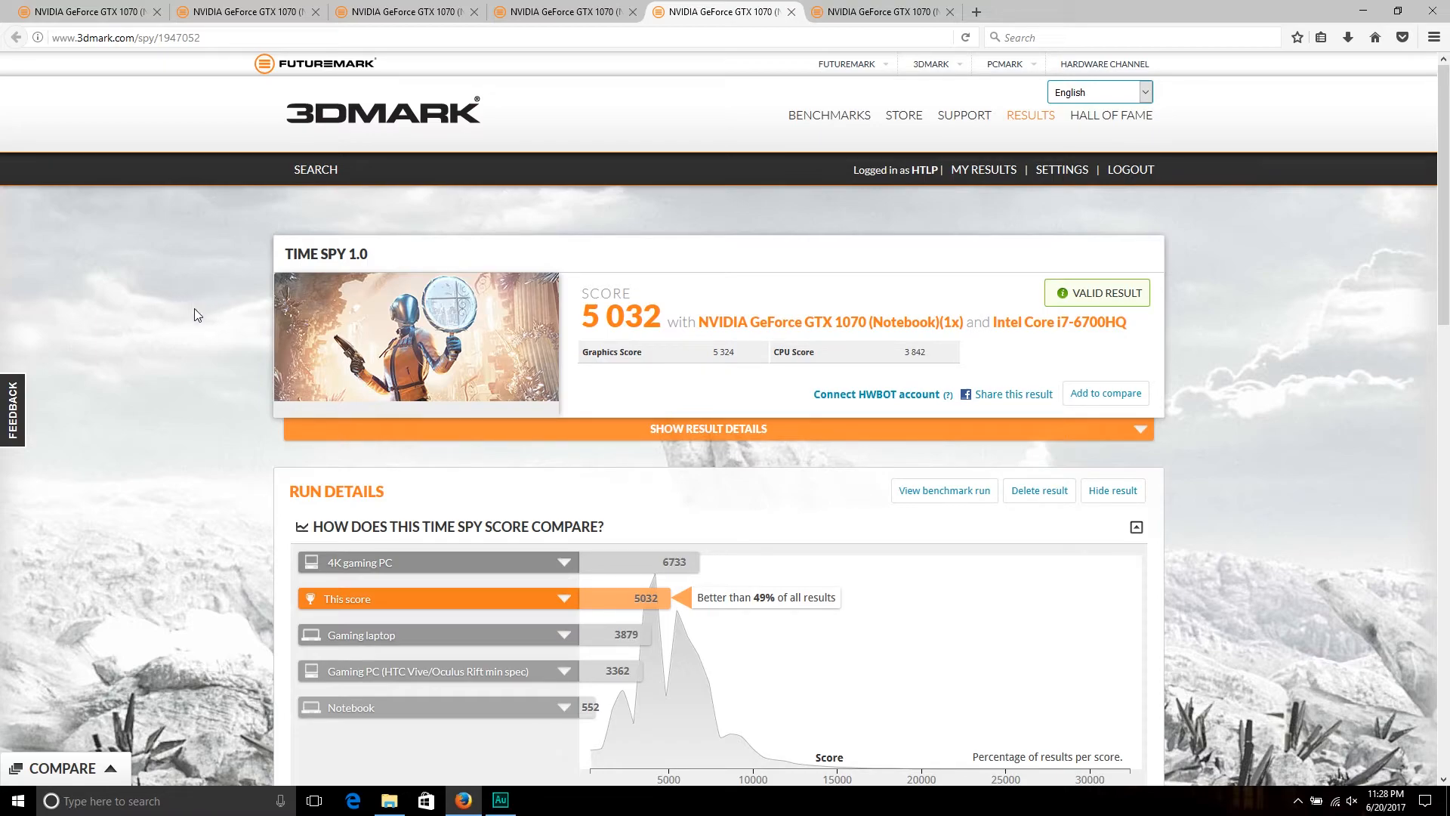
mouse_move(578, 331)
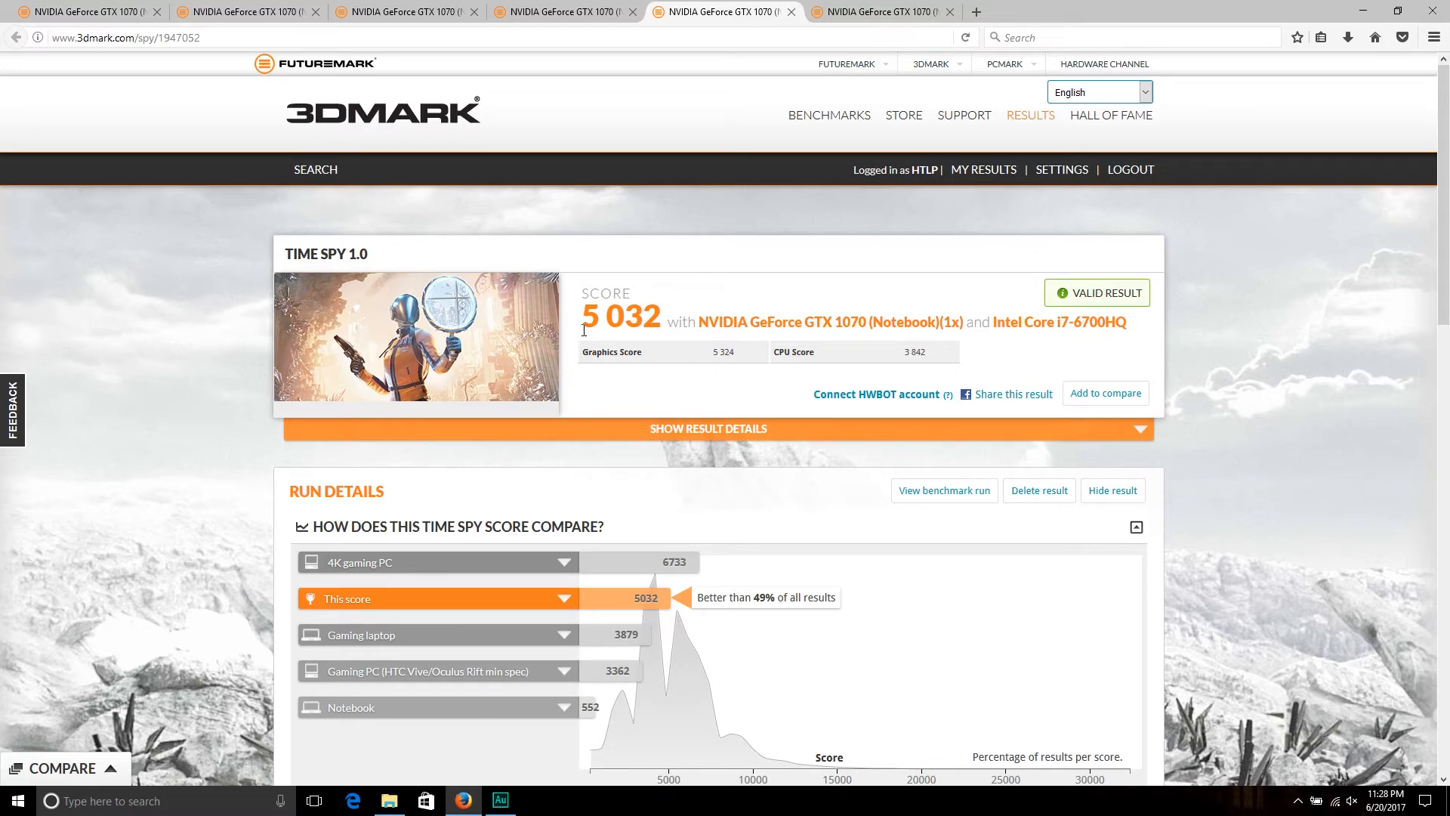
mouse_move(719, 373)
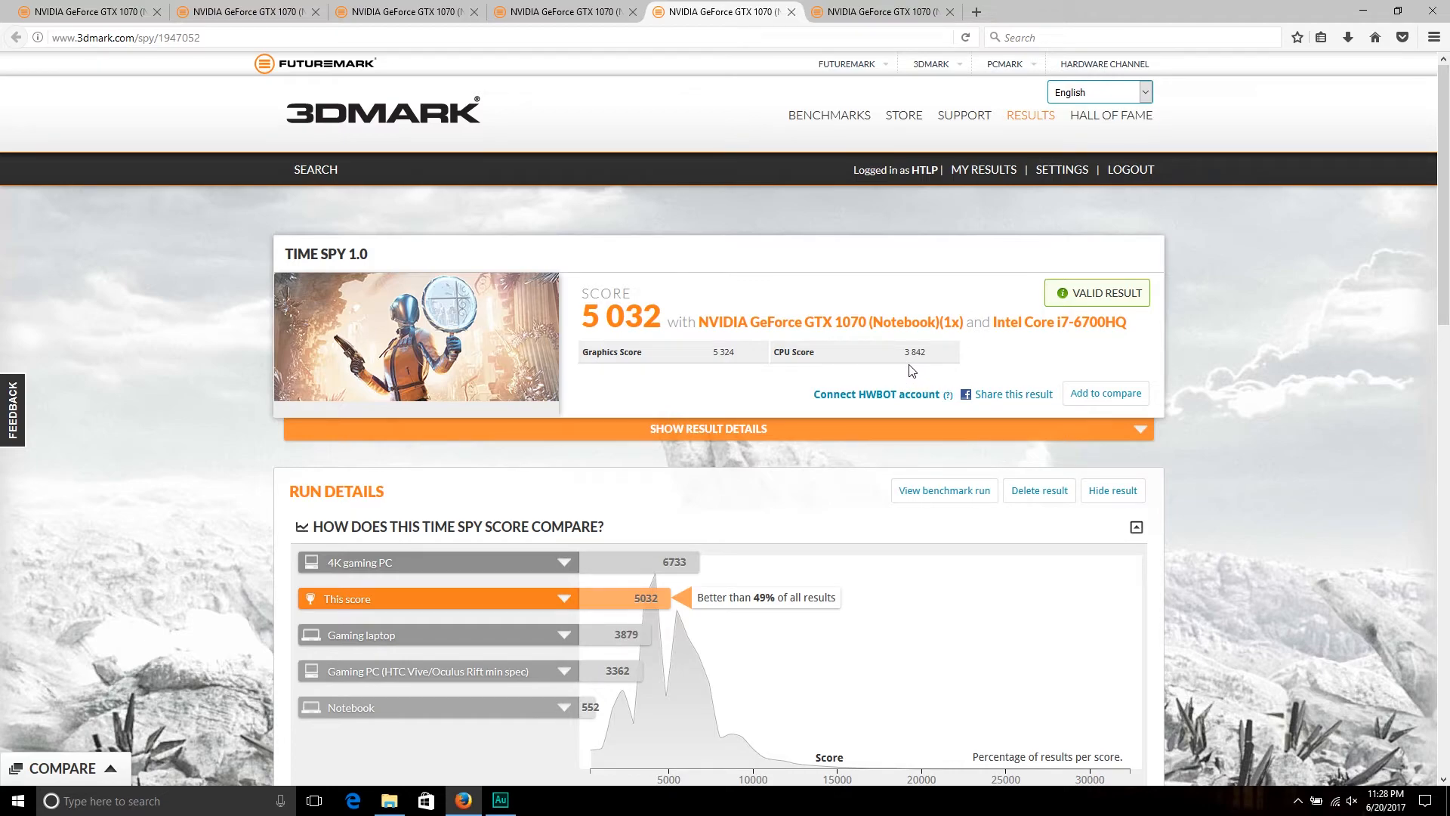
mouse_move(928, 370)
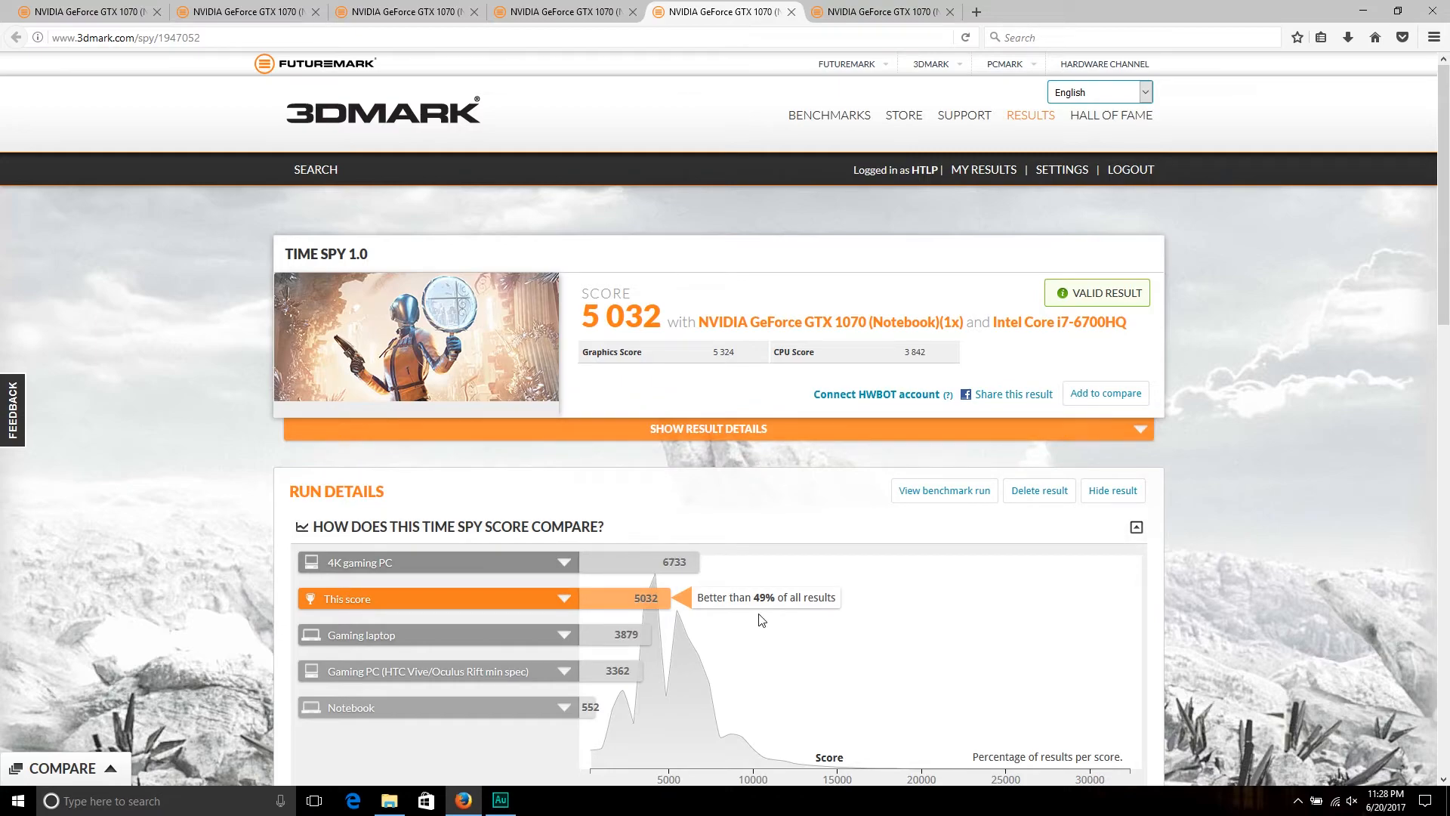
mouse_move(227, 563)
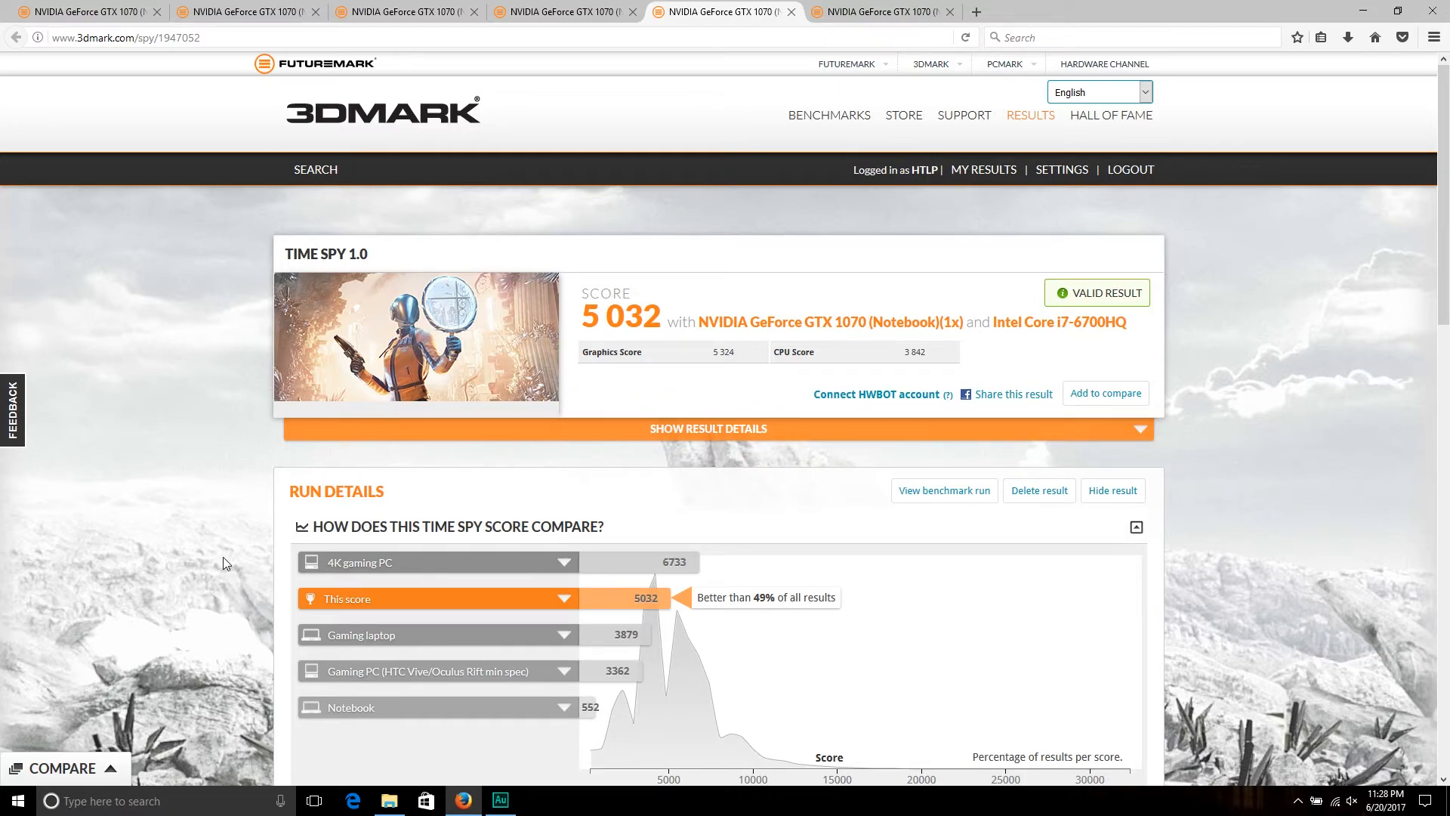
- Scroll to the 5 032 Time Spy result's card with 2,003 MHz memory clock and processor details
scroll("down", 3)
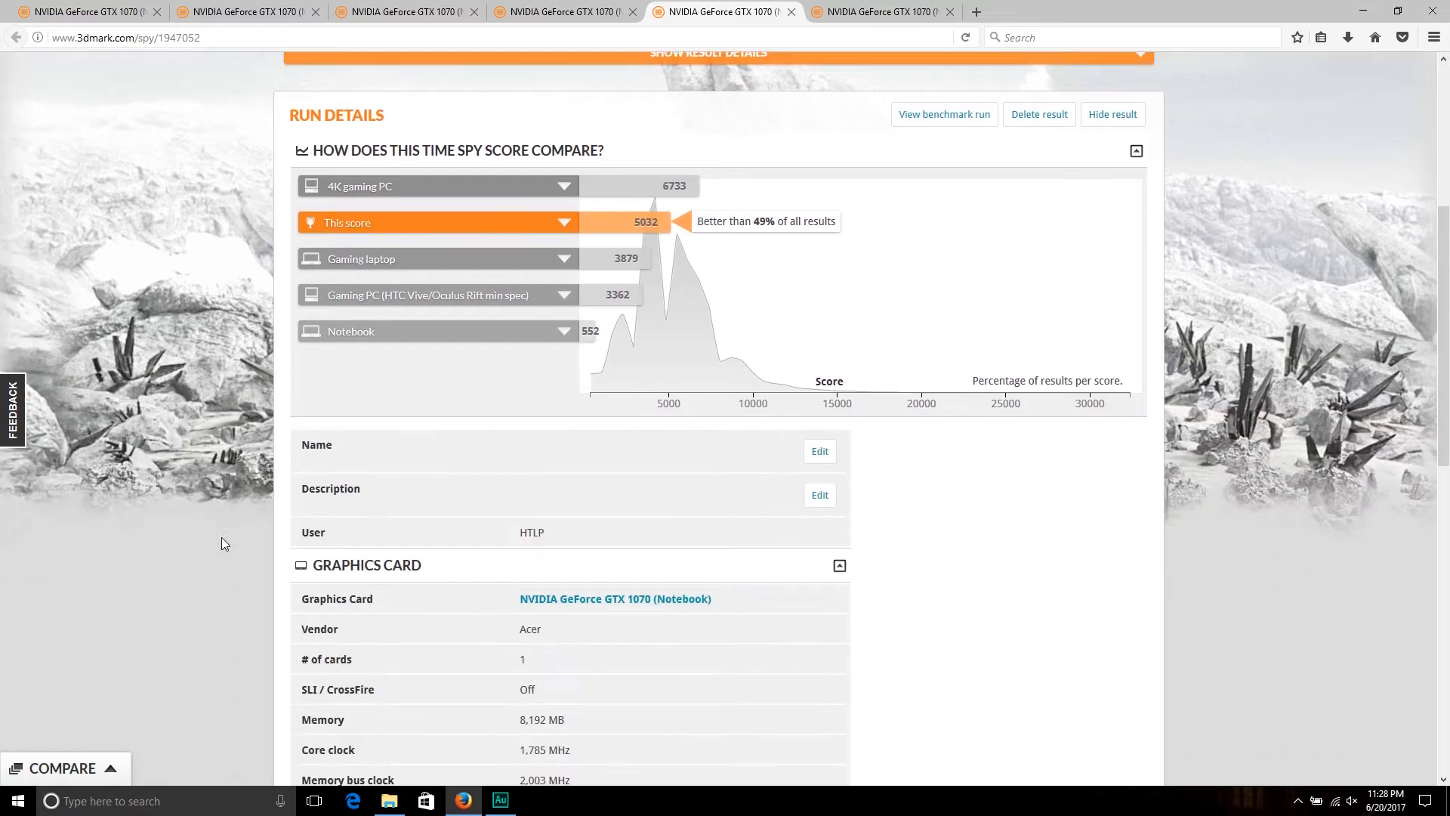
scroll("down", 3)
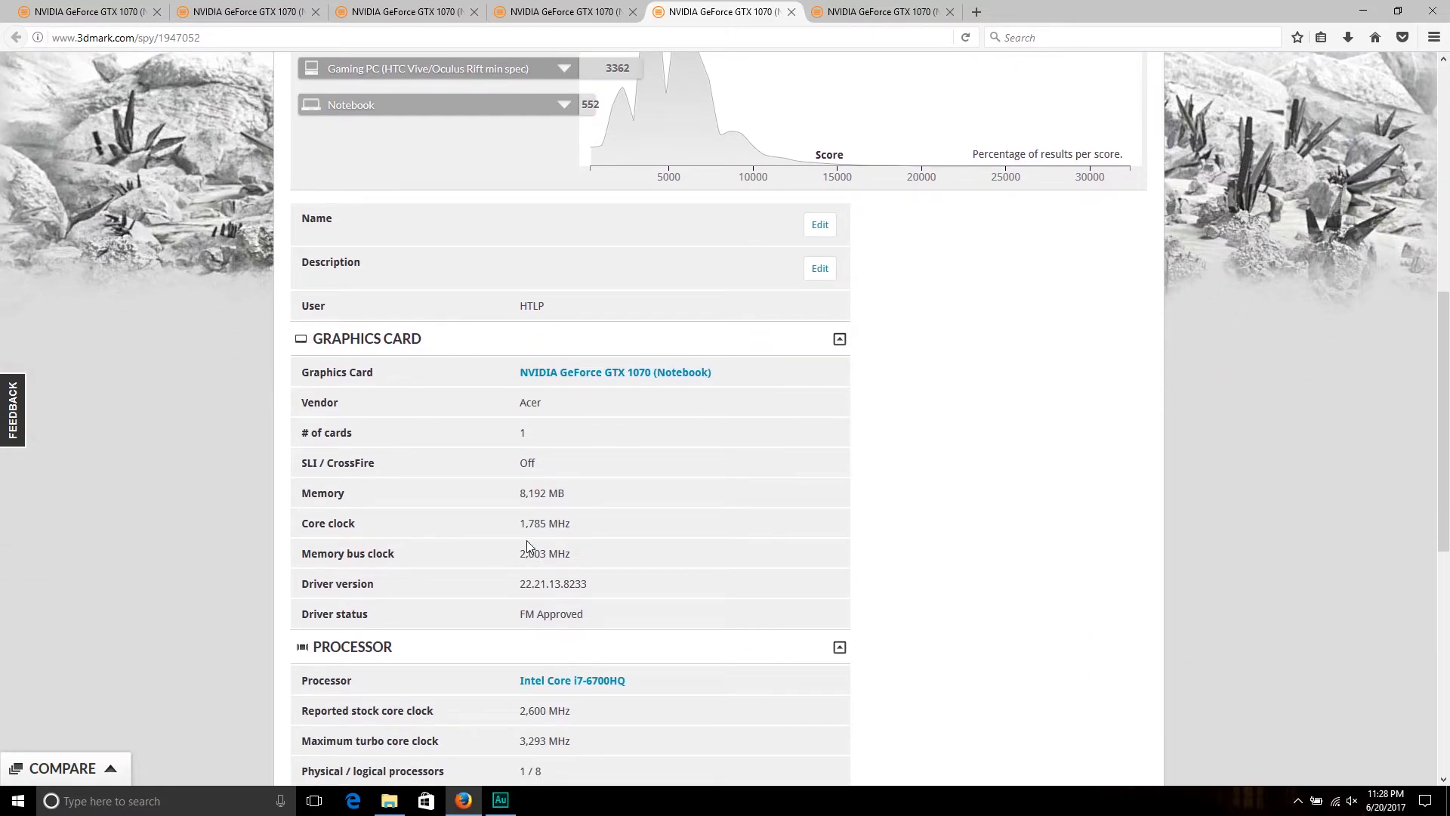
mouse_move(530, 540)
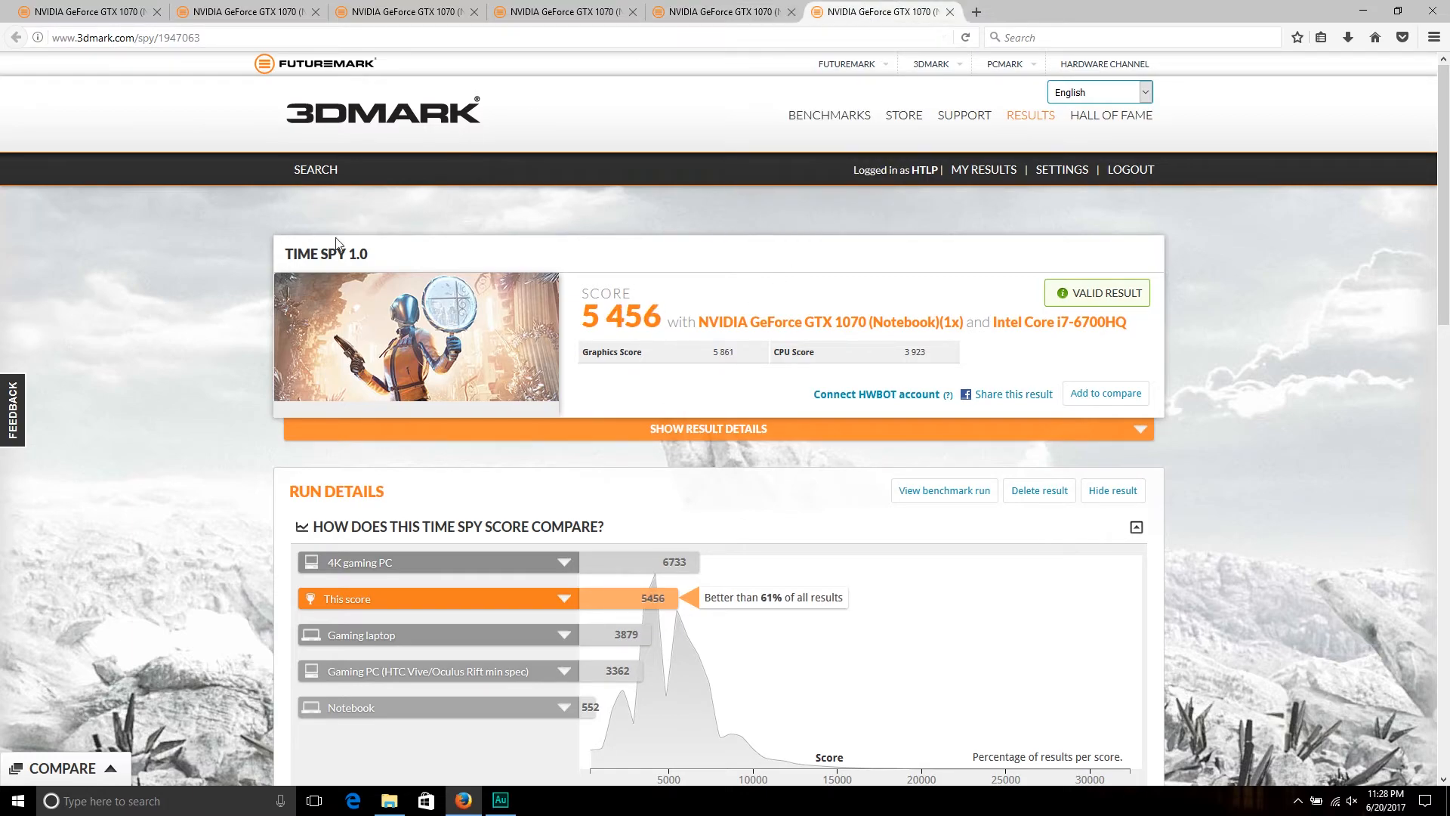
mouse_move(247, 343)
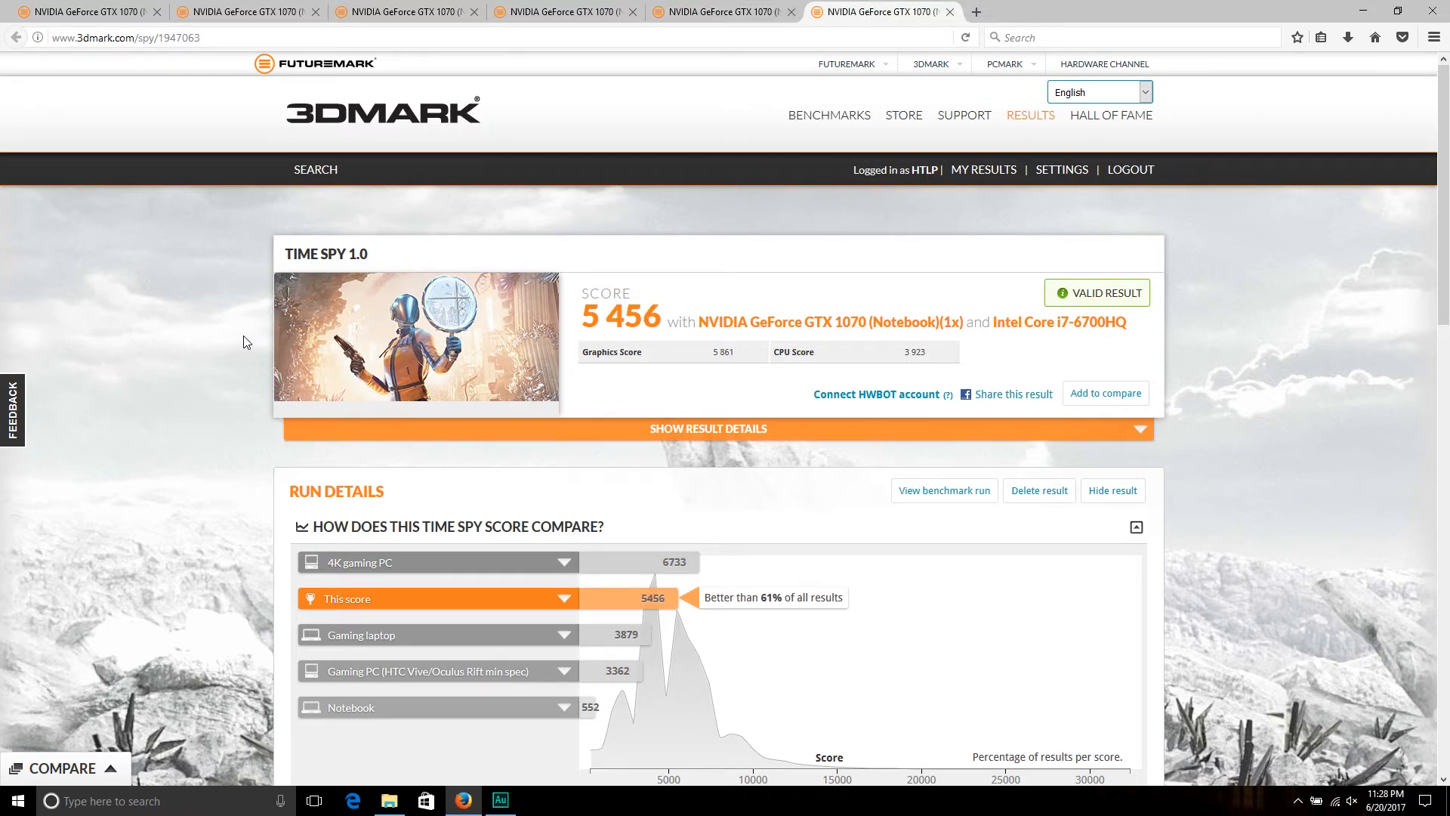
mouse_move(580, 349)
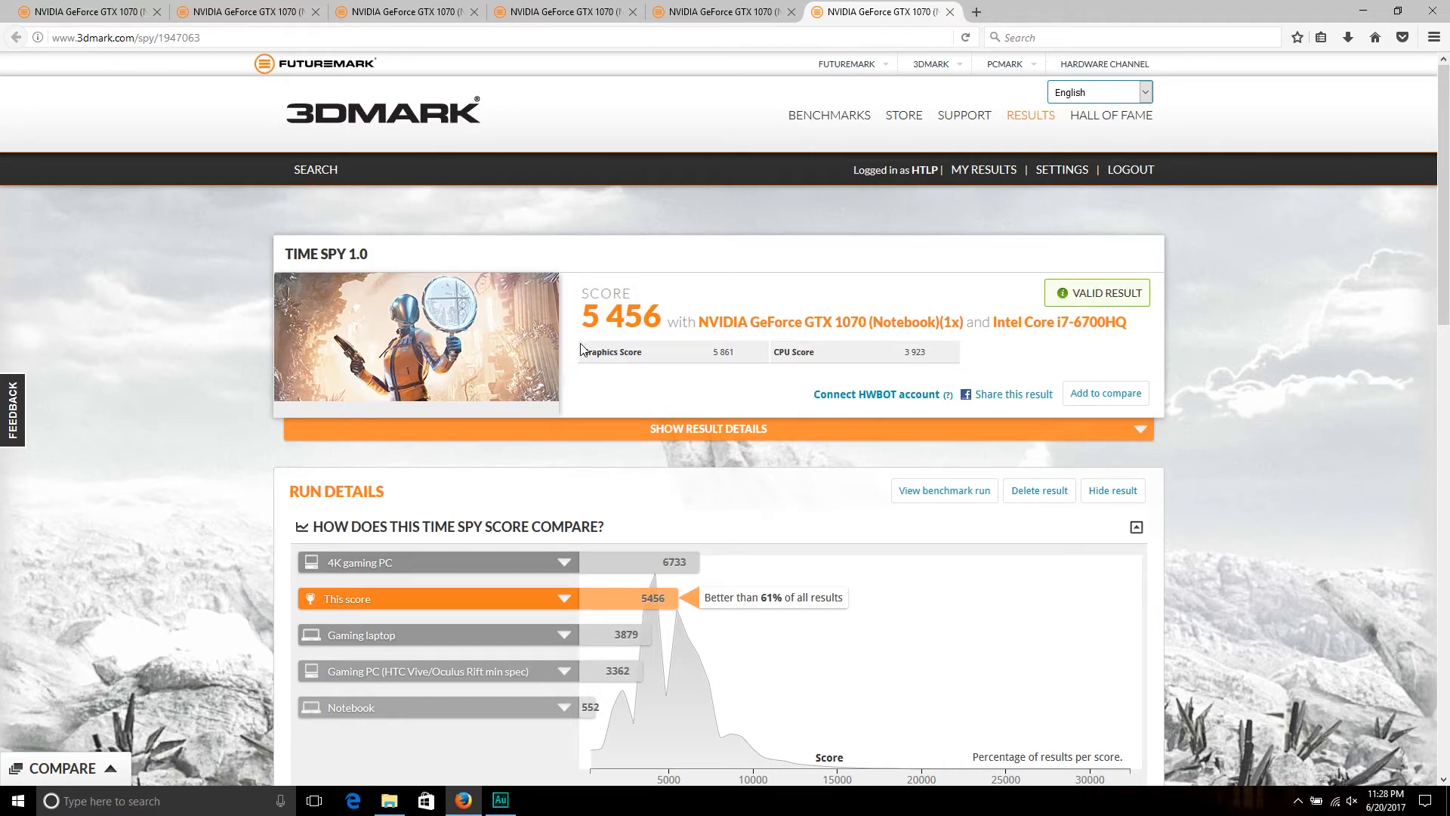
mouse_move(585, 331)
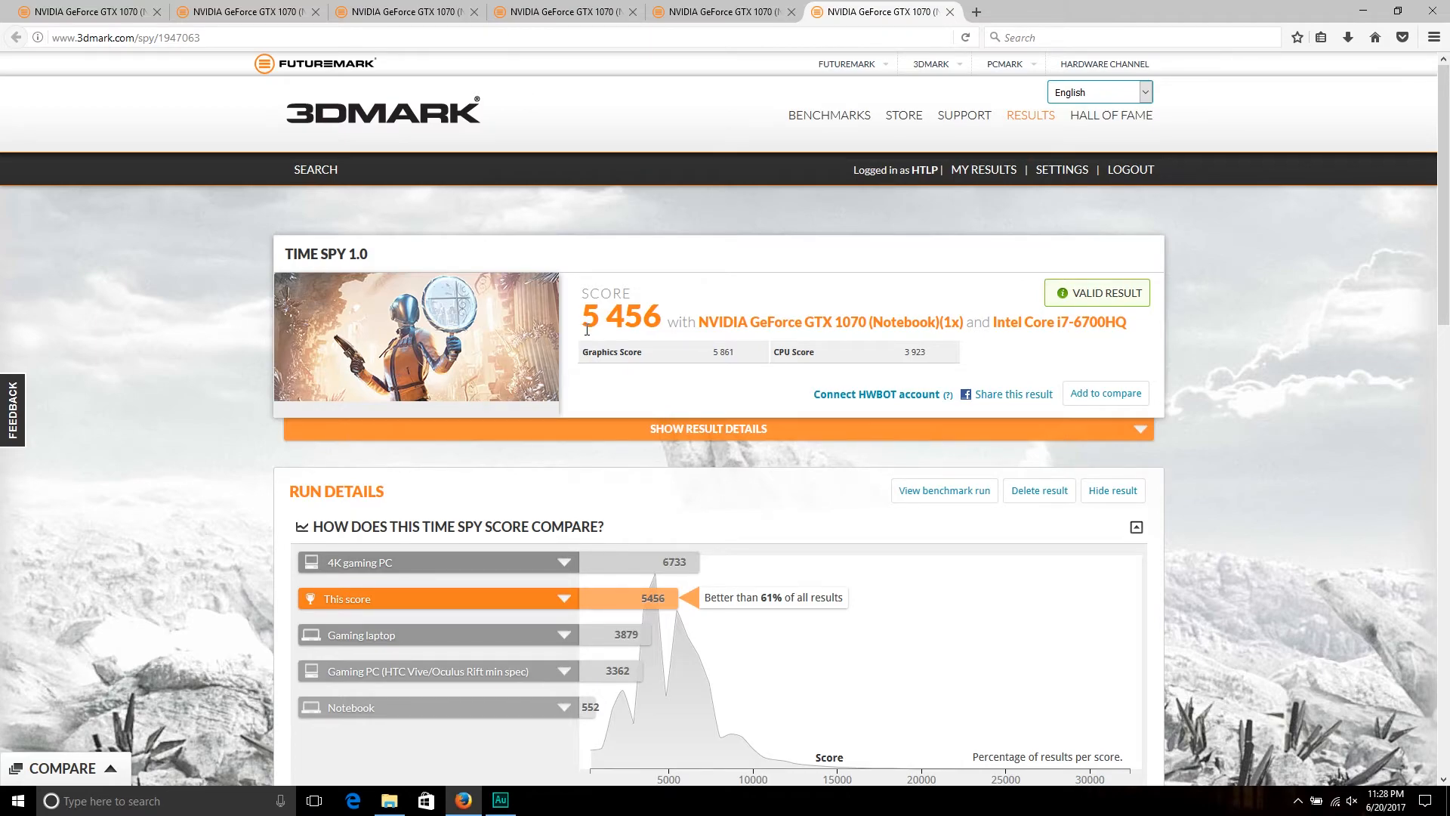
mouse_move(619, 327)
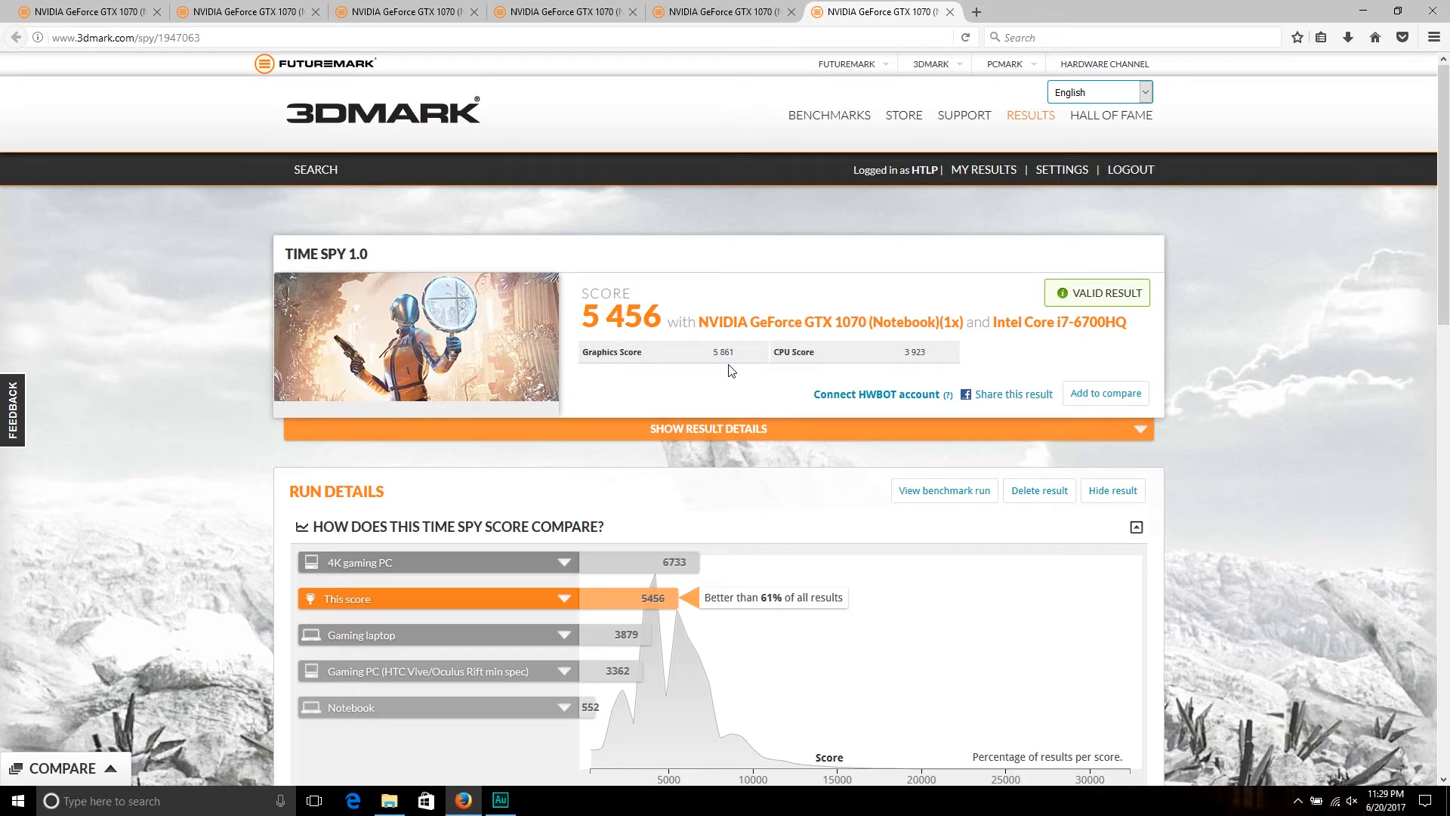
mouse_move(911, 365)
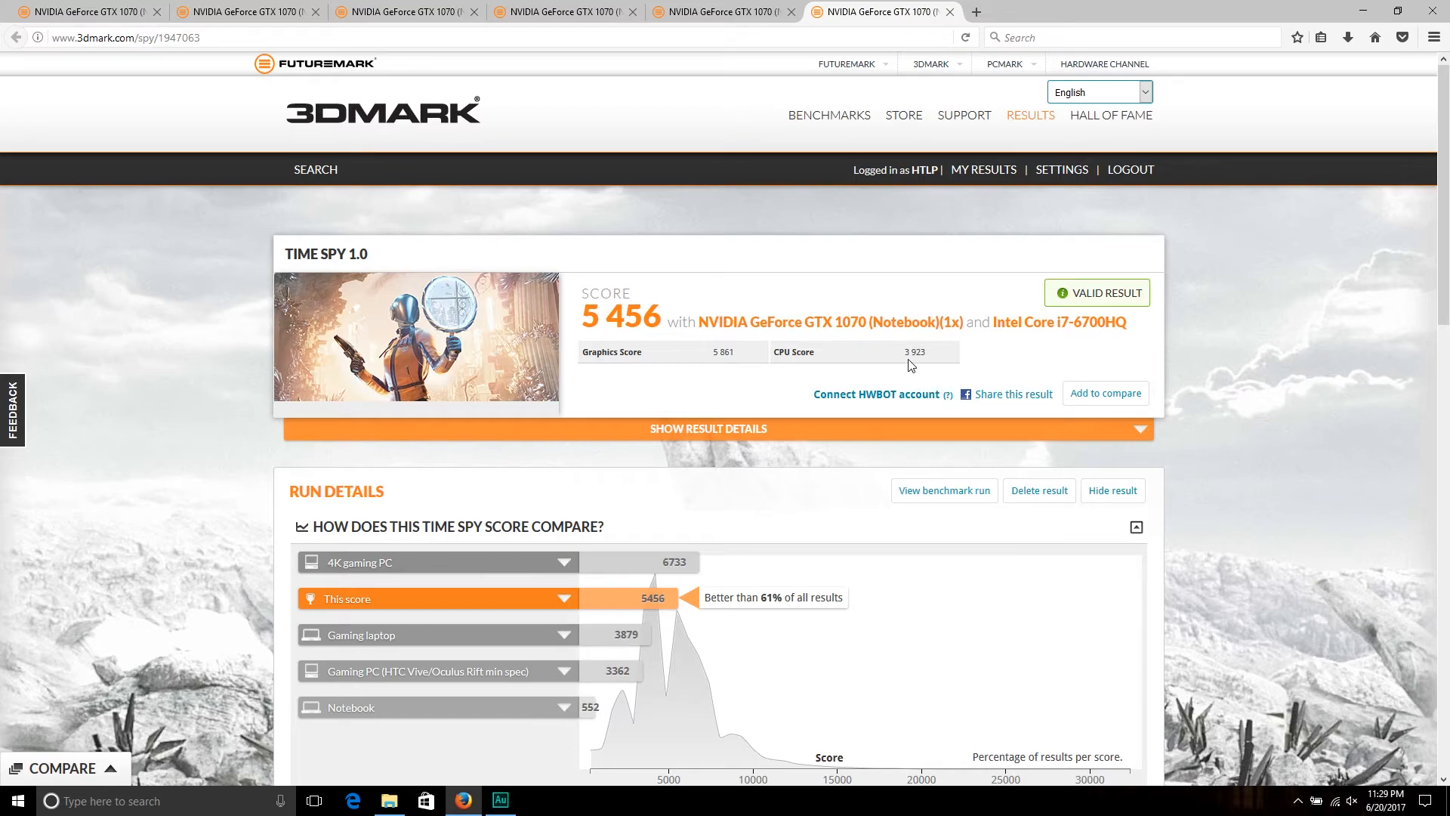
mouse_move(920, 369)
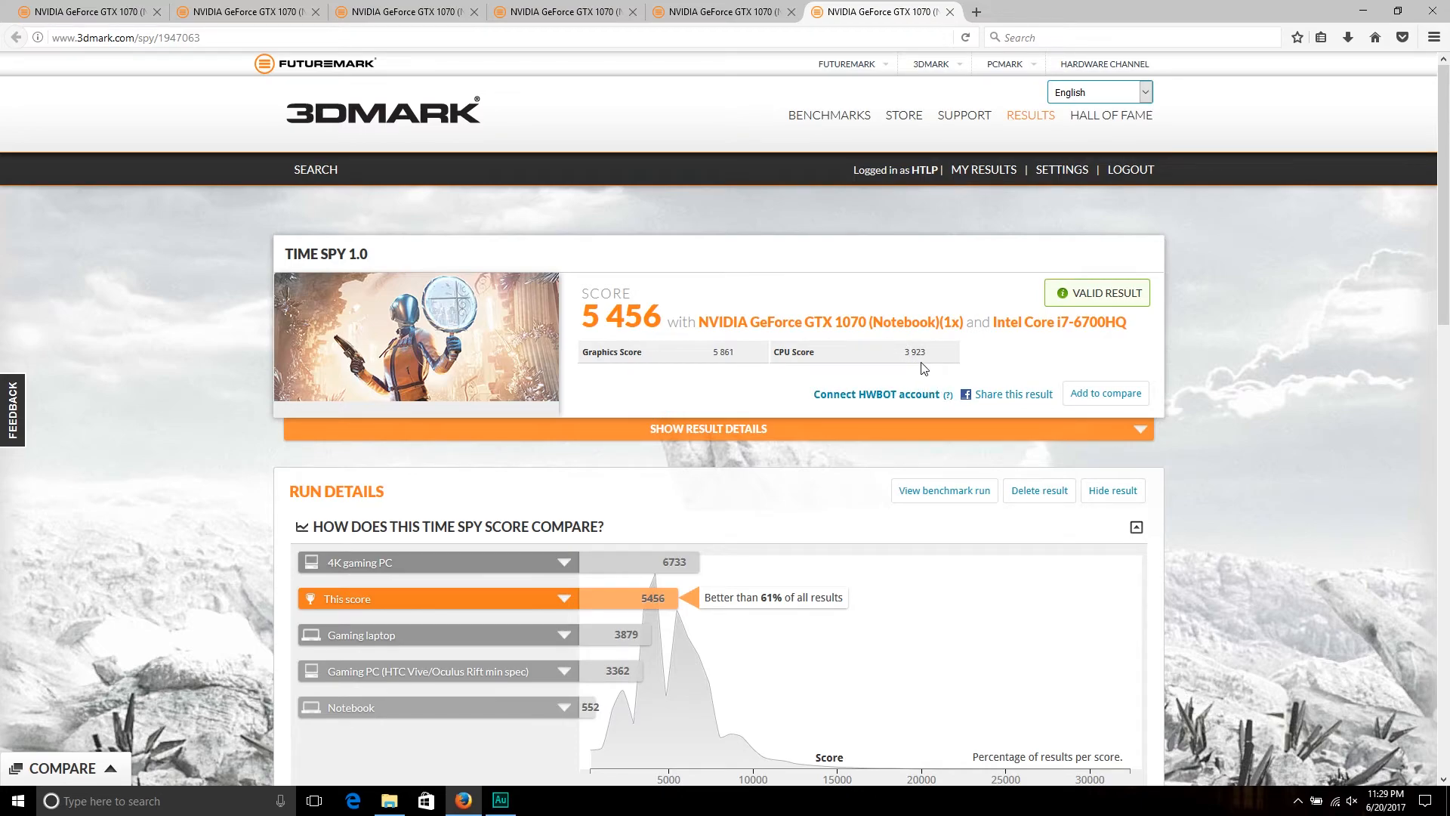
mouse_move(758, 615)
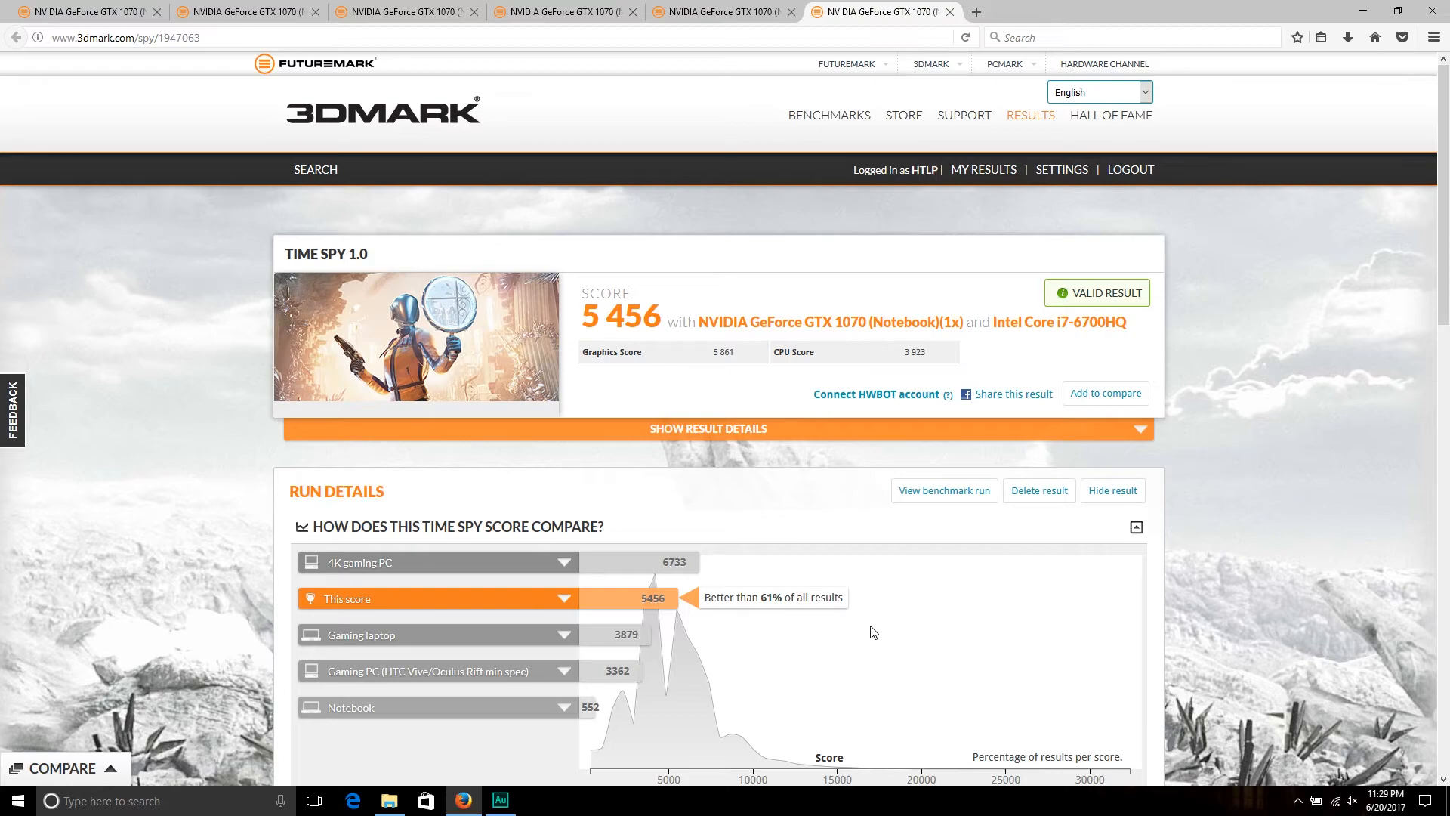
mouse_move(864, 641)
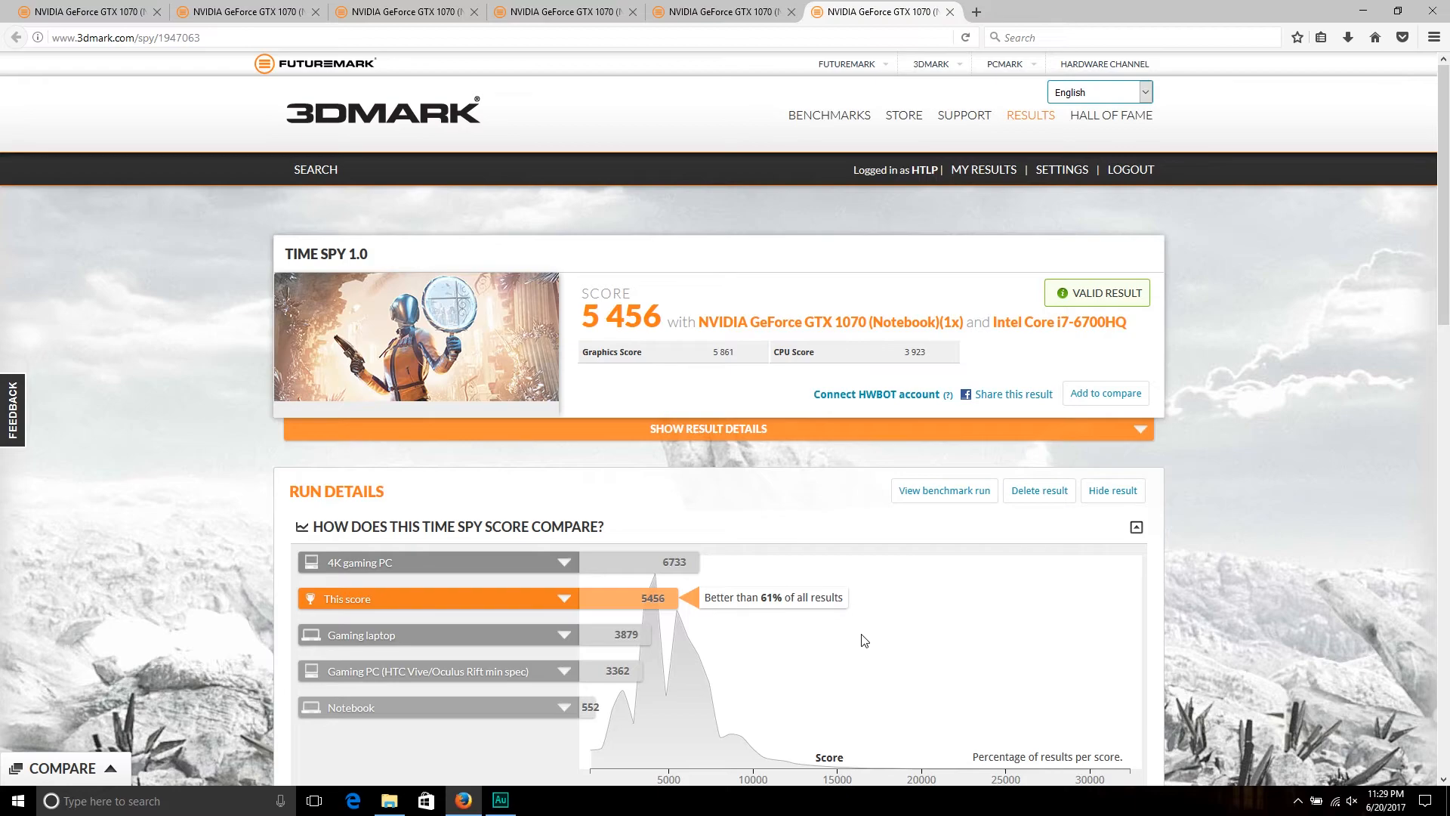
- Scroll through the 5 456 result's 1,860 MHz card details and back to its score summary
scroll("down", 3)
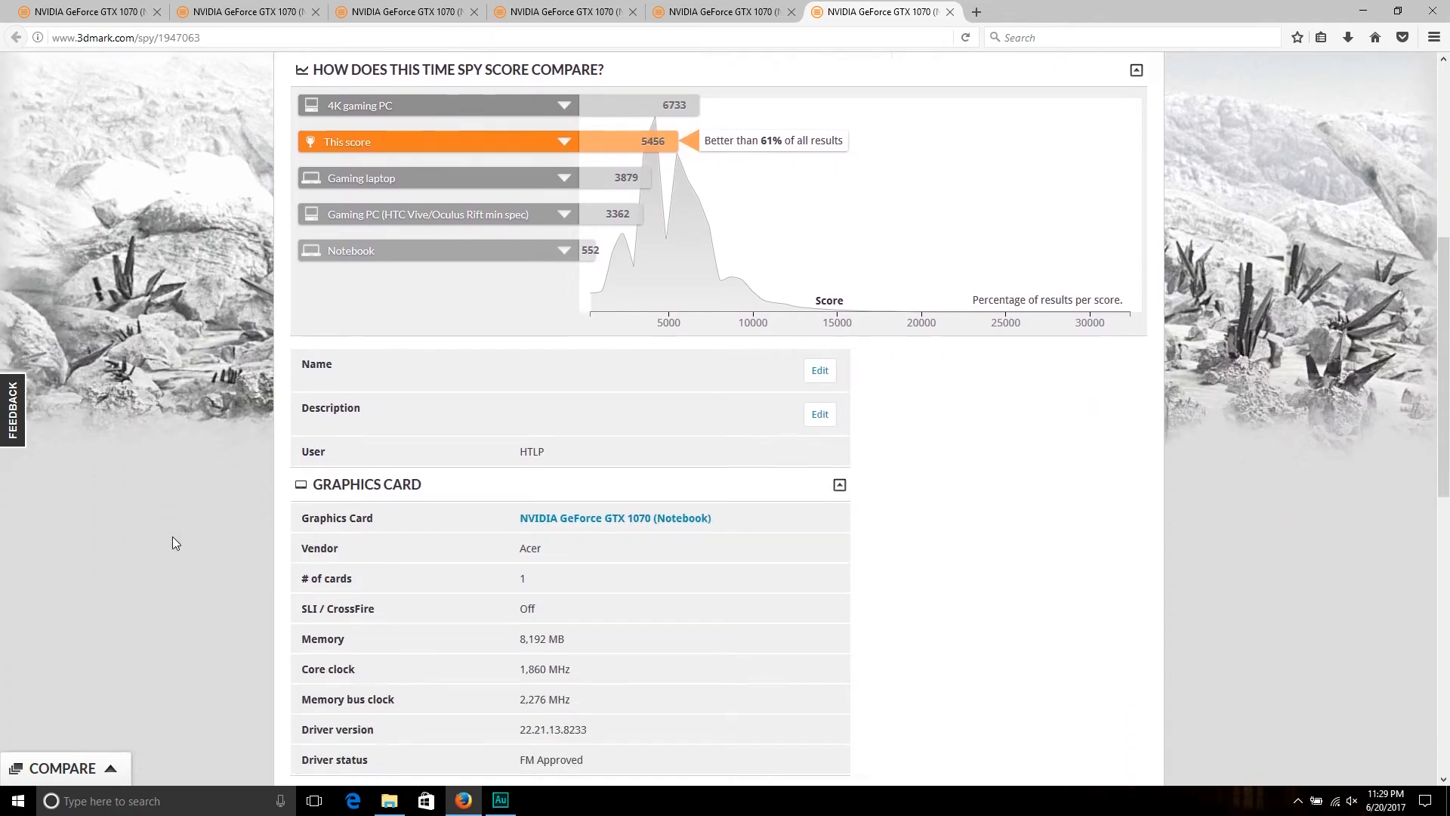
scroll("down", 3)
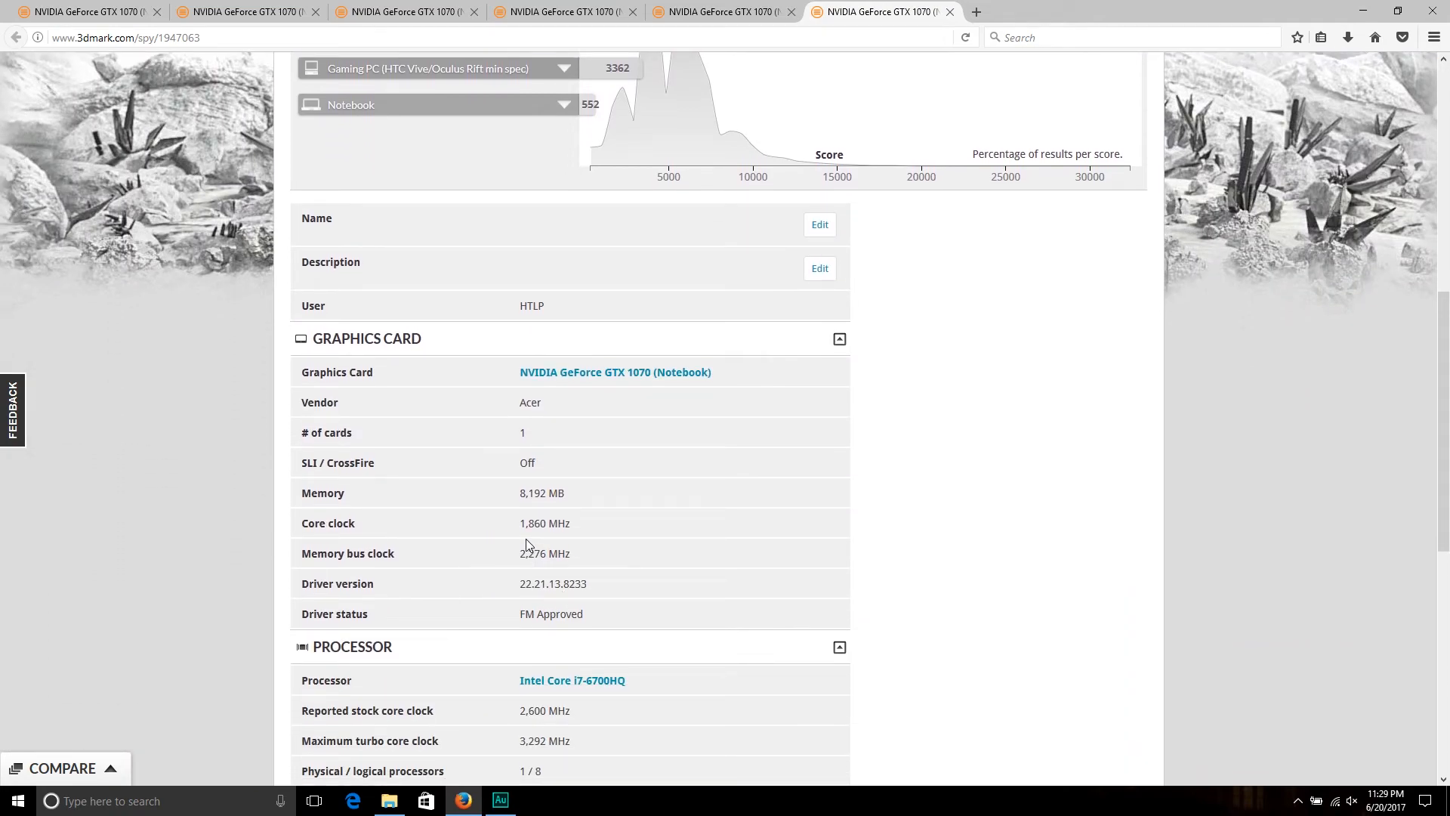
mouse_move(530, 544)
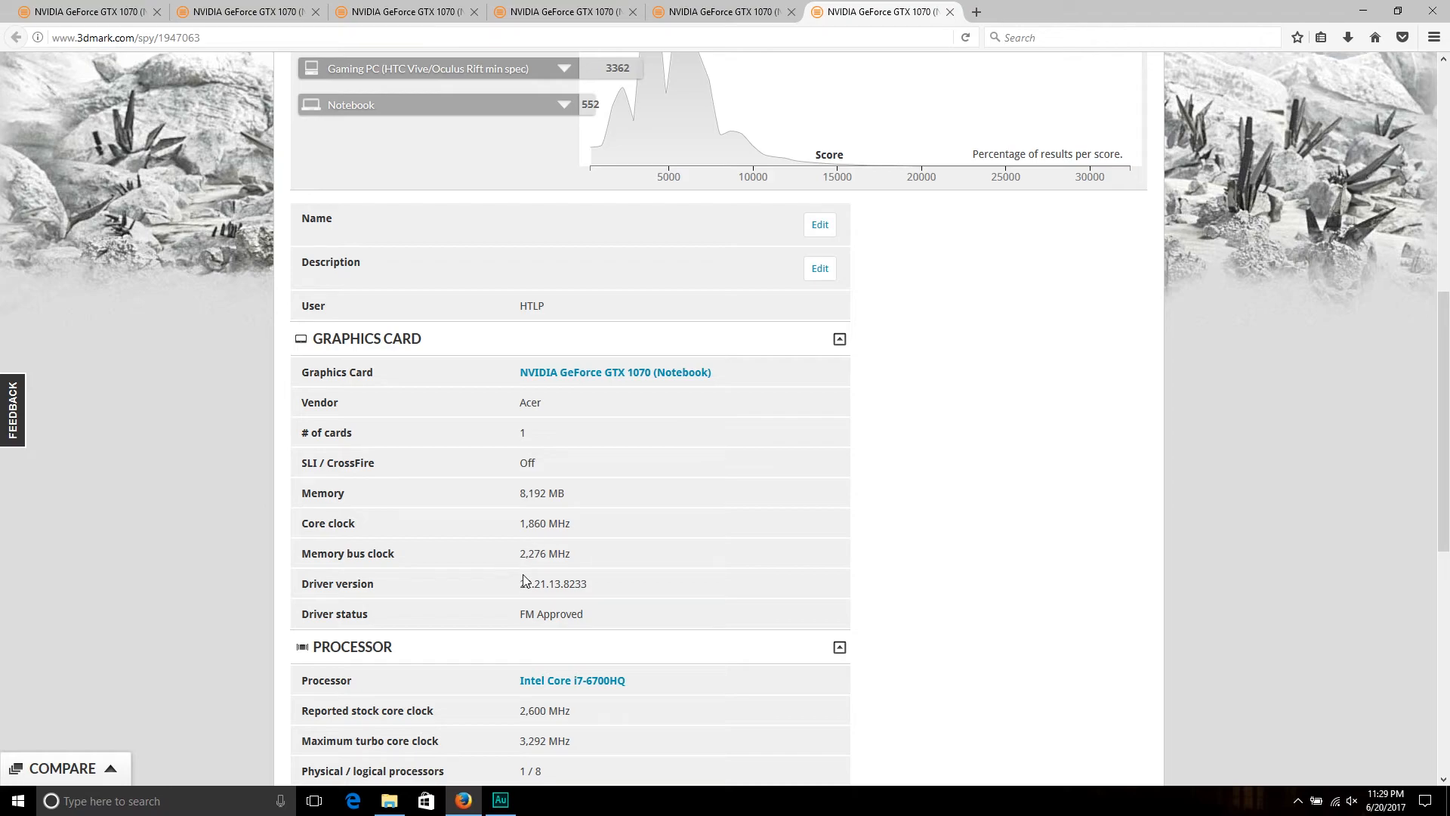
mouse_move(508, 573)
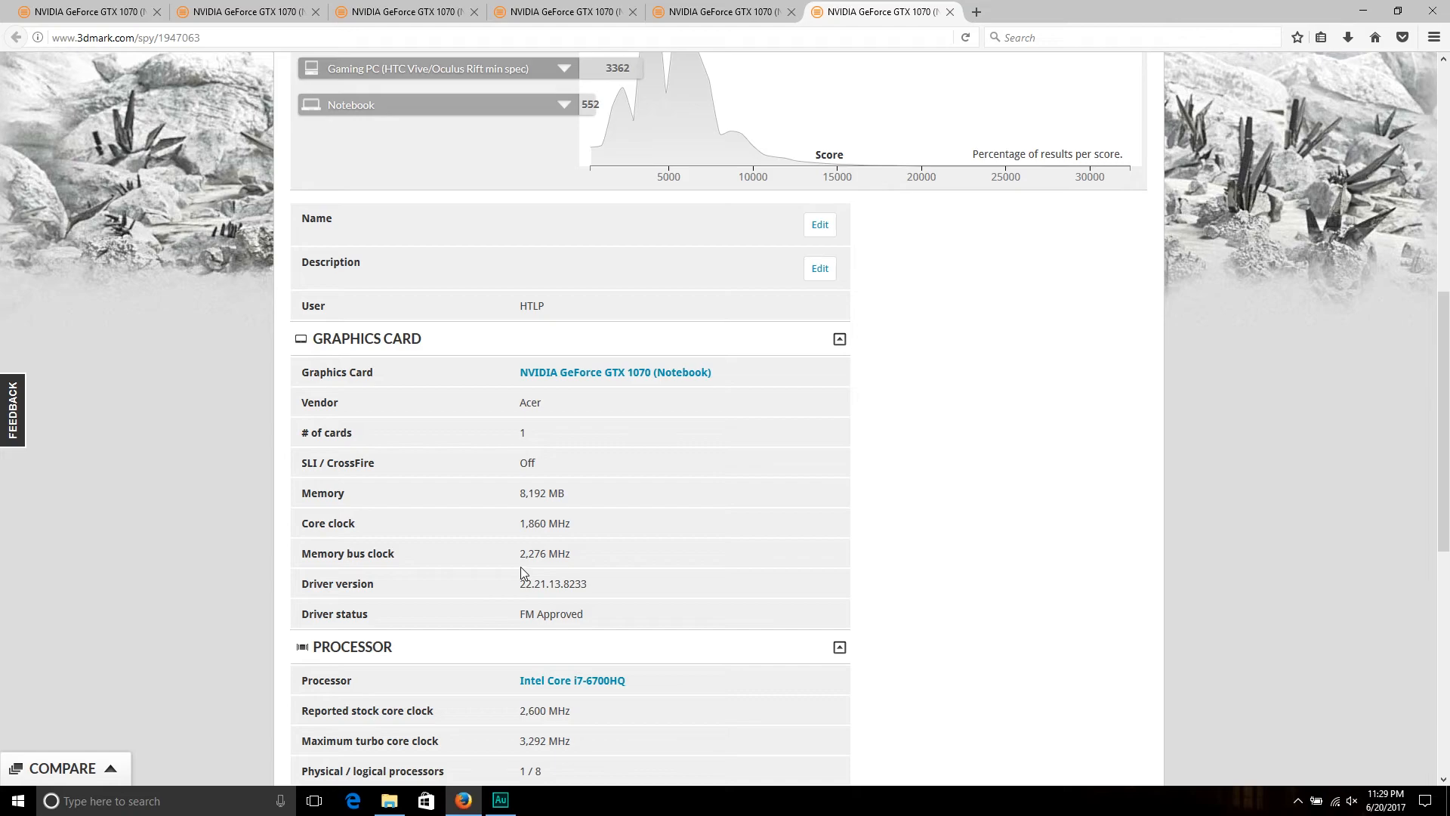
scroll("down", 3)
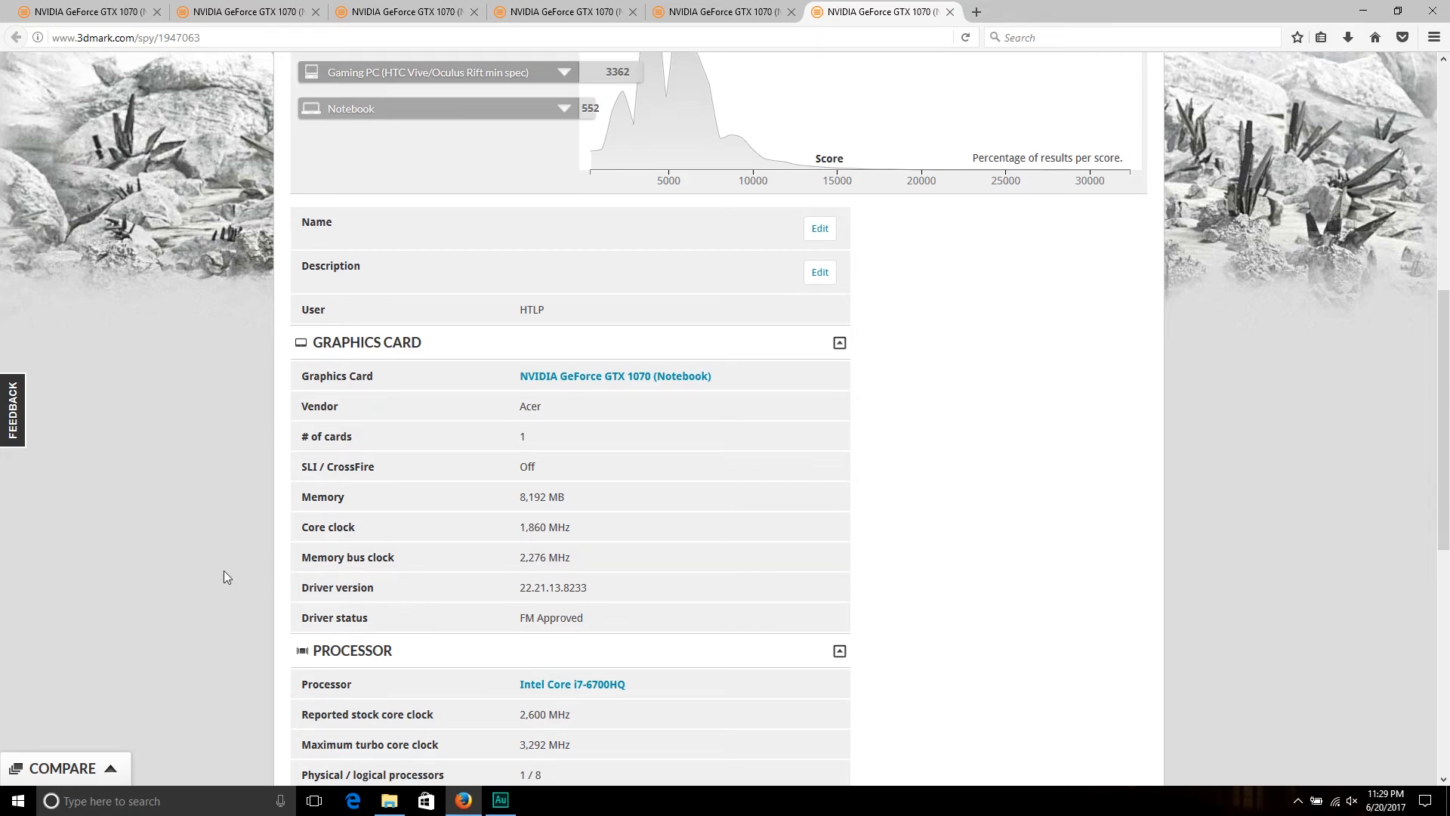
scroll("up", 3)
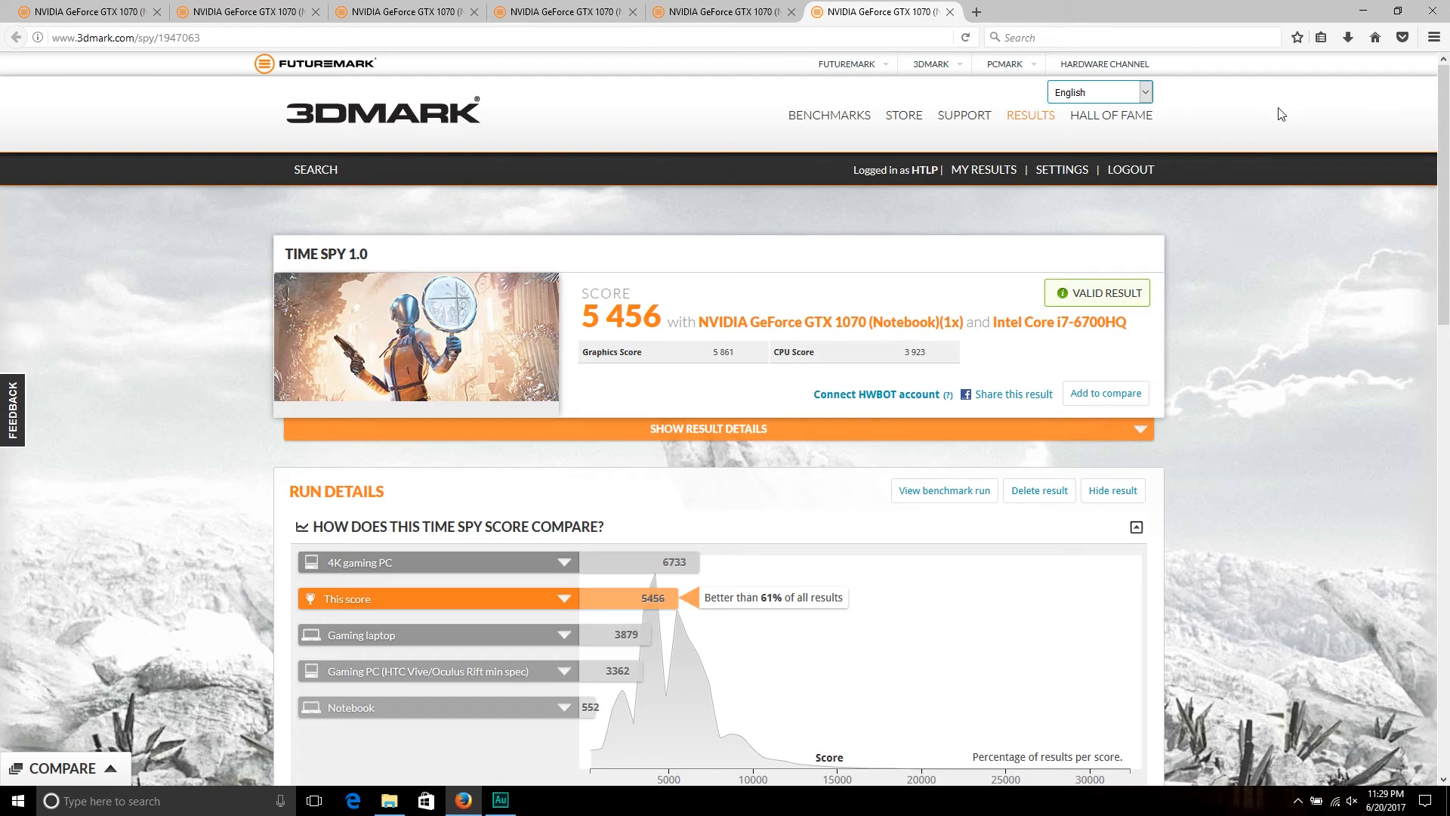
mouse_move(1335, 161)
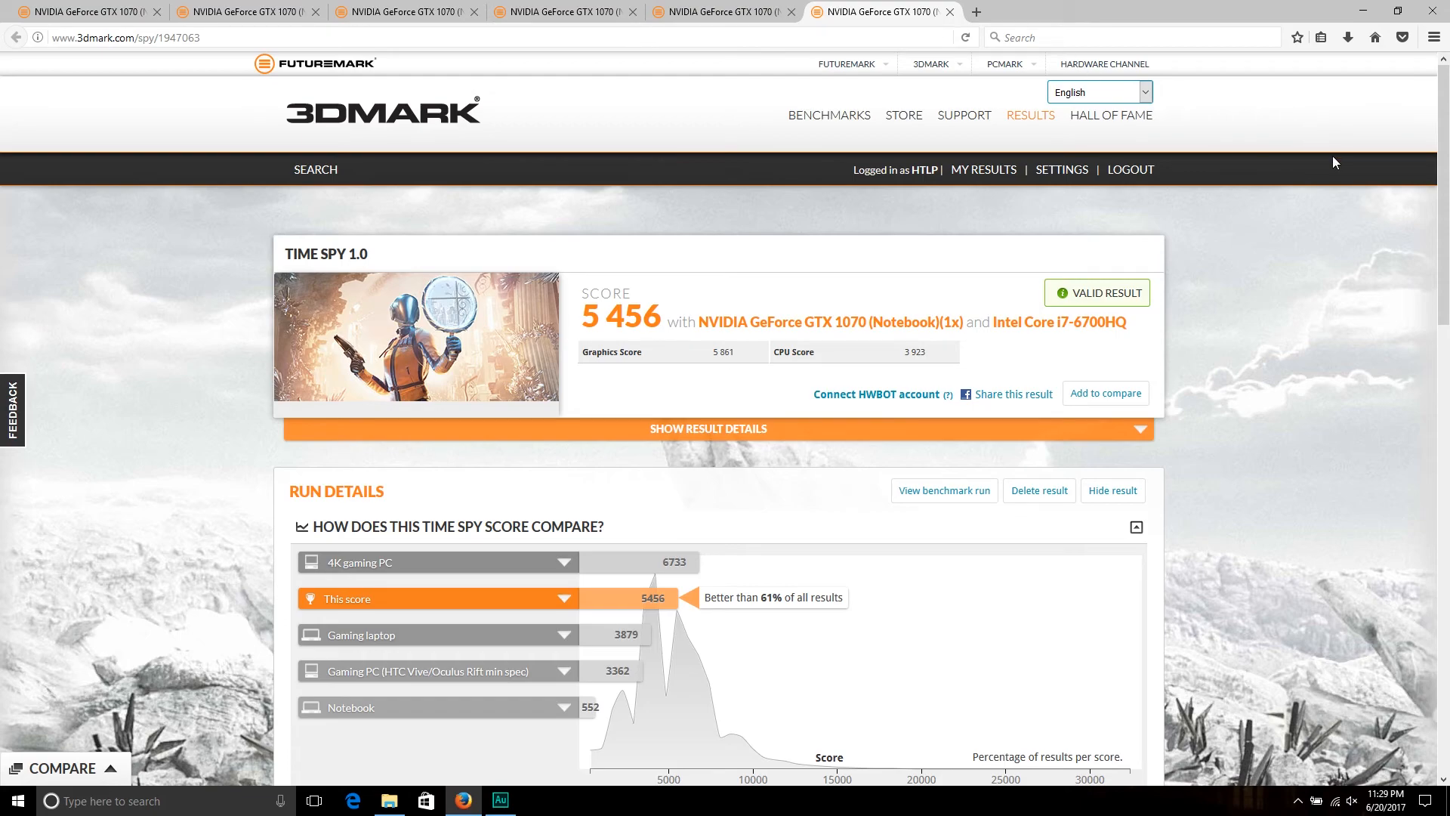